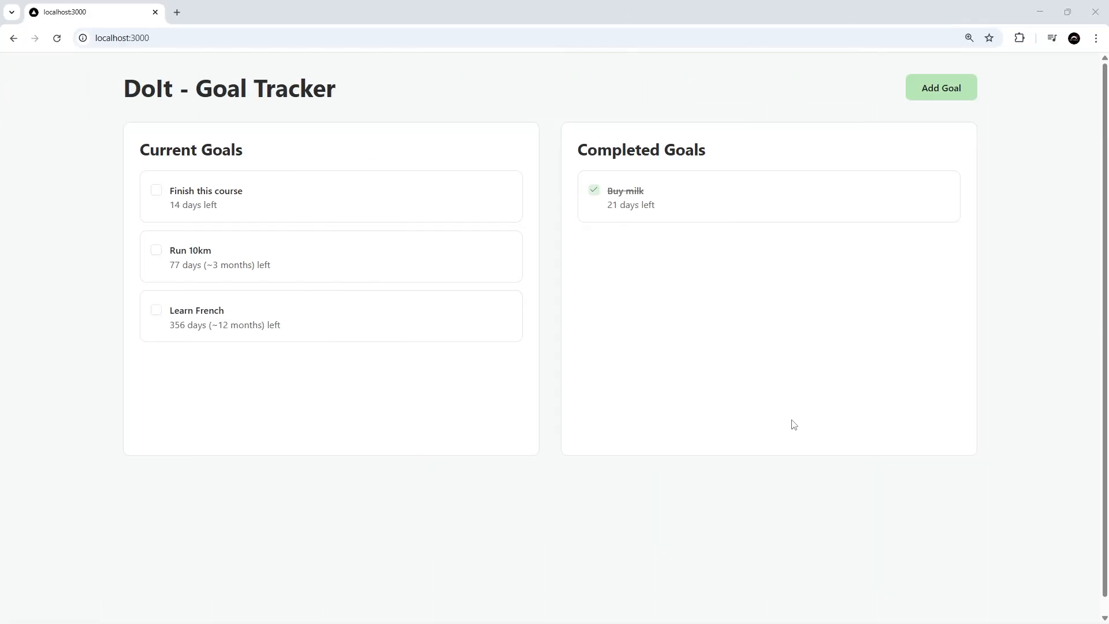
pyautogui.moveTo(572, 486)
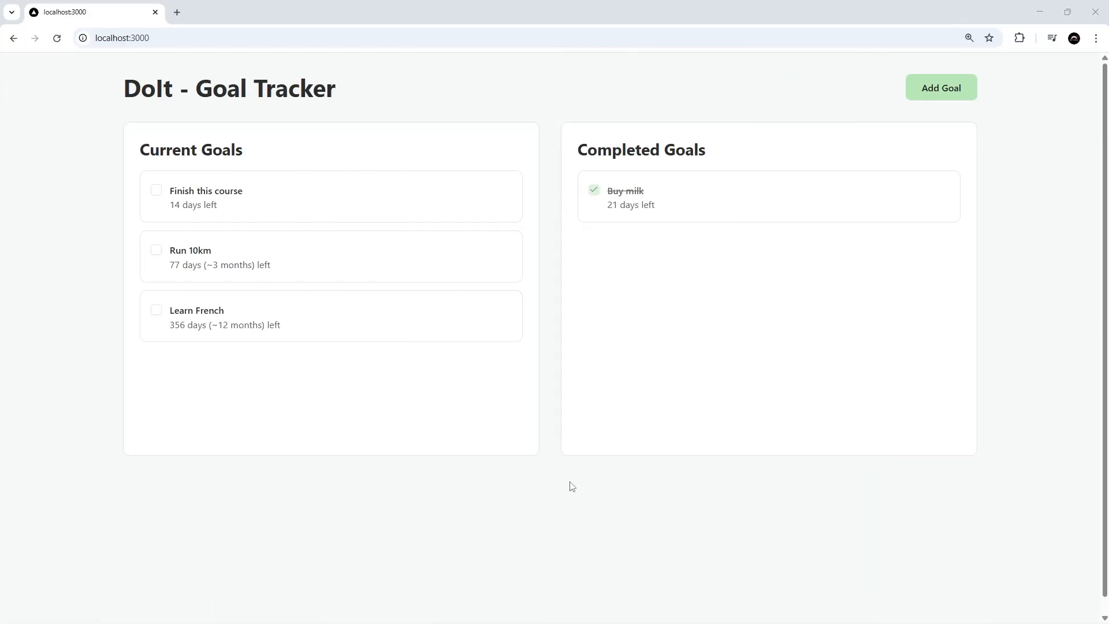
pyautogui.moveTo(539, 479)
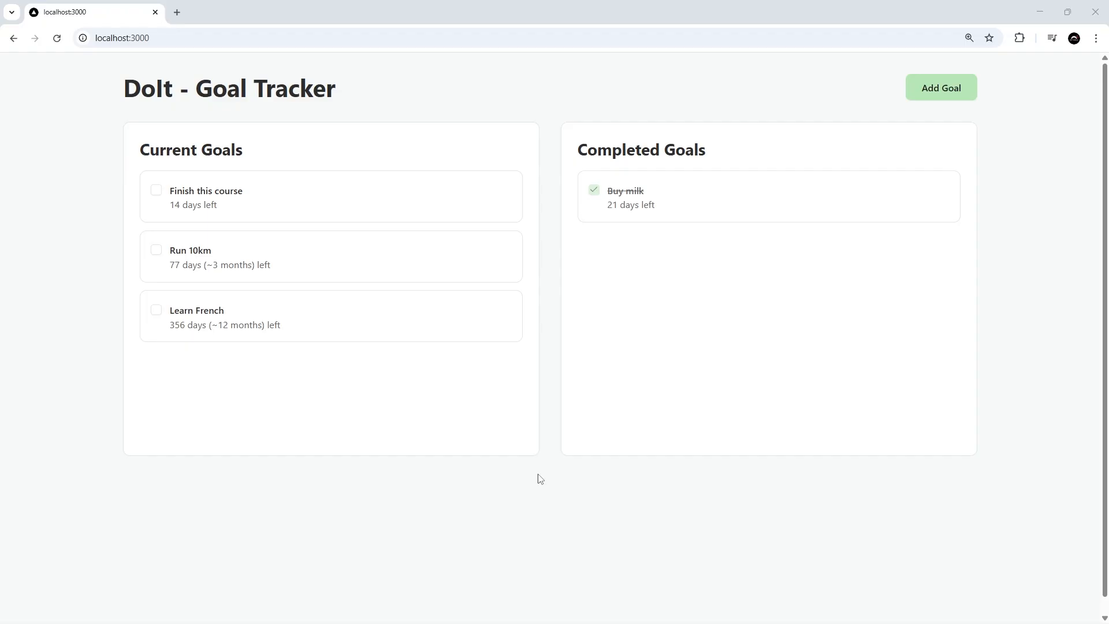
pyautogui.moveTo(375, 240)
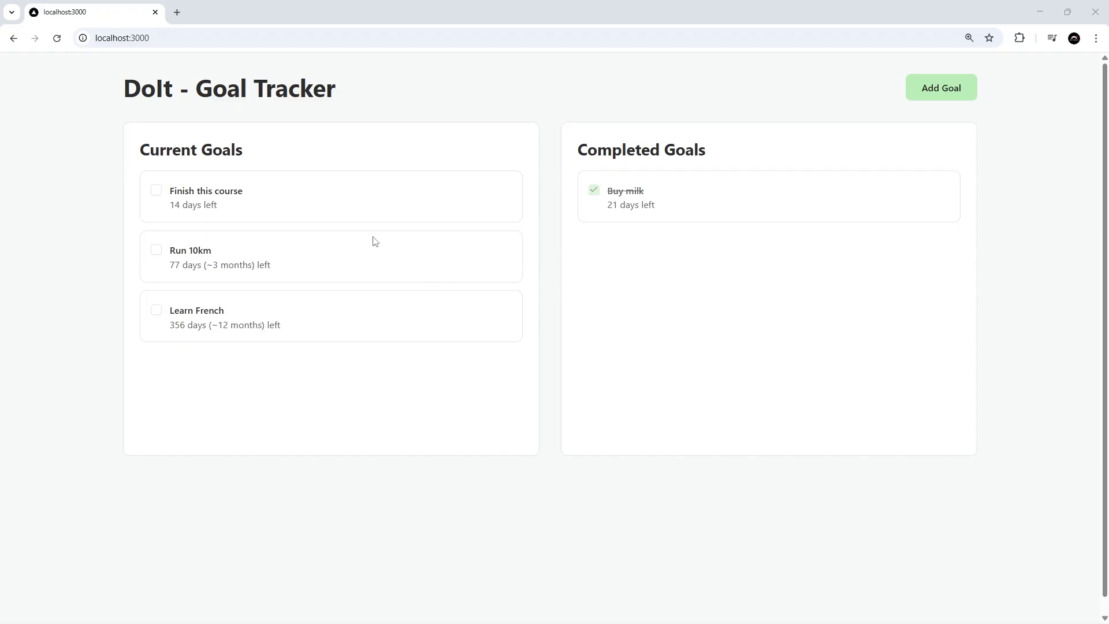
pyautogui.moveTo(318, 296)
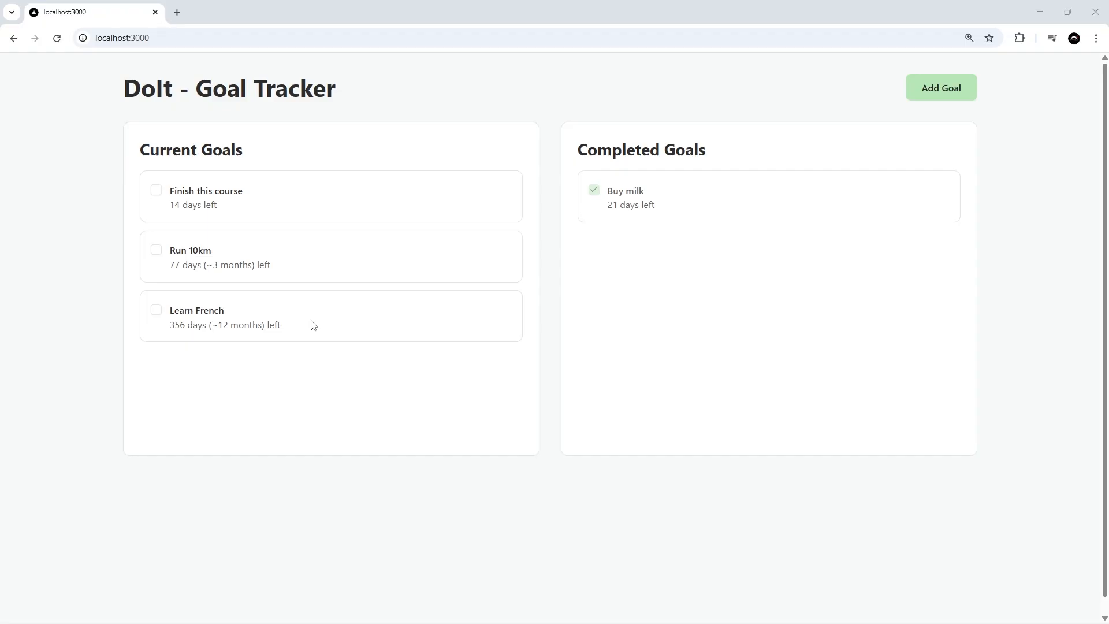
pyautogui.moveTo(339, 321)
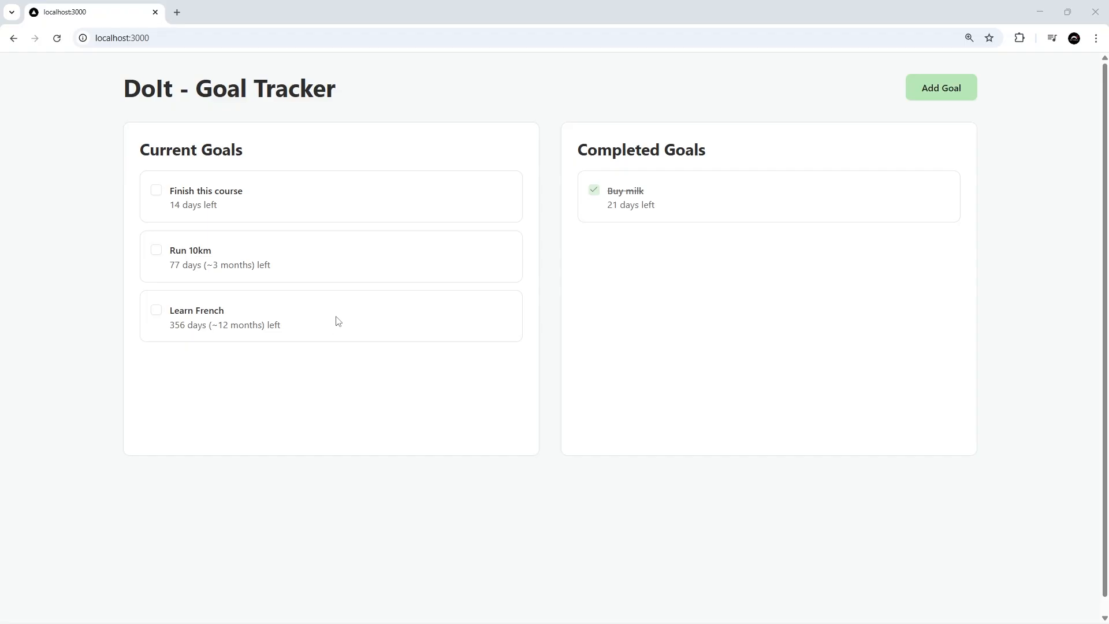
pyautogui.moveTo(631, 400)
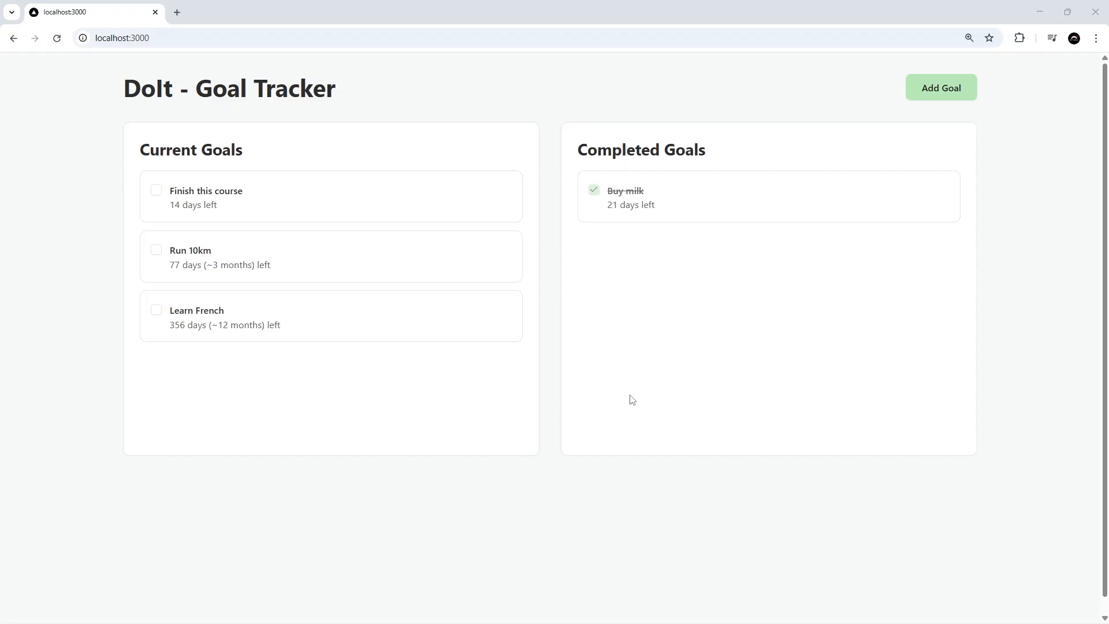
pyautogui.moveTo(633, 394)
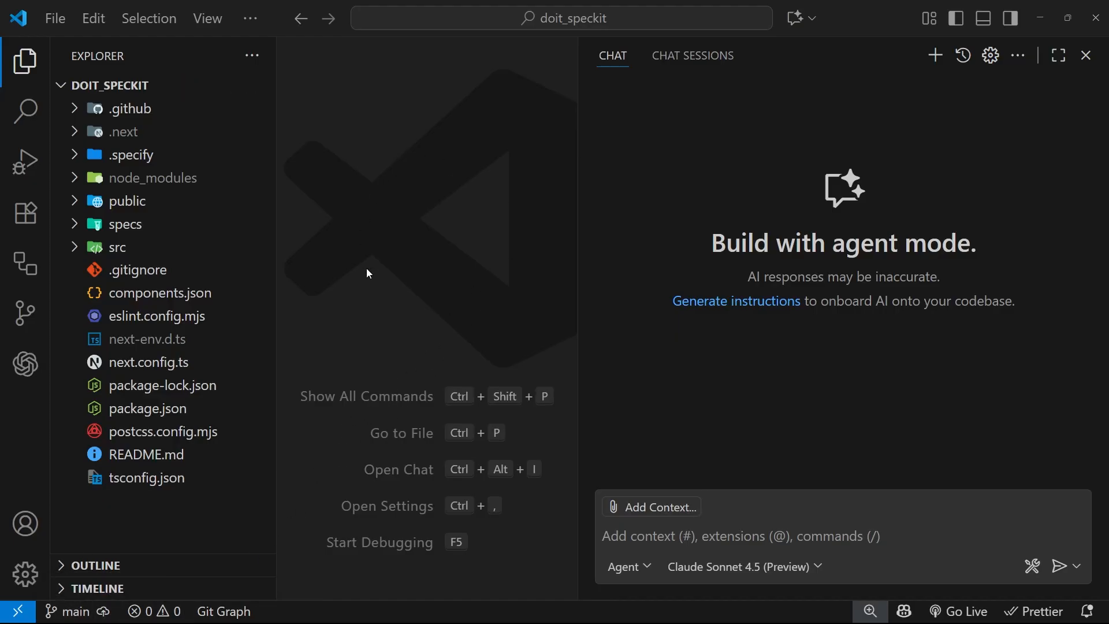
pyautogui.moveTo(428, 273)
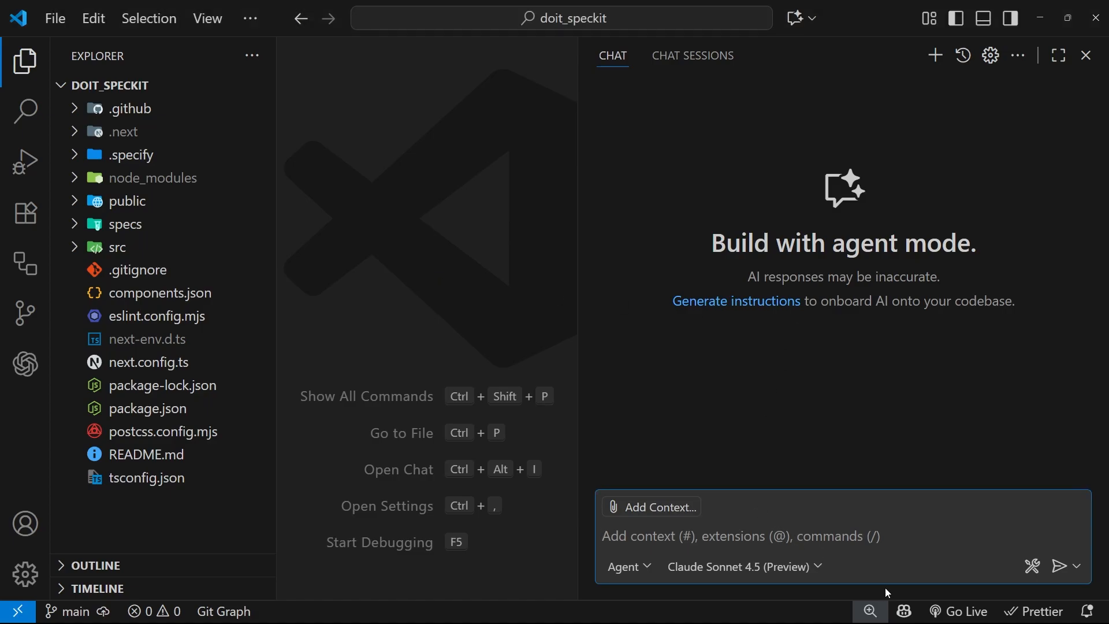
pyautogui.moveTo(921, 346)
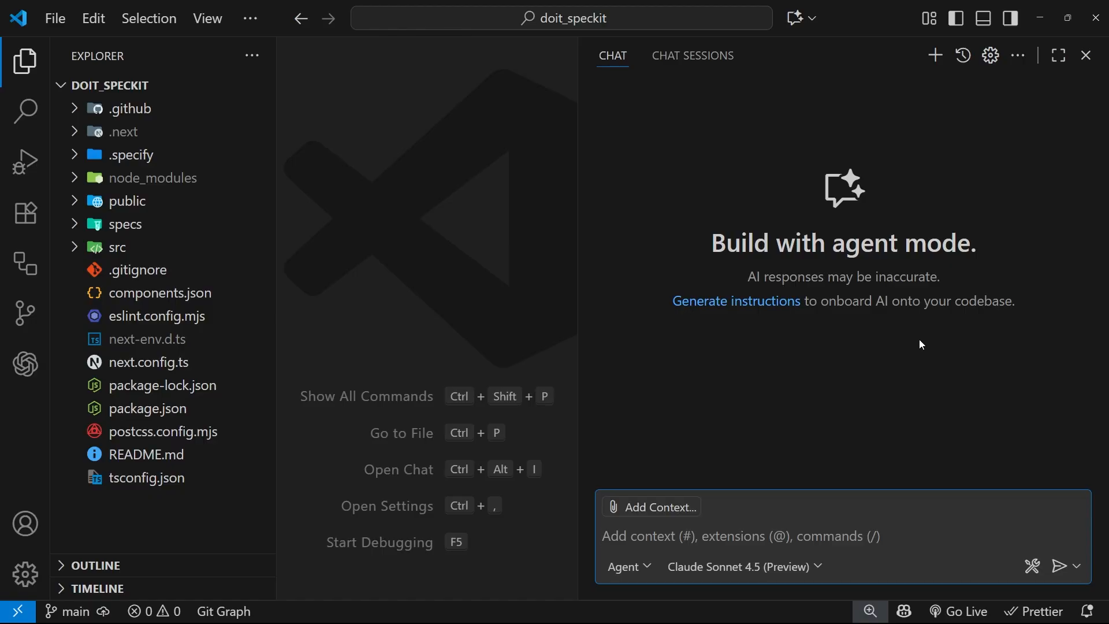
# Step: Send '/specify drag and drop - let's make it so that users can reorder goals…' to the agent
pyautogui.write('/specify')
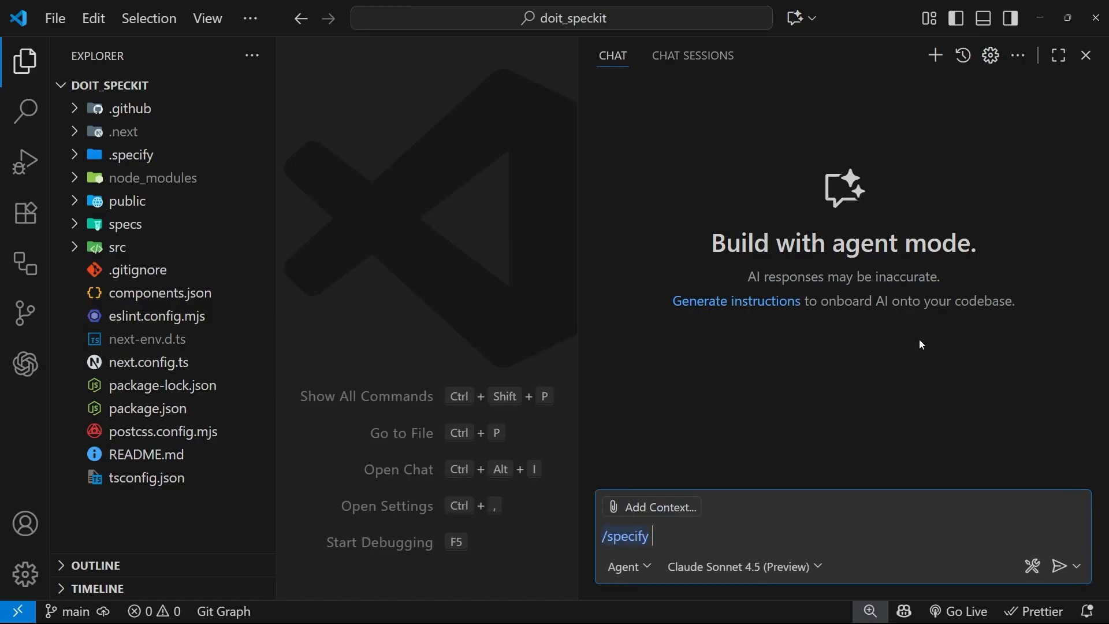
pyautogui.write("drag and drop - let's make it so that users can reorder goals by dragging and dropping them above or below other goals in the list.")
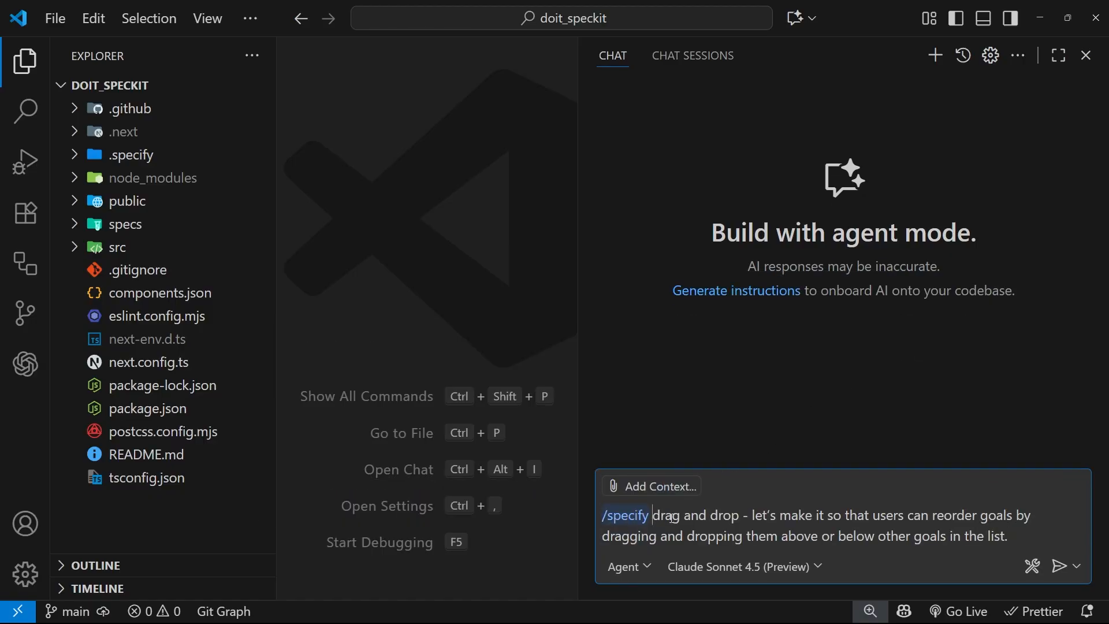
pyautogui.moveTo(652, 515); pyautogui.dragTo(741, 514)
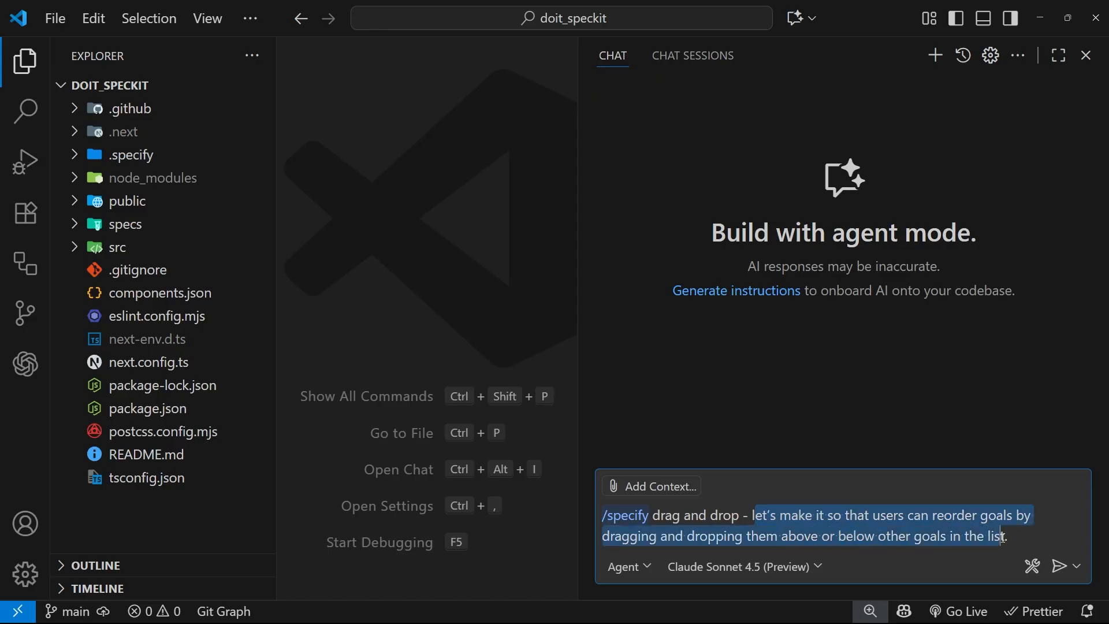
pyautogui.click(1021, 536)
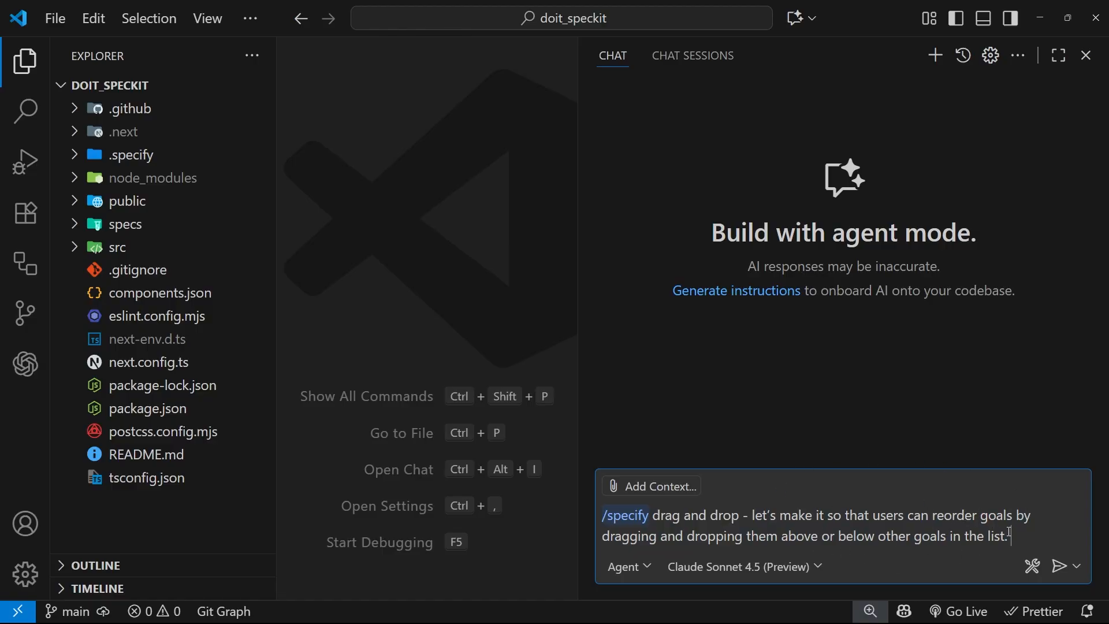
pyautogui.moveTo(1059, 567)
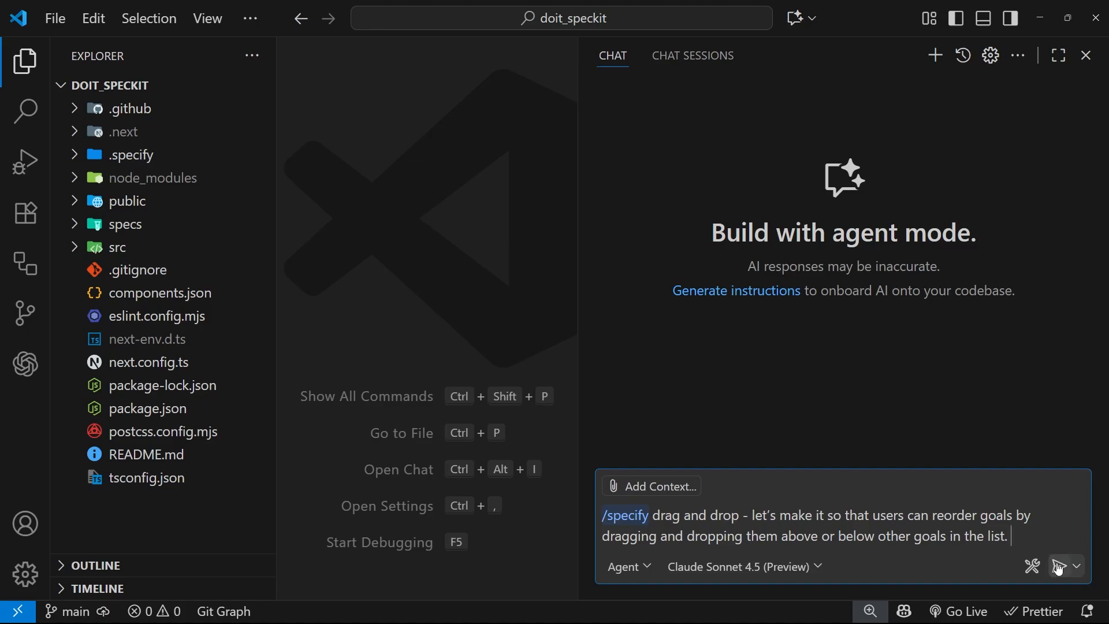
pyautogui.click(1057, 566)
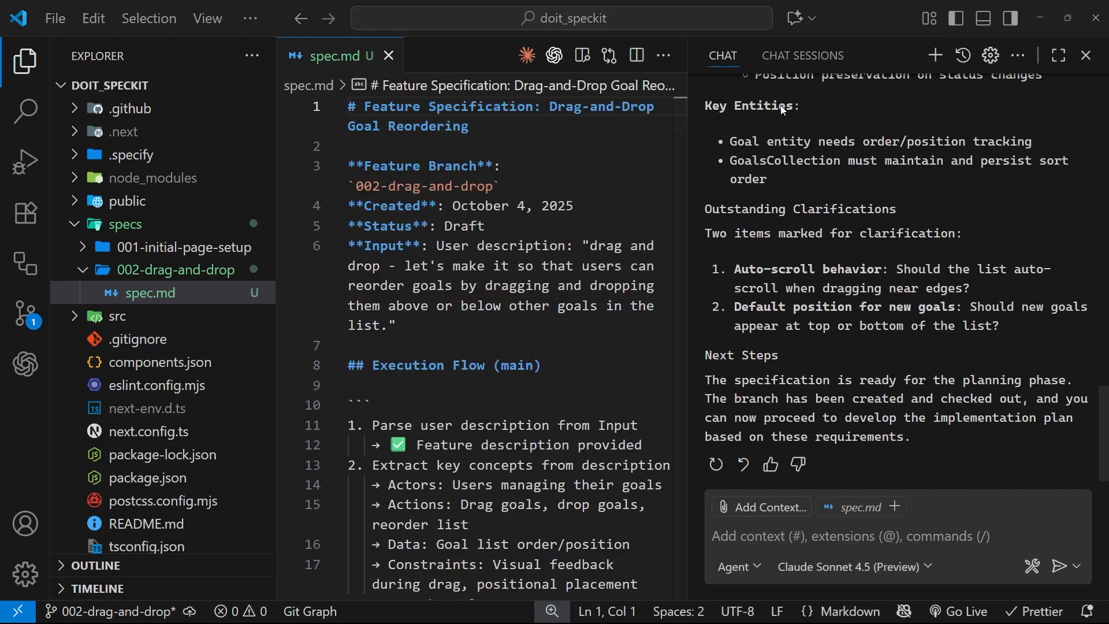
# Step: Hide the chat panel and highlight the Execution Flow section of spec.md
pyautogui.click(1086, 55)
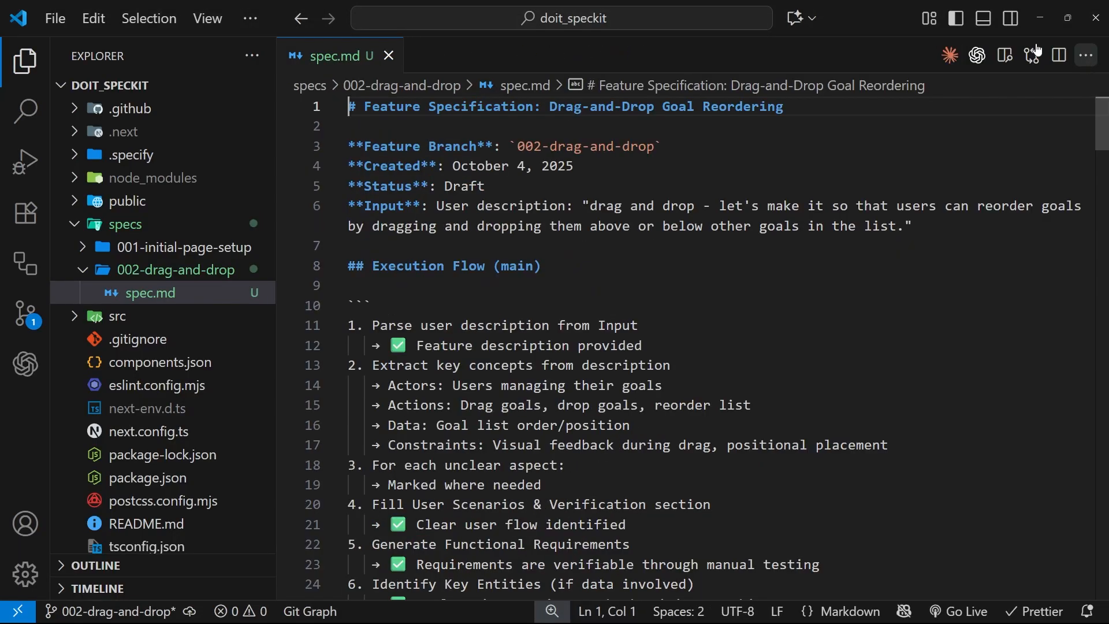
pyautogui.moveTo(96, 618)
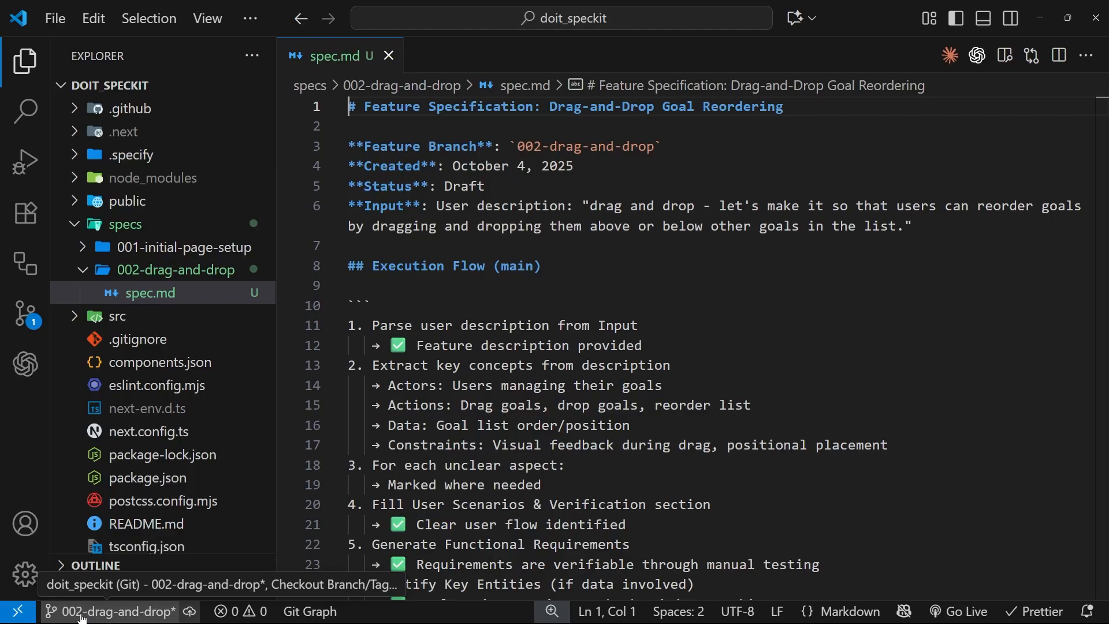
pyautogui.moveTo(133, 248)
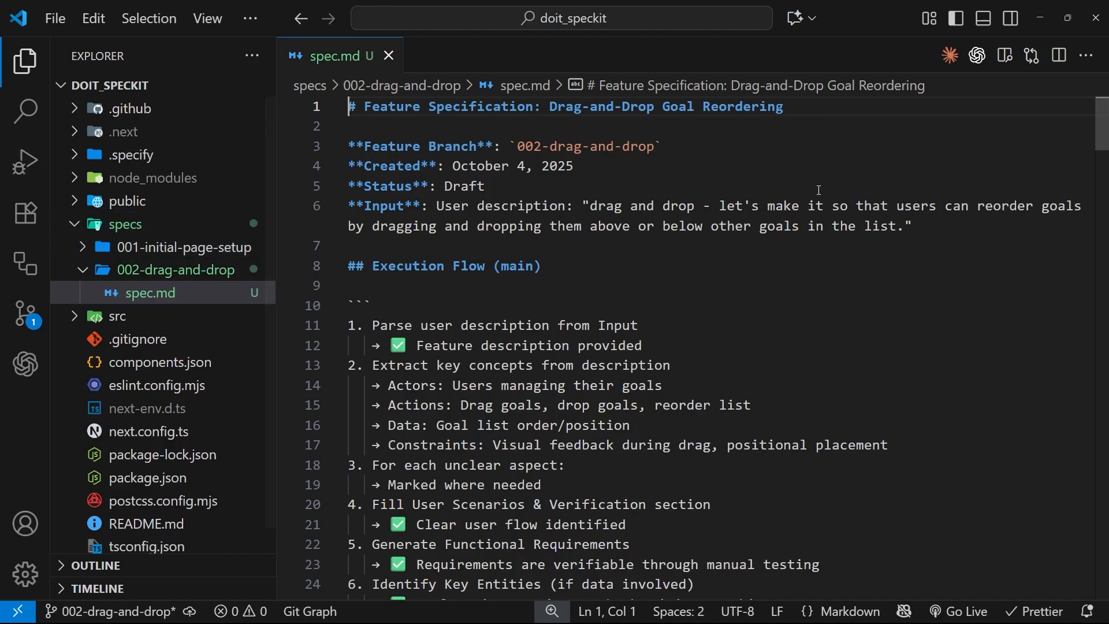
pyautogui.moveTo(442, 206); pyautogui.dragTo(970, 206)
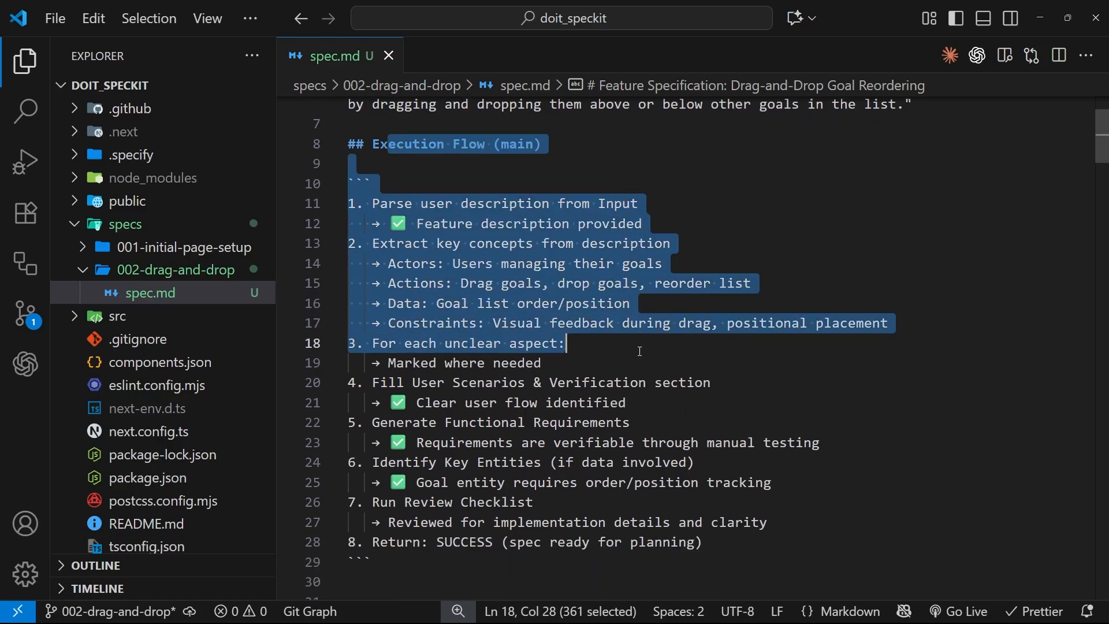
pyautogui.scroll(-3)
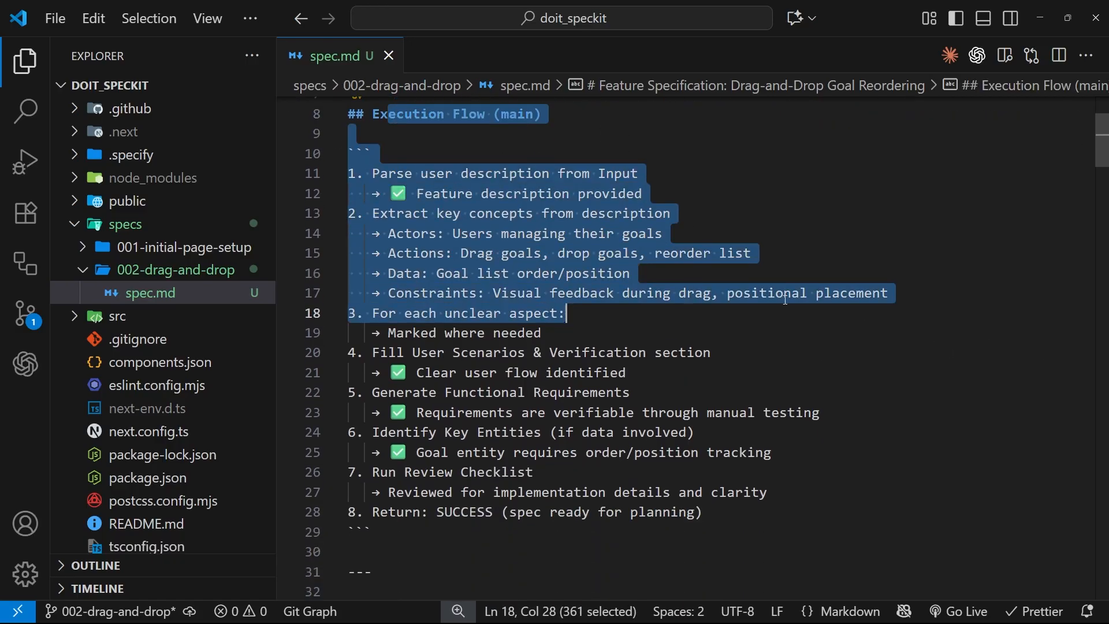
pyautogui.scroll(-3)
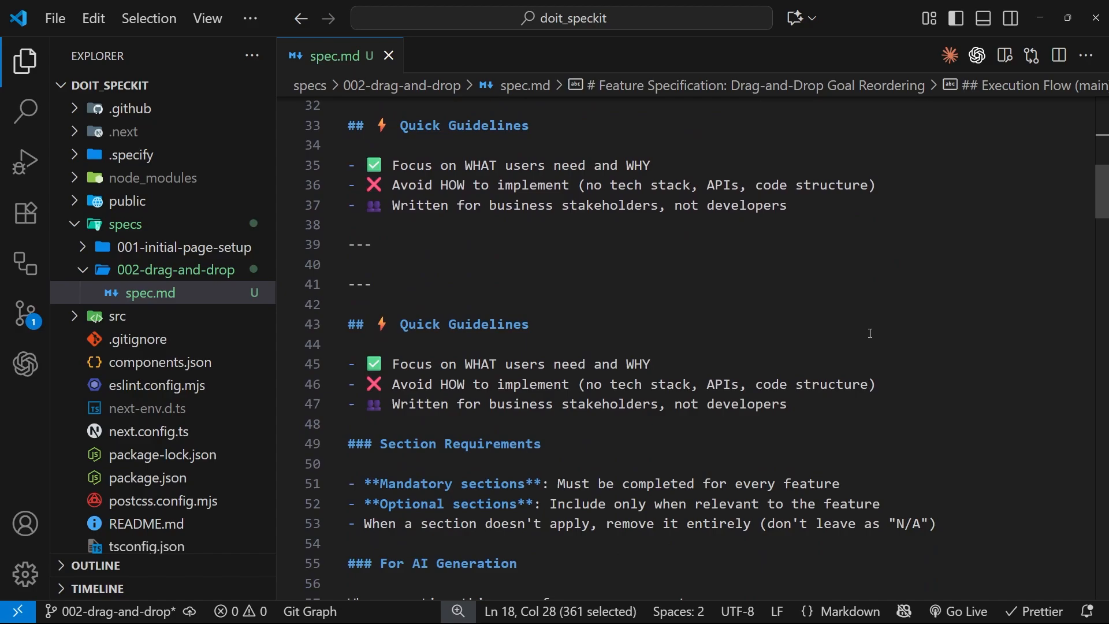
pyautogui.scroll(-3)
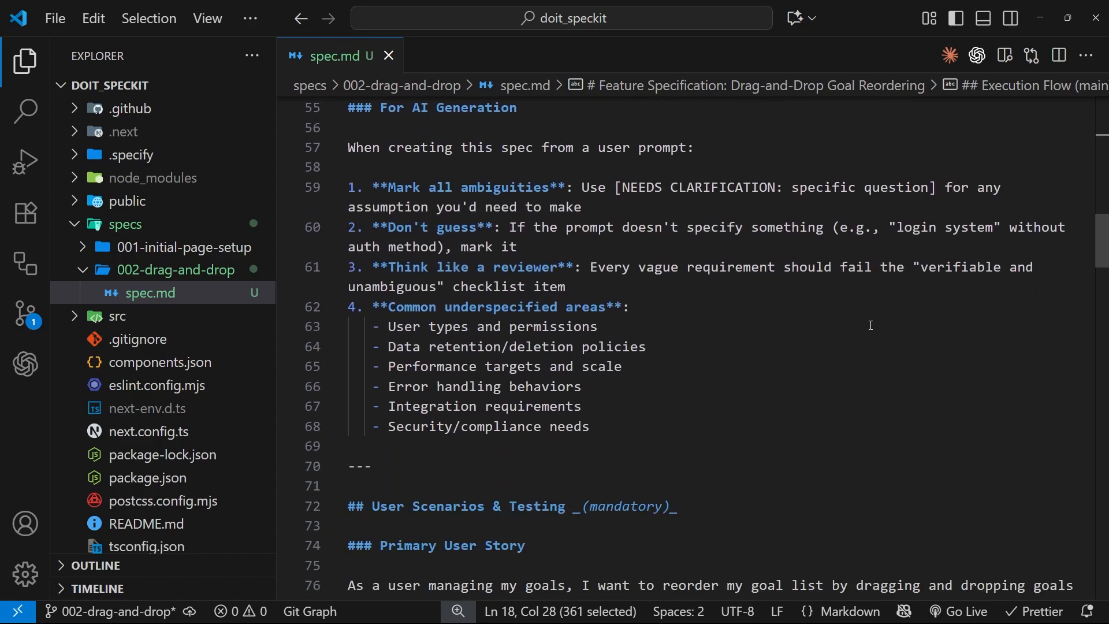
pyautogui.scroll(-3)
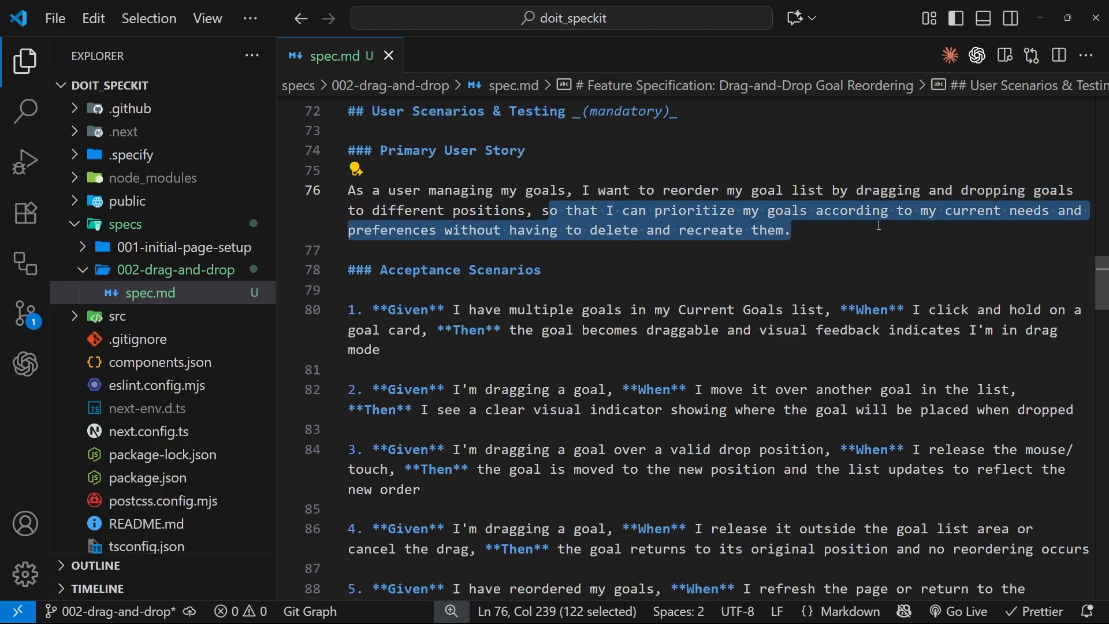
pyautogui.moveTo(742, 260)
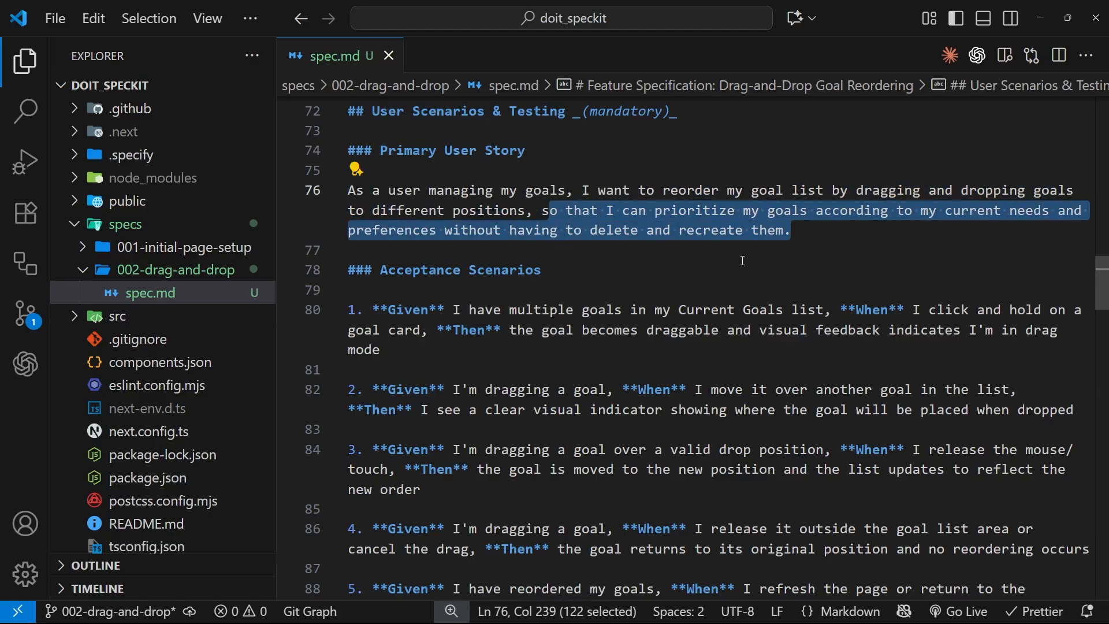
pyautogui.scroll(-3)
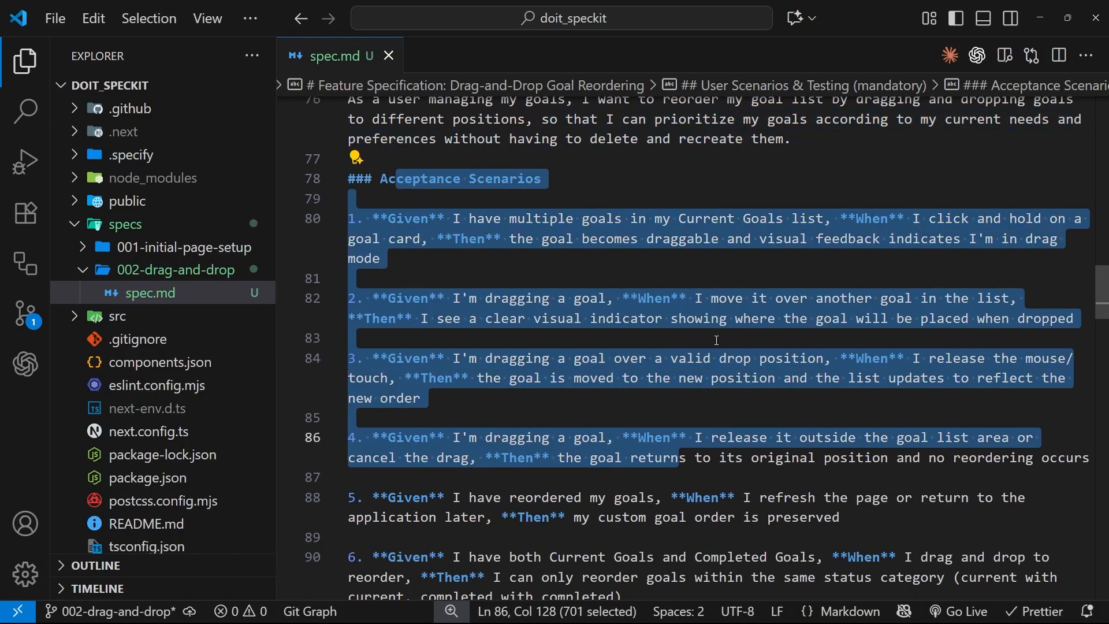
pyautogui.scroll(-3)
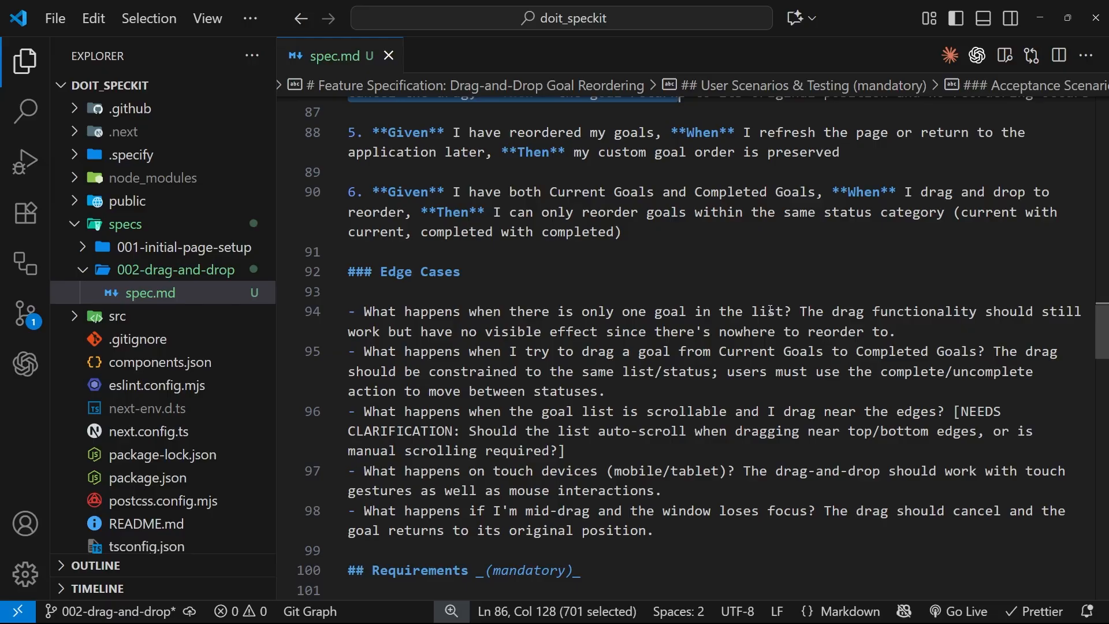
pyautogui.scroll(-3)
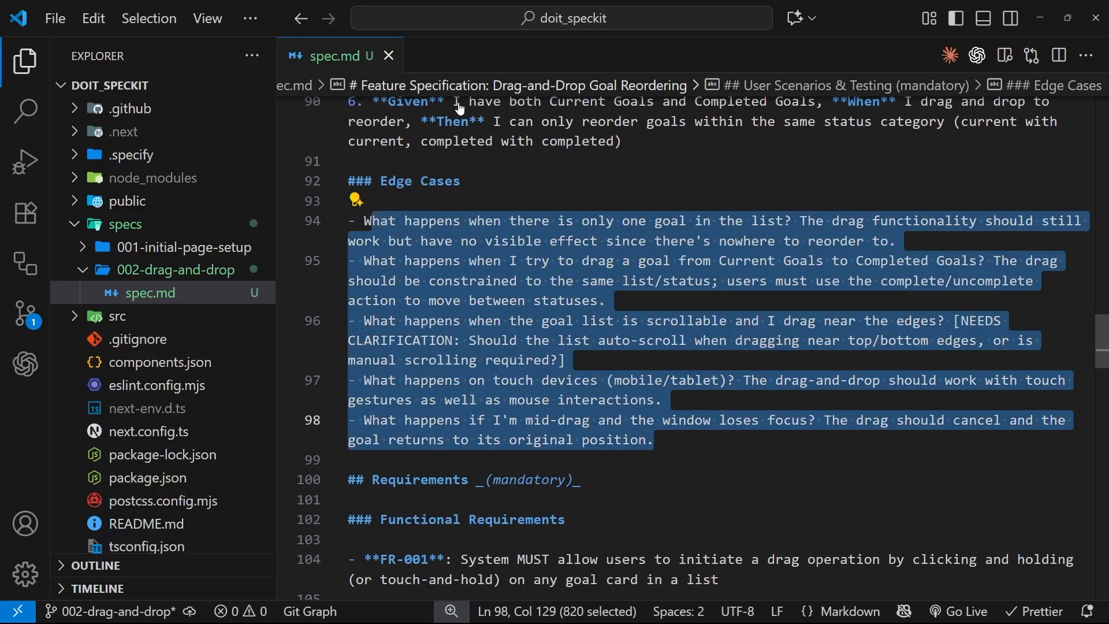
pyautogui.scroll(-3)
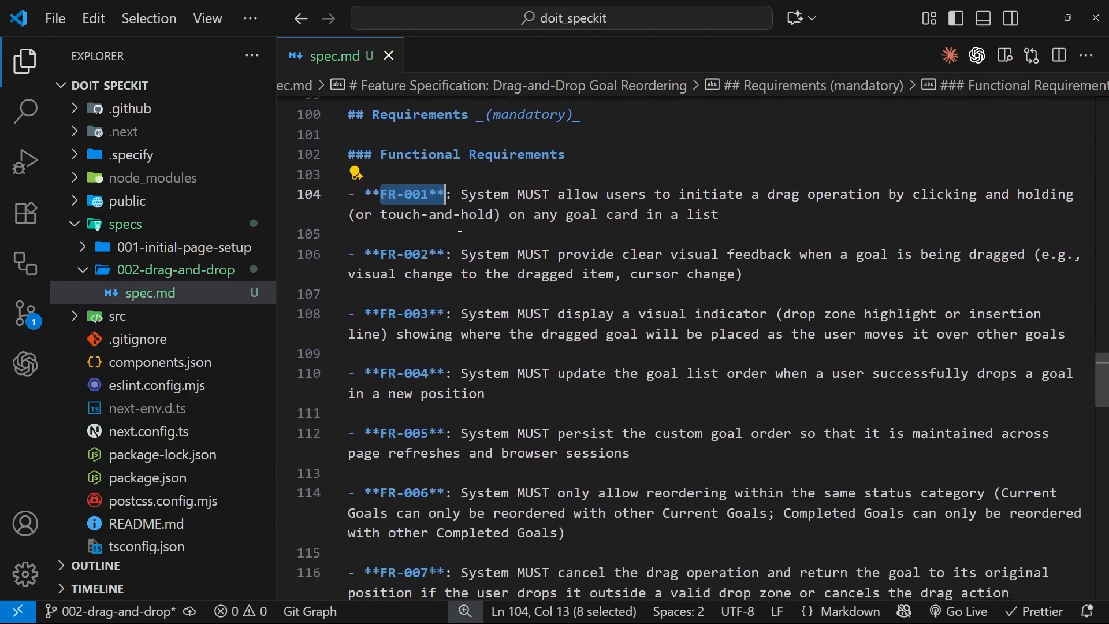
# Step: Review spec.md requirements, highlighting drag initiation in FR-001 and order preservation in FR-010
pyautogui.scroll(-3)
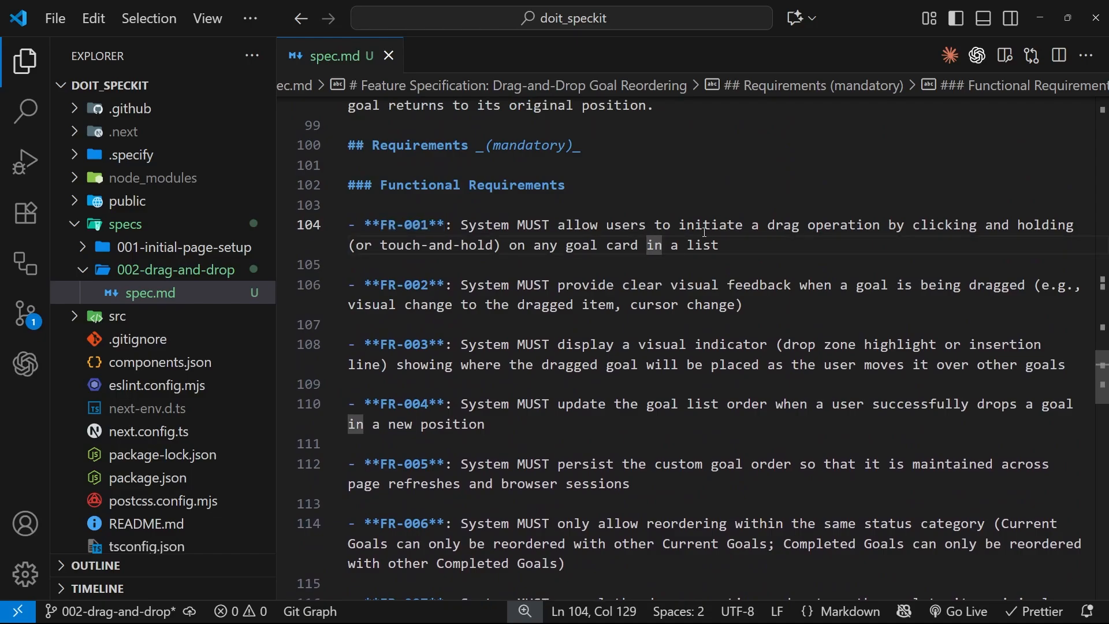
pyautogui.moveTo(753, 225); pyautogui.dragTo(939, 225)
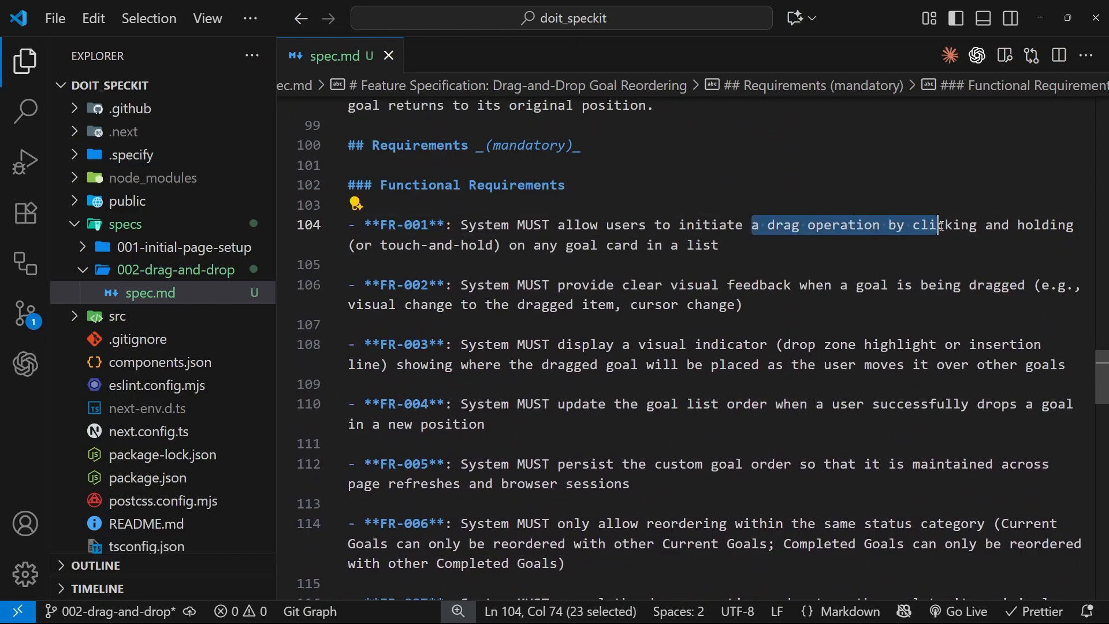
pyautogui.scroll(-3)
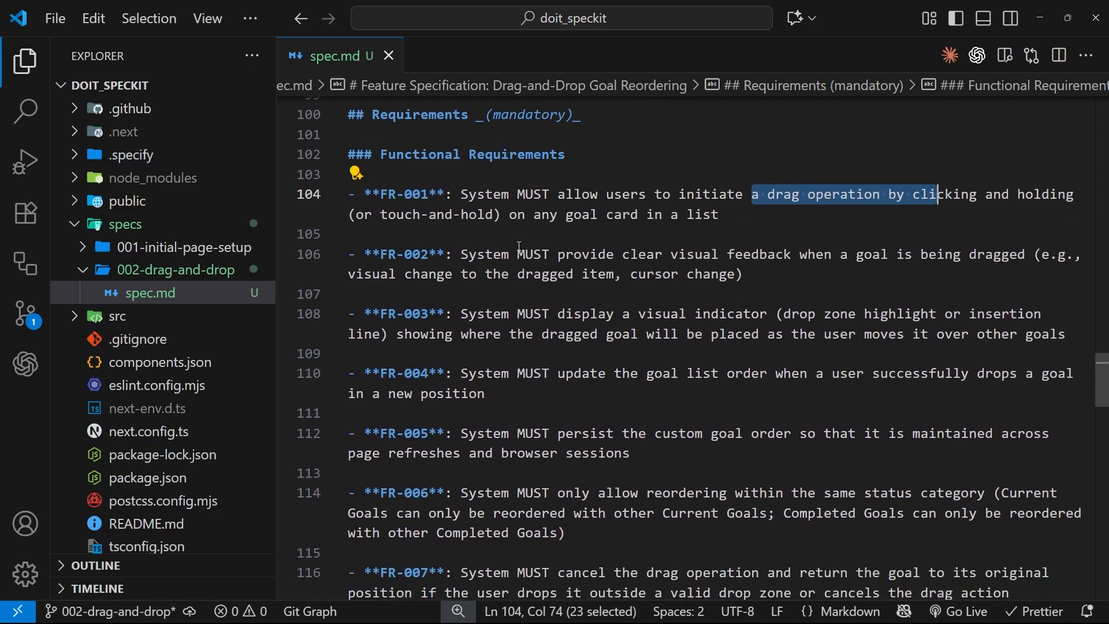
pyautogui.scroll(-3)
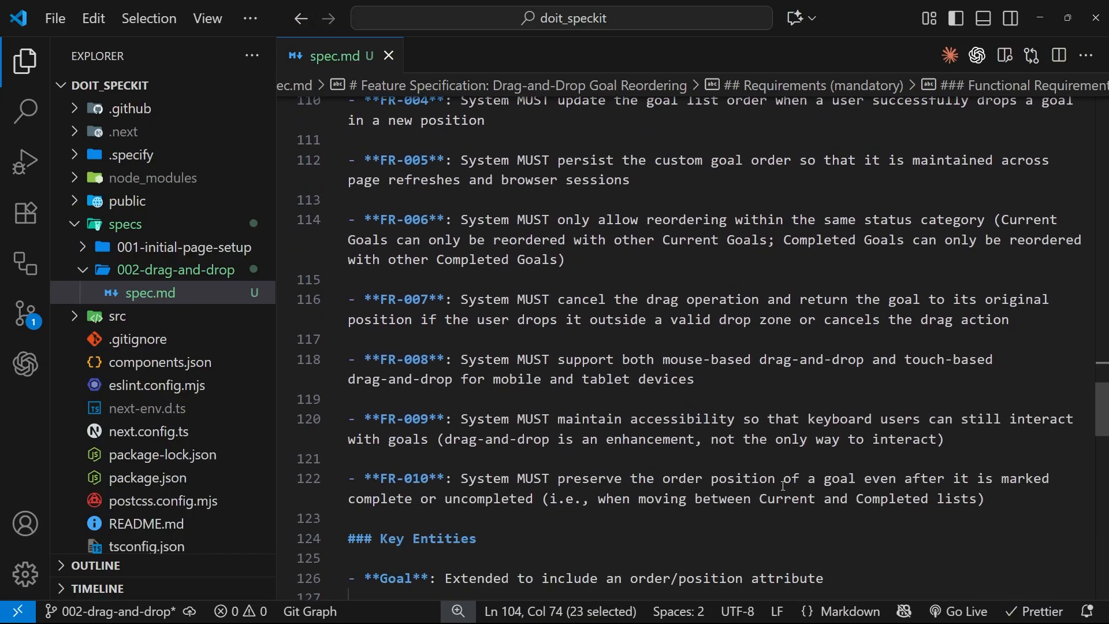
pyautogui.moveTo(784, 478); pyautogui.dragTo(1053, 479)
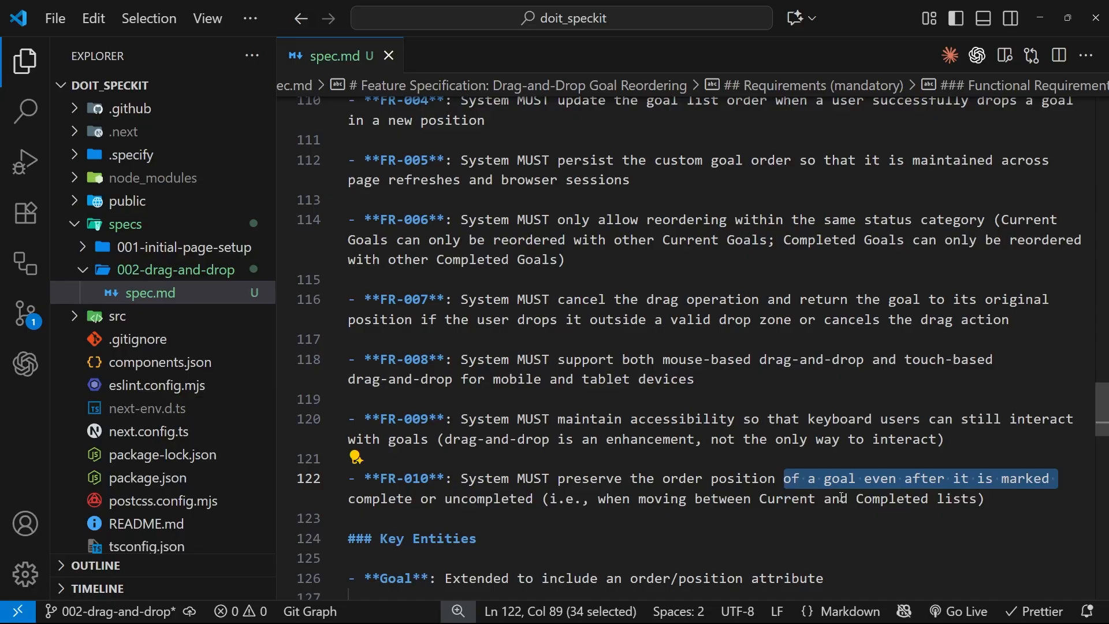
pyautogui.scroll(-3)
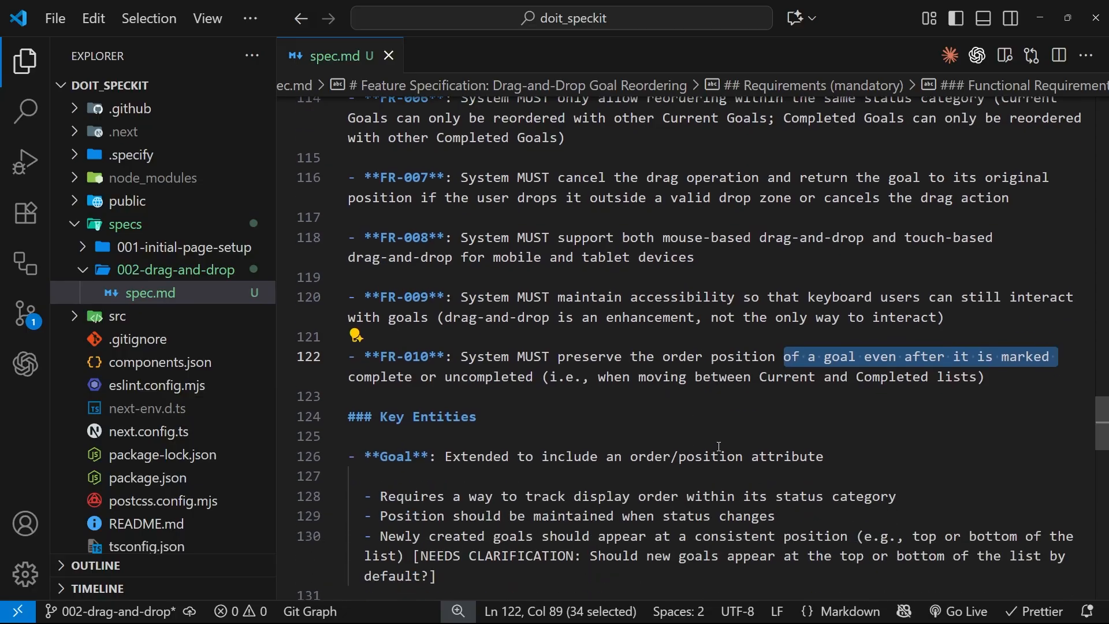
pyautogui.scroll(-3)
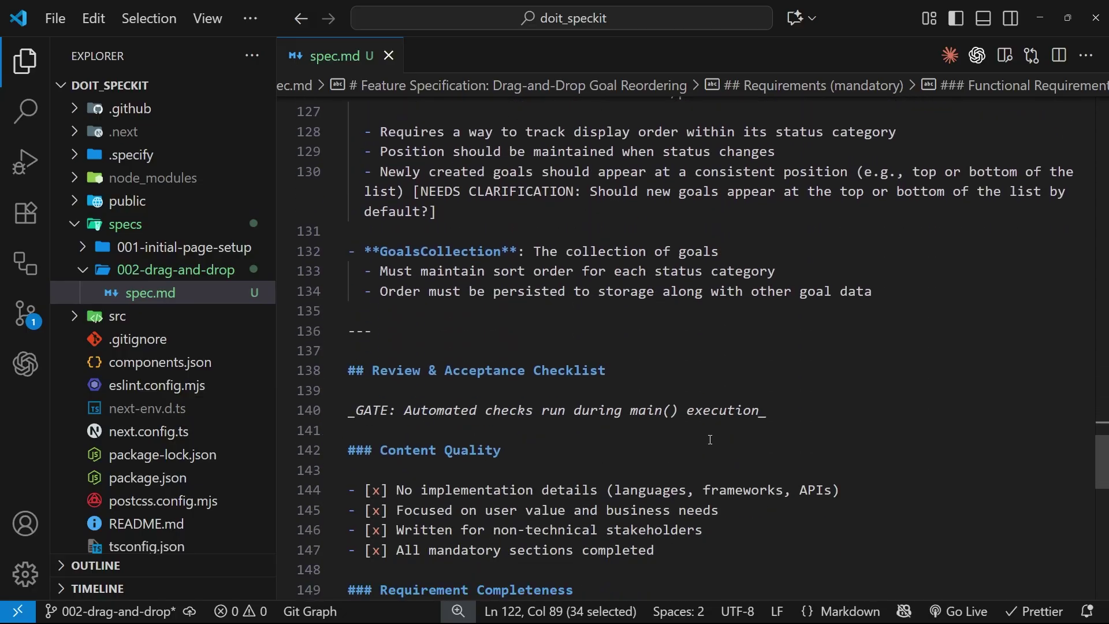
pyautogui.scroll(-3)
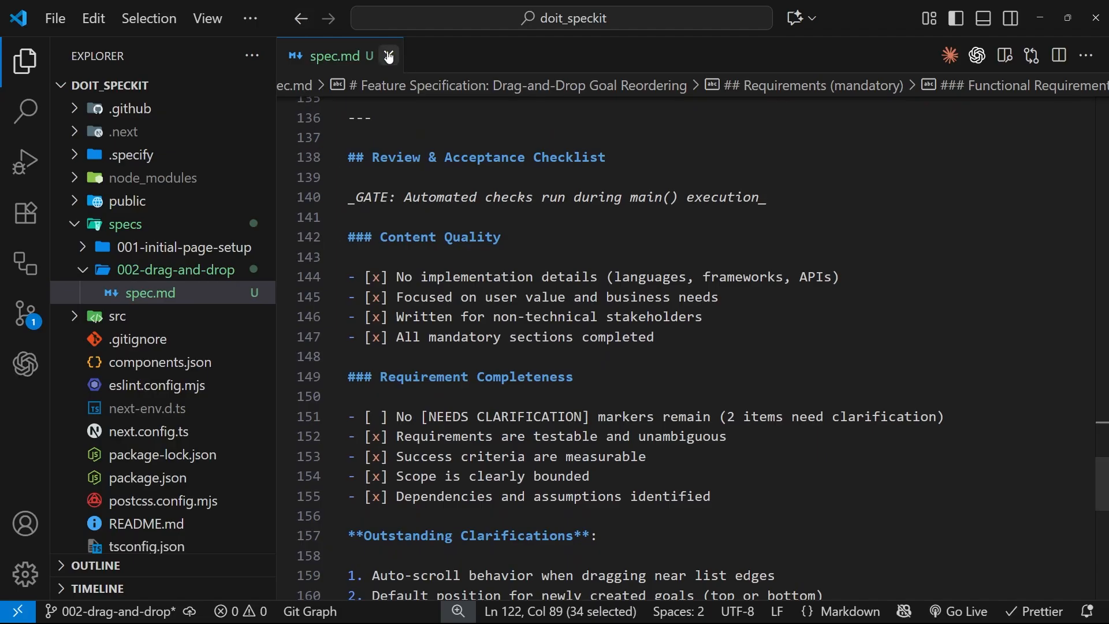
# Step: Close spec.md, open the AI chat with Ctrl+Alt+I, and start a /c command
pyautogui.click(387, 56)
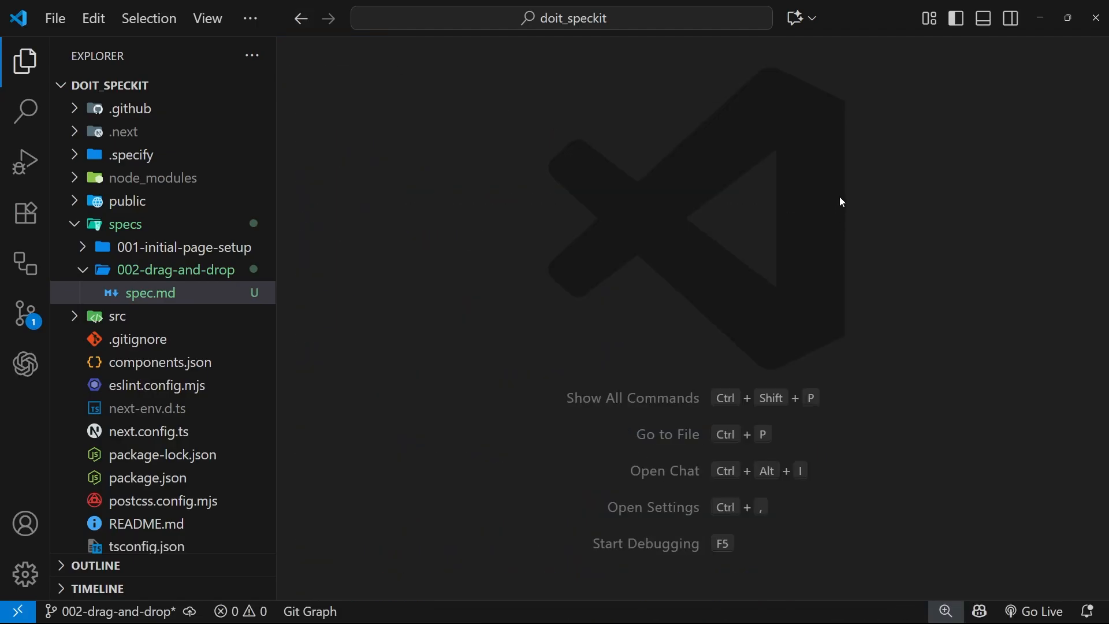
pyautogui.press('Ctrl+Alt+I')
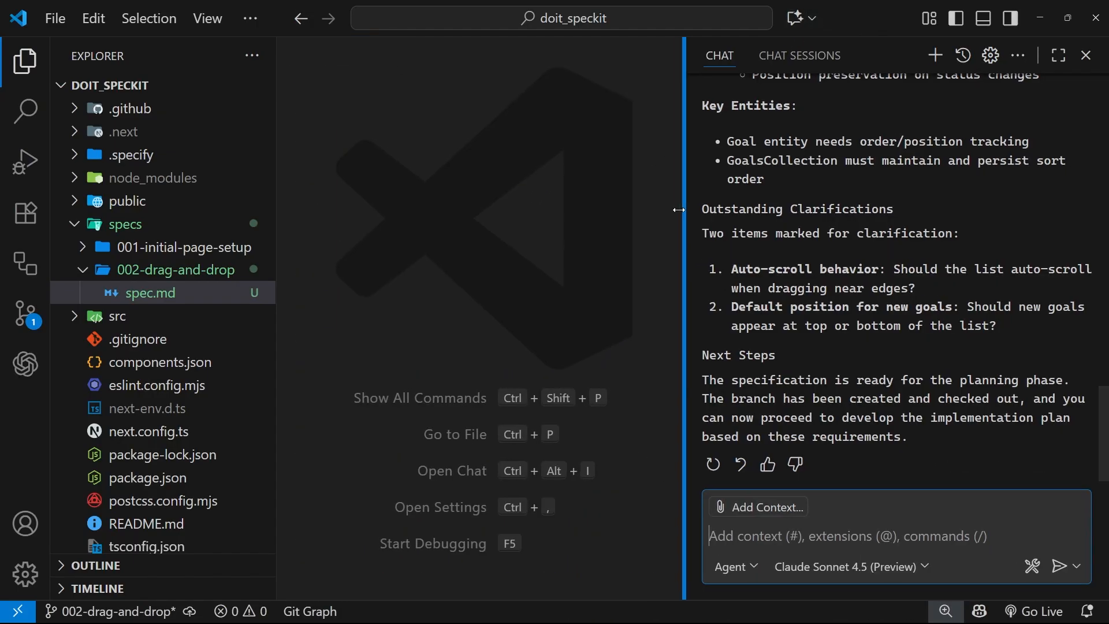
pyautogui.write('/c')
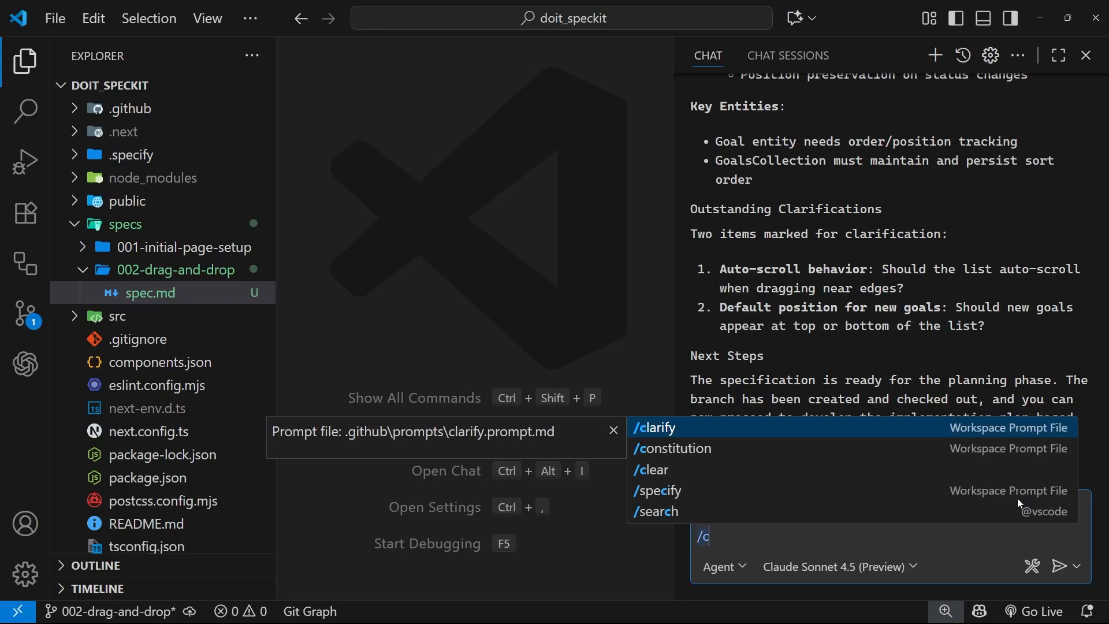
# Step: Run /clarify from the suggestions and highlight Question 1's auto-scroll text
pyautogui.click(654, 427)
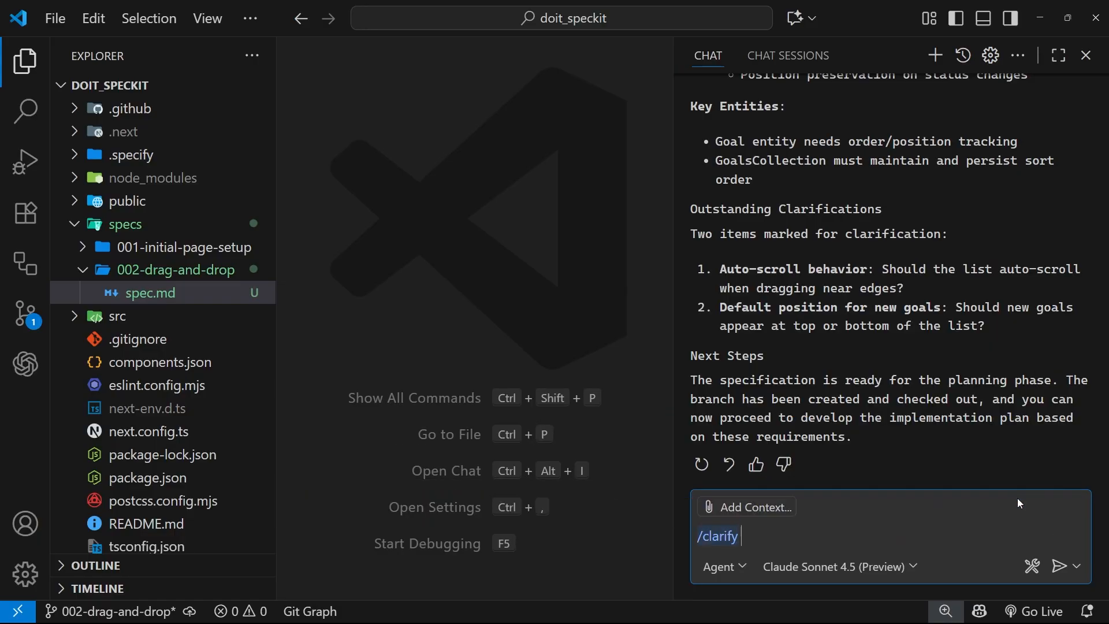
pyautogui.press('Enter')
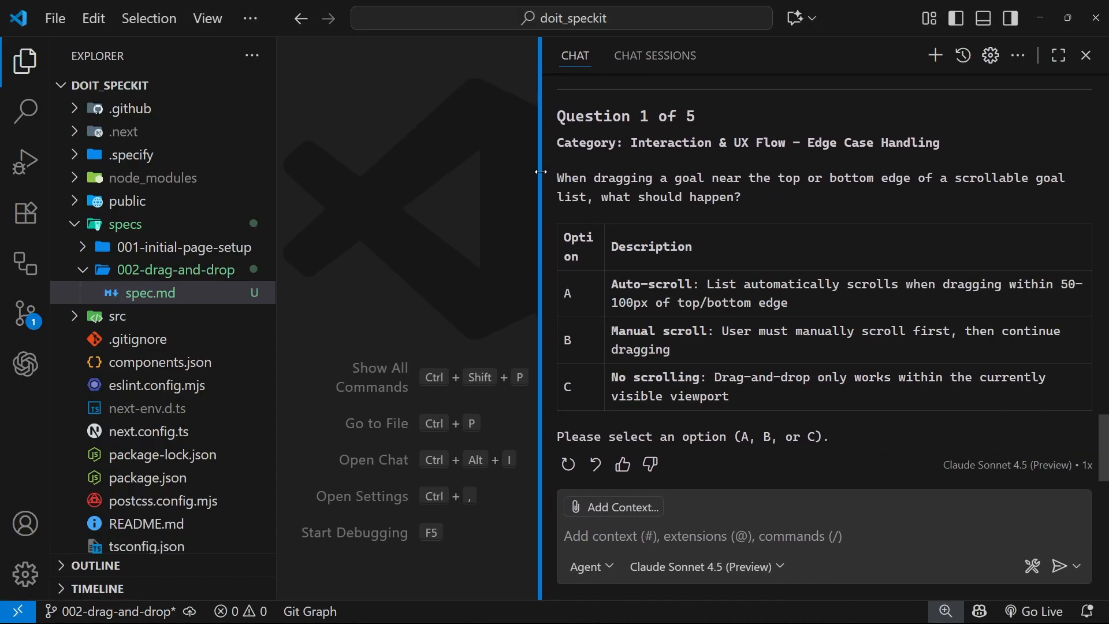
pyautogui.moveTo(630, 142); pyautogui.dragTo(778, 142)
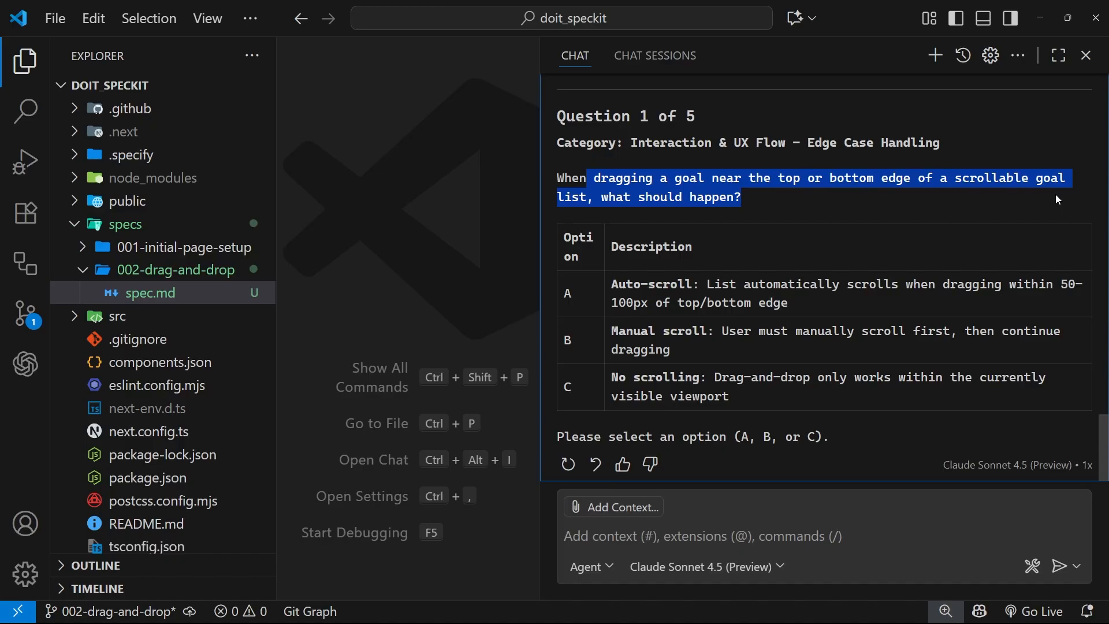
pyautogui.moveTo(763, 322)
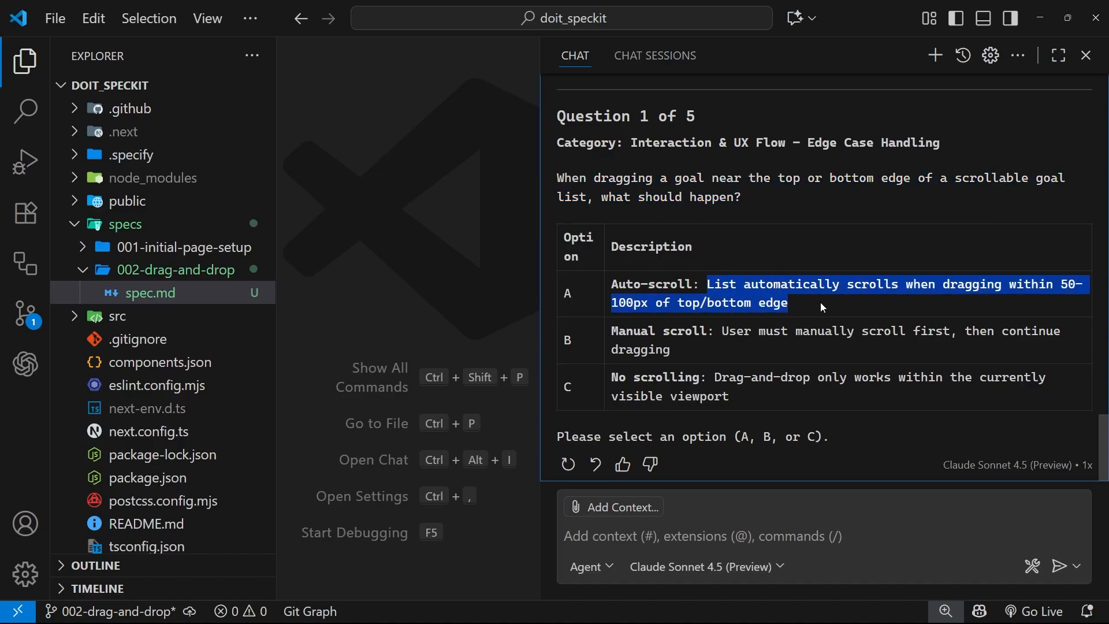
pyautogui.moveTo(1046, 309)
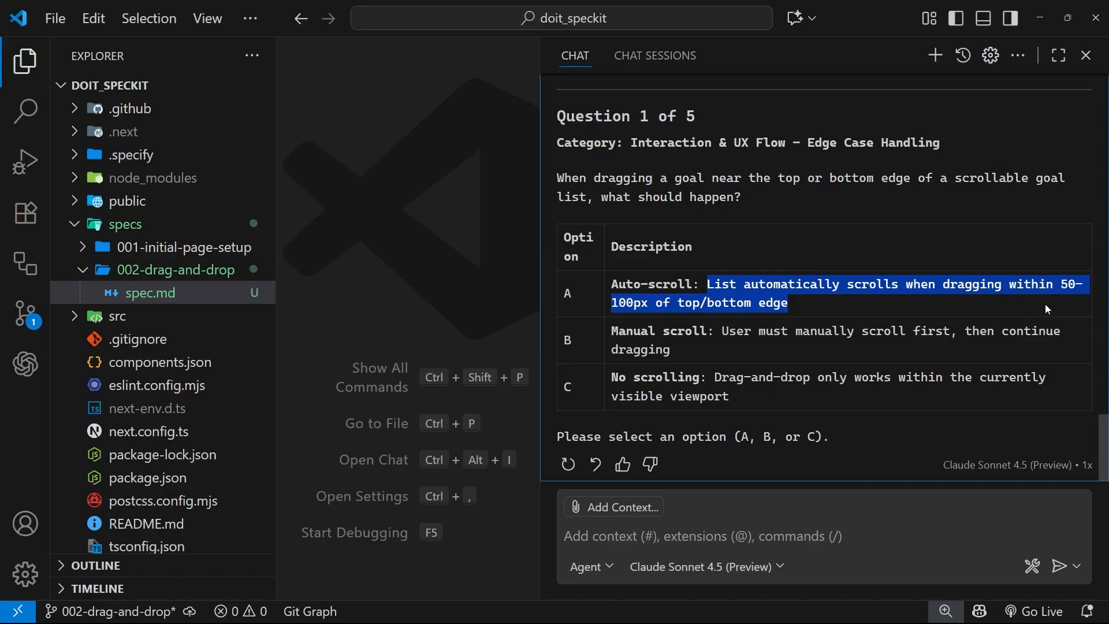
pyautogui.moveTo(805, 251)
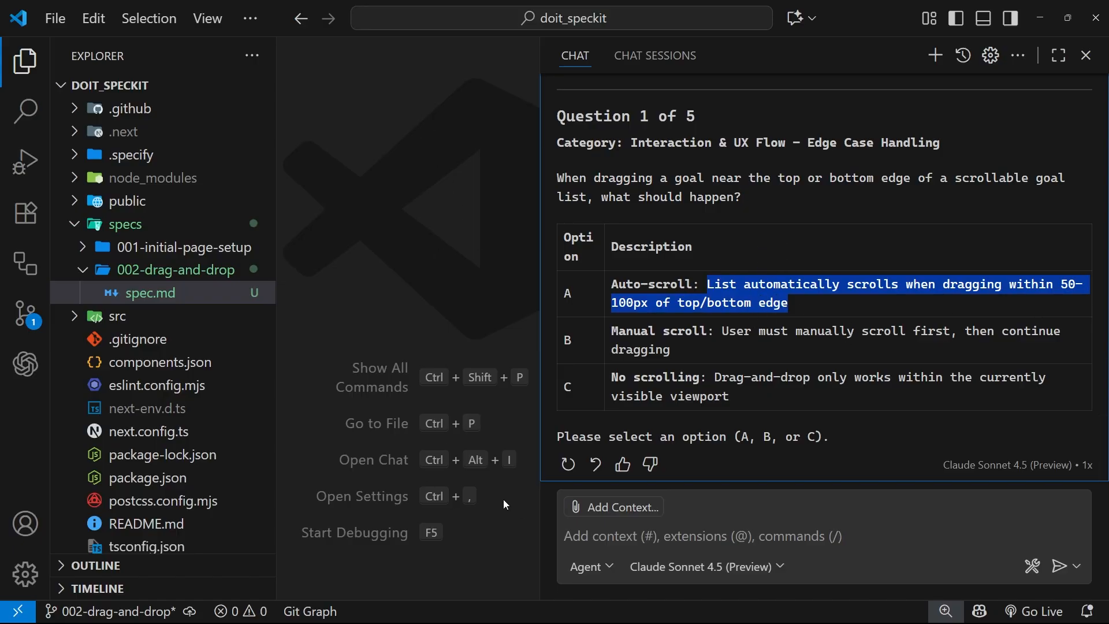
pyautogui.moveTo(653, 402)
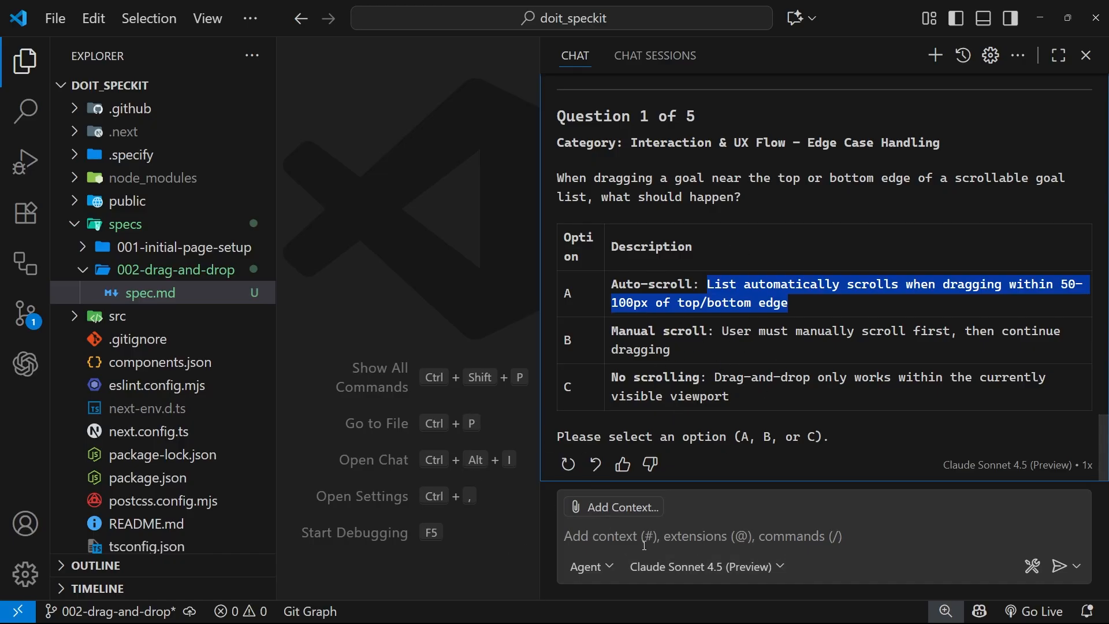
# Step: Answer A to the auto-scroll question and A to the following clarification question
pyautogui.write('A')
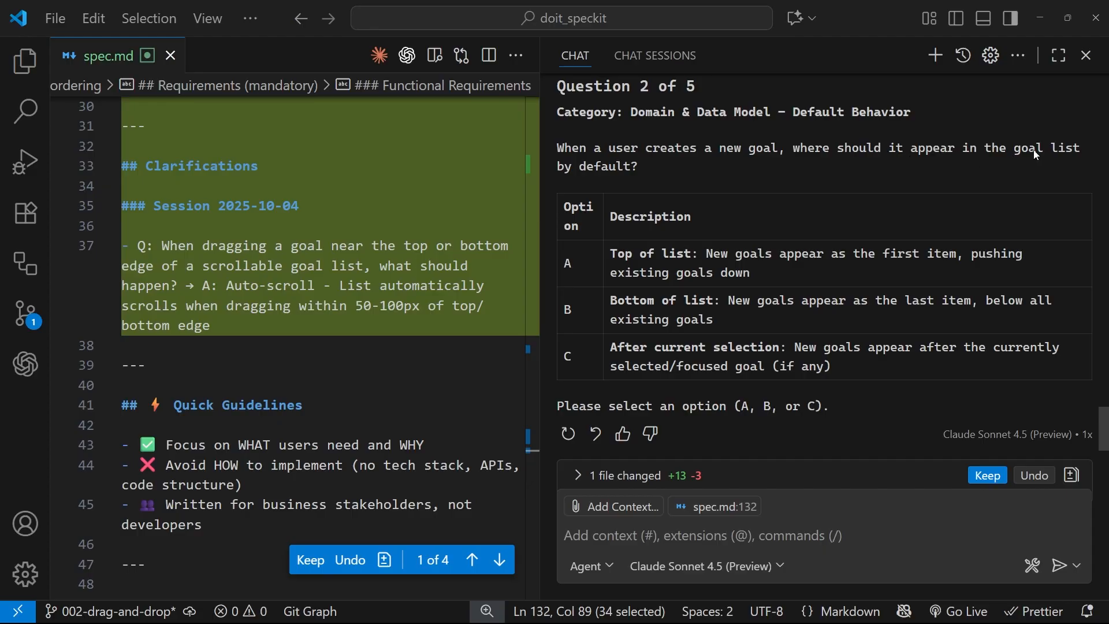
pyautogui.moveTo(609, 260)
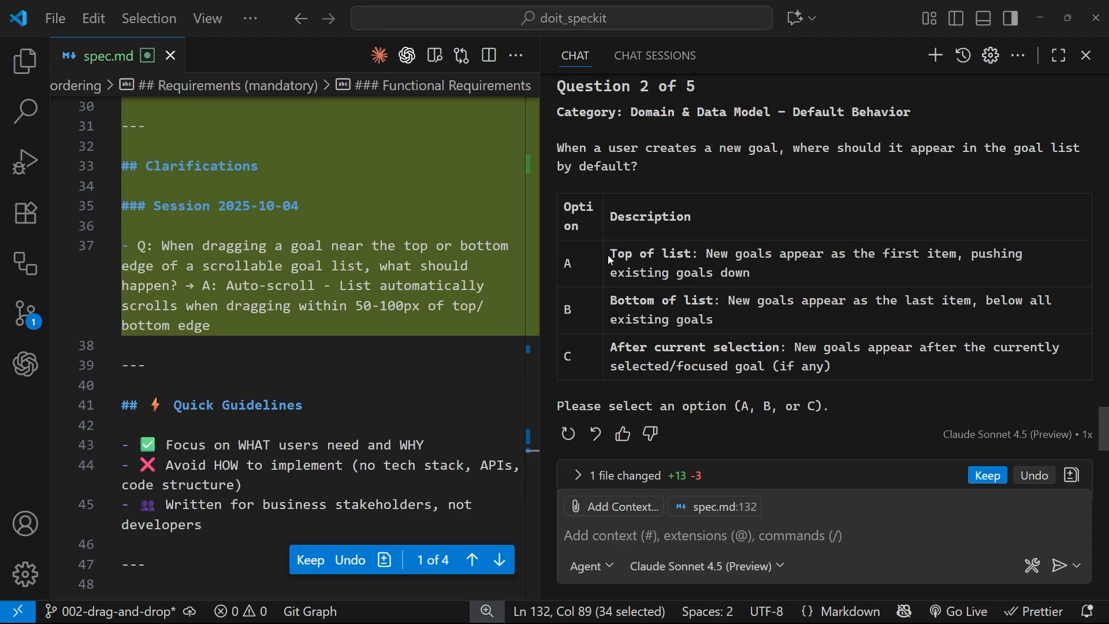
pyautogui.doubleClick(662, 300)
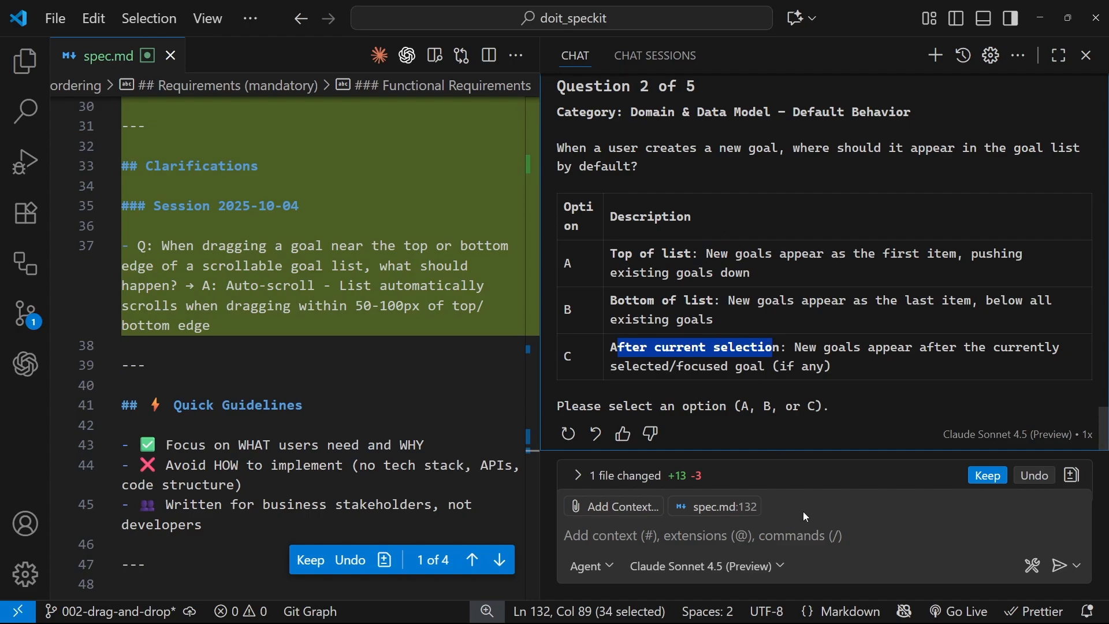
pyautogui.write('A')
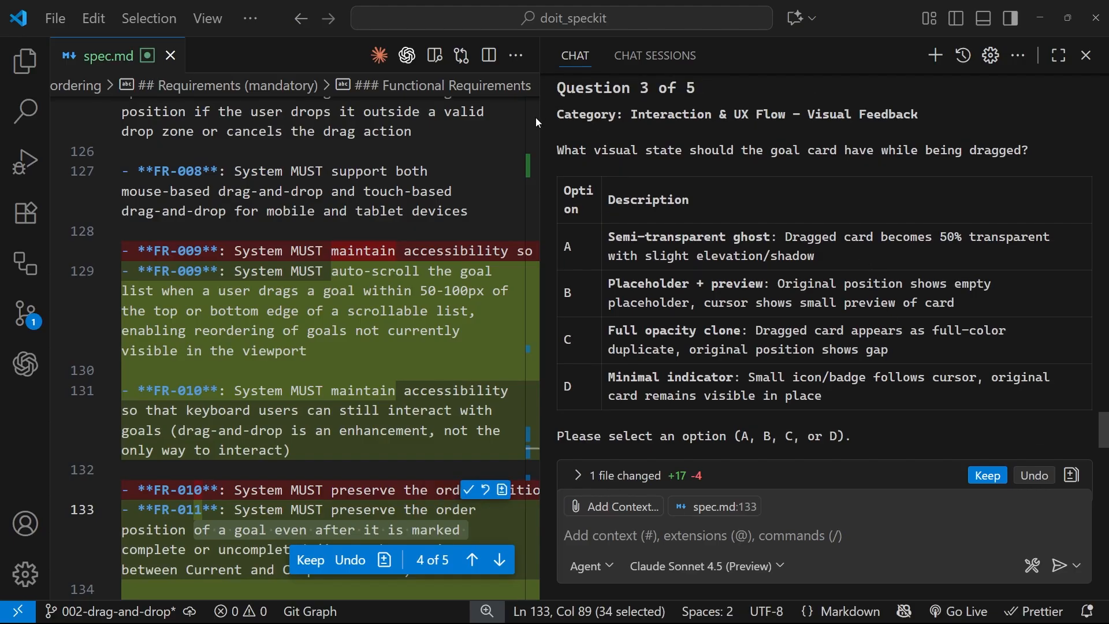
pyautogui.moveTo(804, 159)
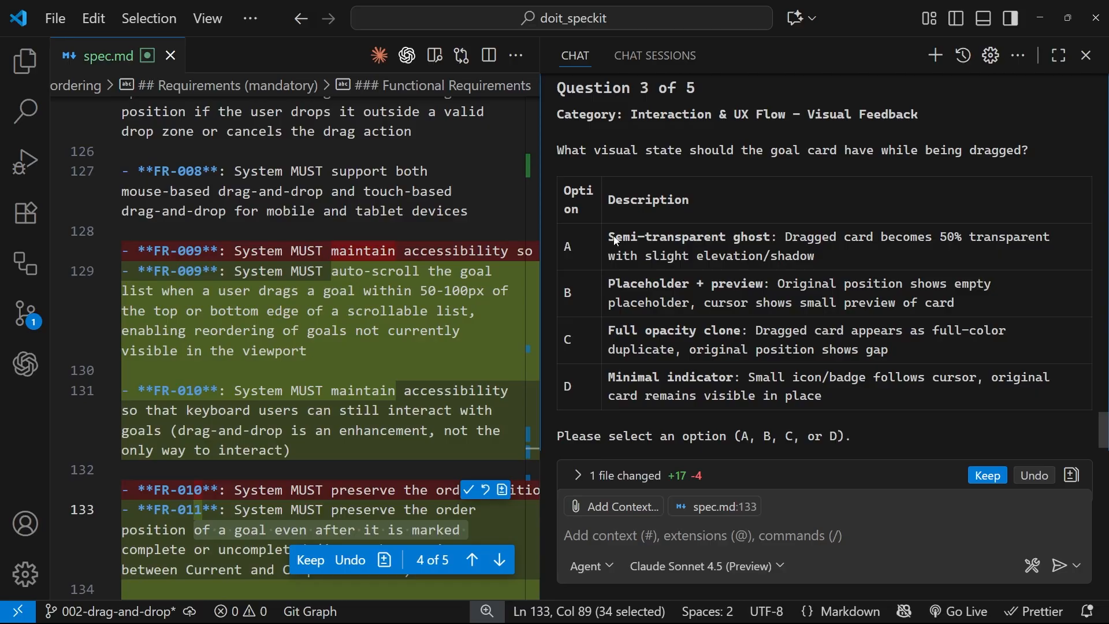
pyautogui.doubleClick(688, 237)
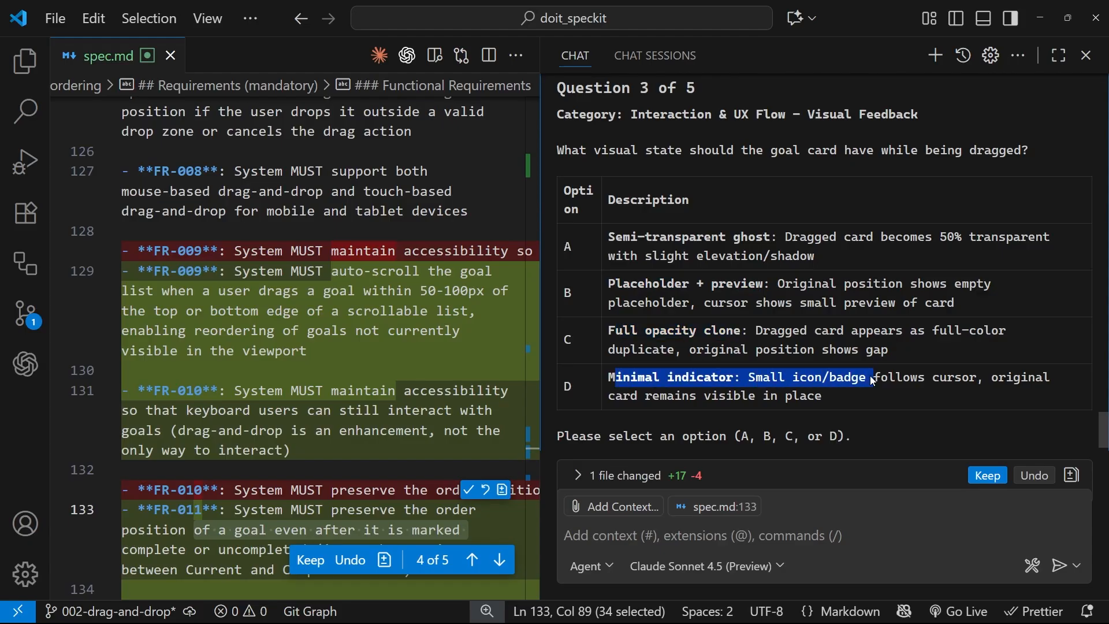
pyautogui.moveTo(789, 280)
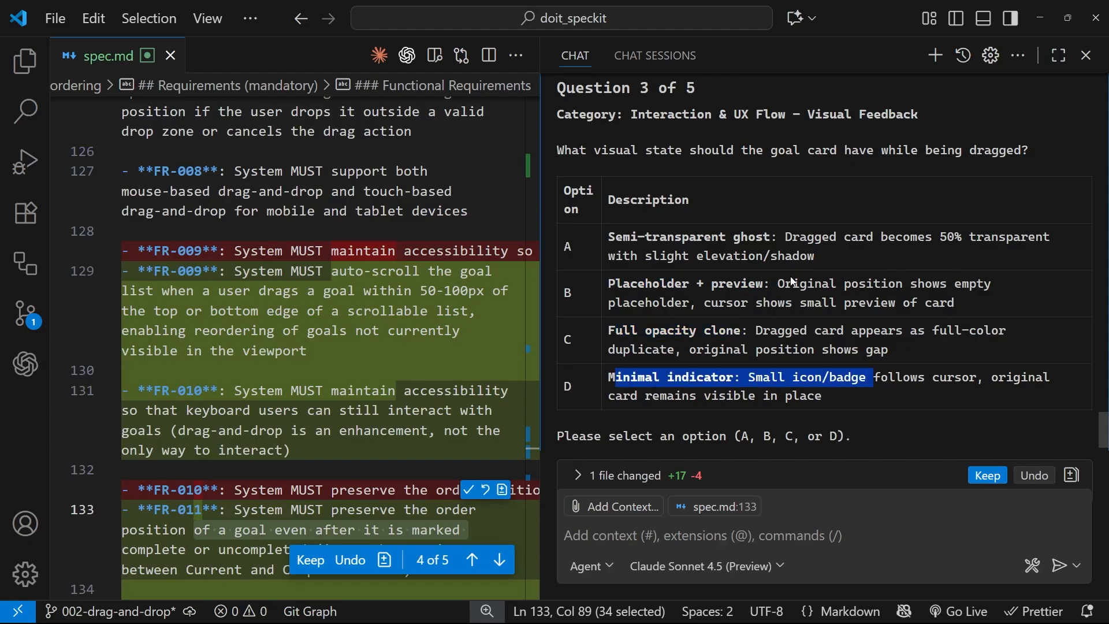
pyautogui.moveTo(640, 233)
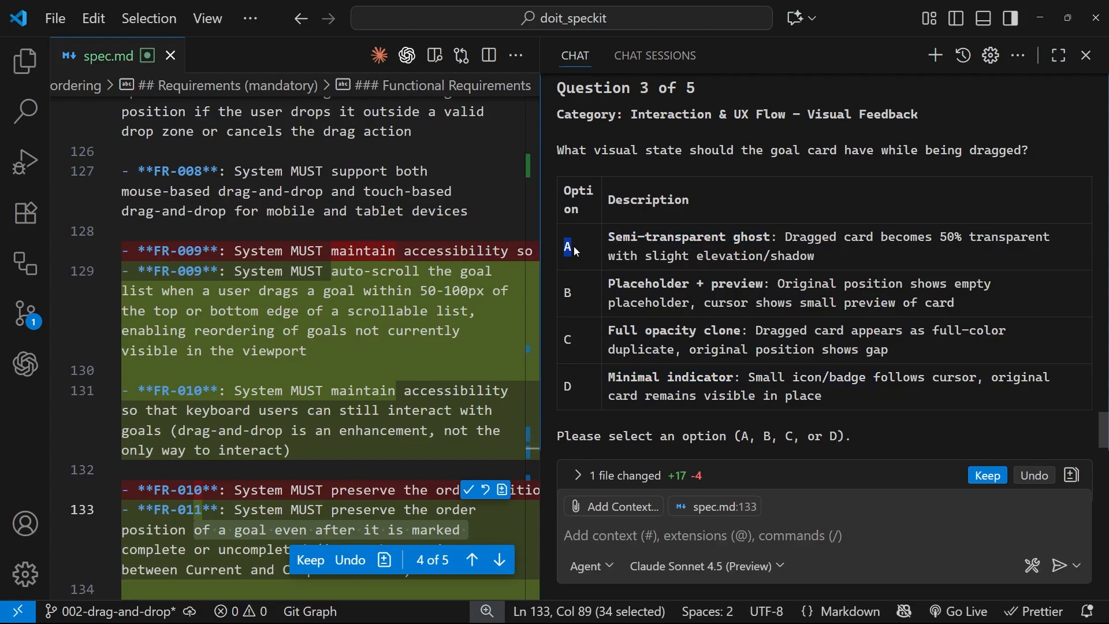
# Step: Answer A to Question 3 on drag visuals, then highlight the Gap spacing option
pyautogui.click(773, 536)
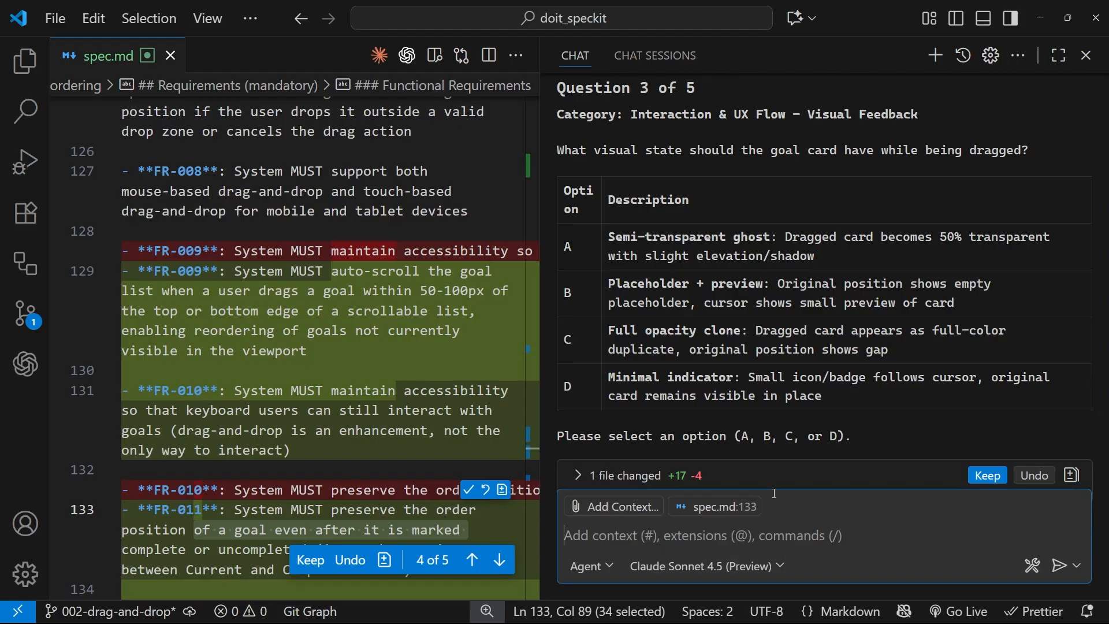
pyautogui.write('A')
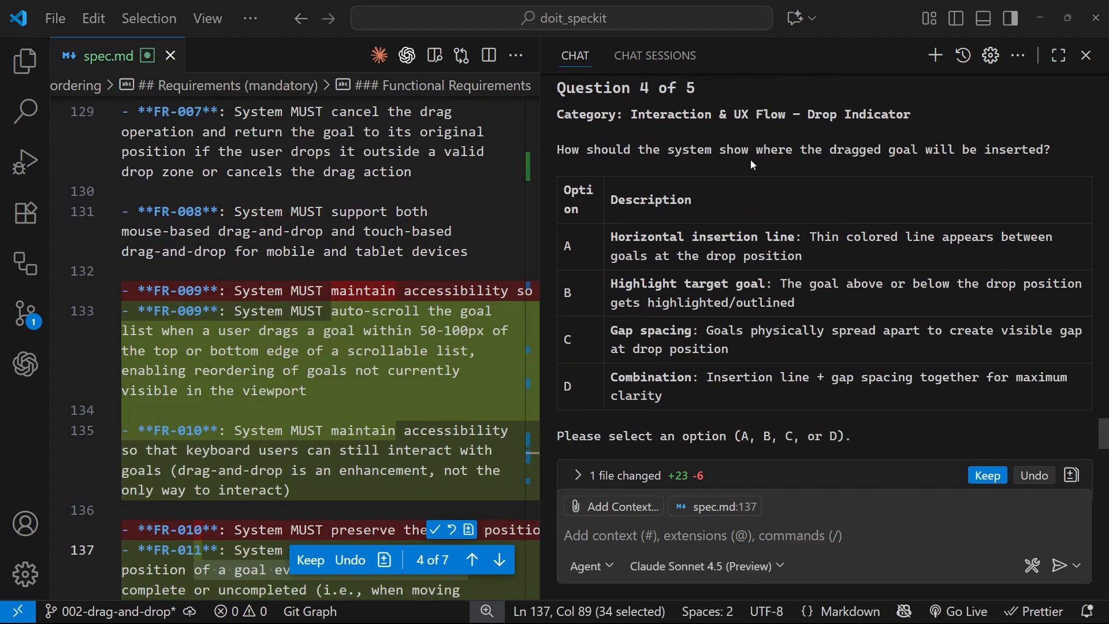
pyautogui.moveTo(783, 160)
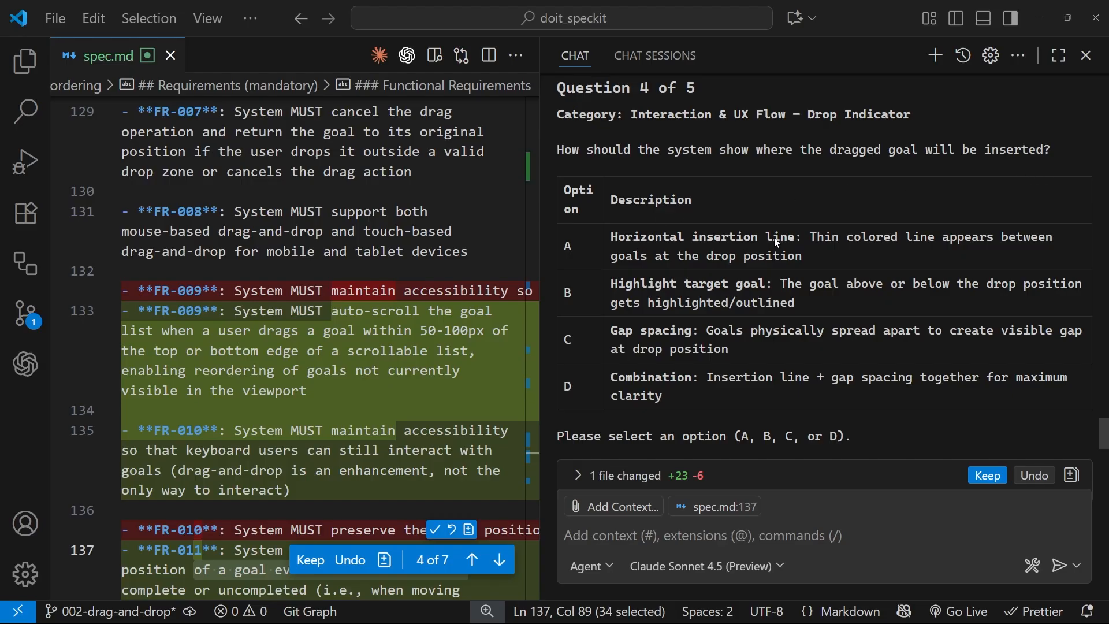
pyautogui.moveTo(766, 292)
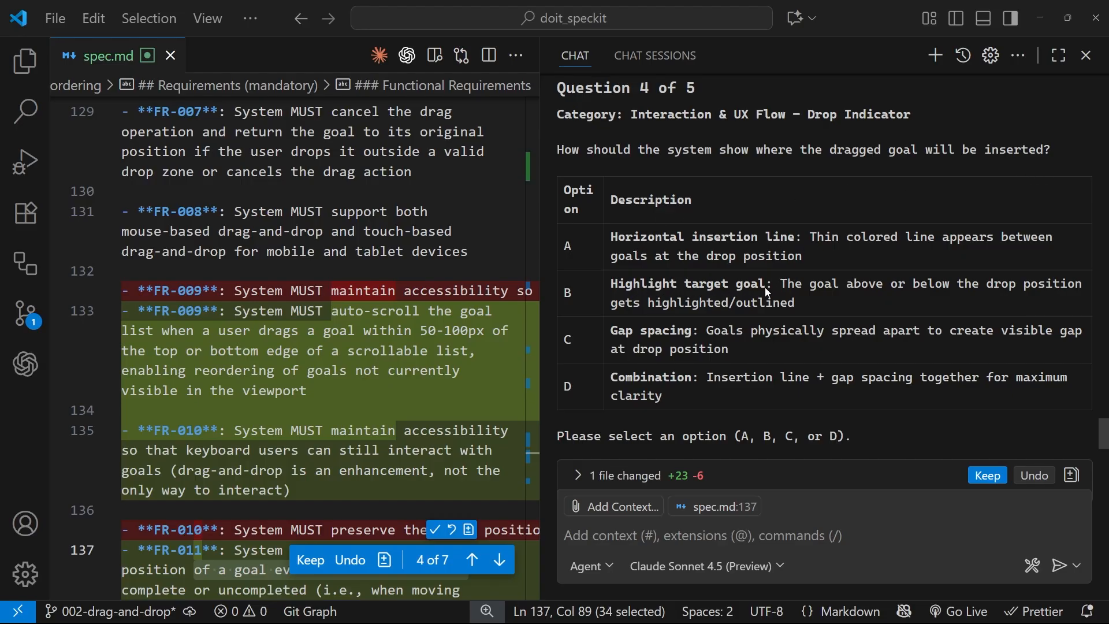
pyautogui.moveTo(714, 334)
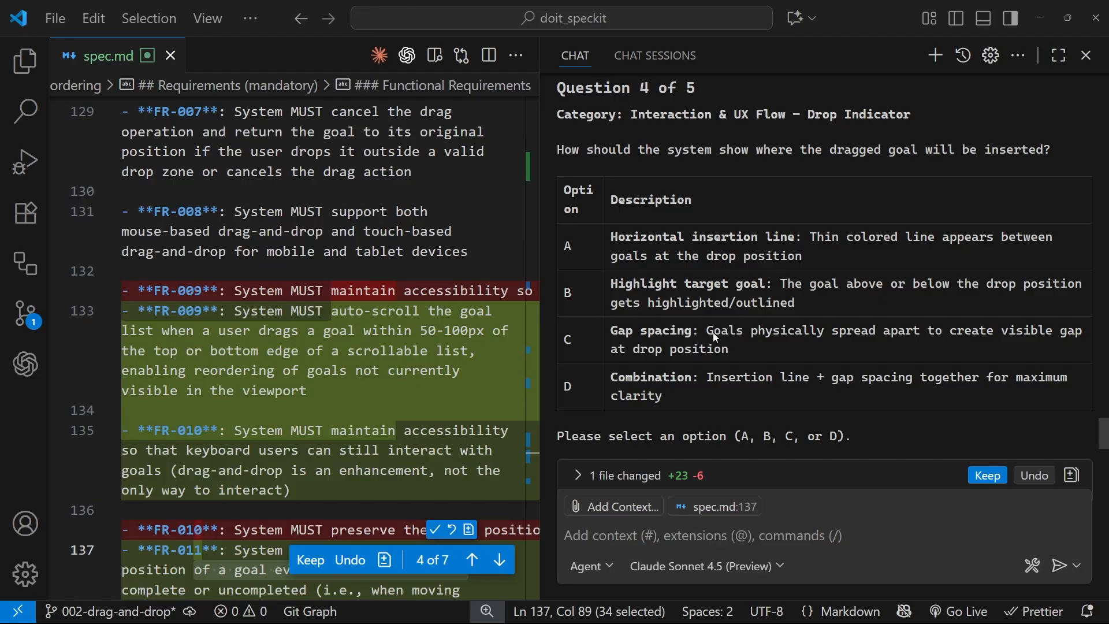
pyautogui.doubleClick(665, 331)
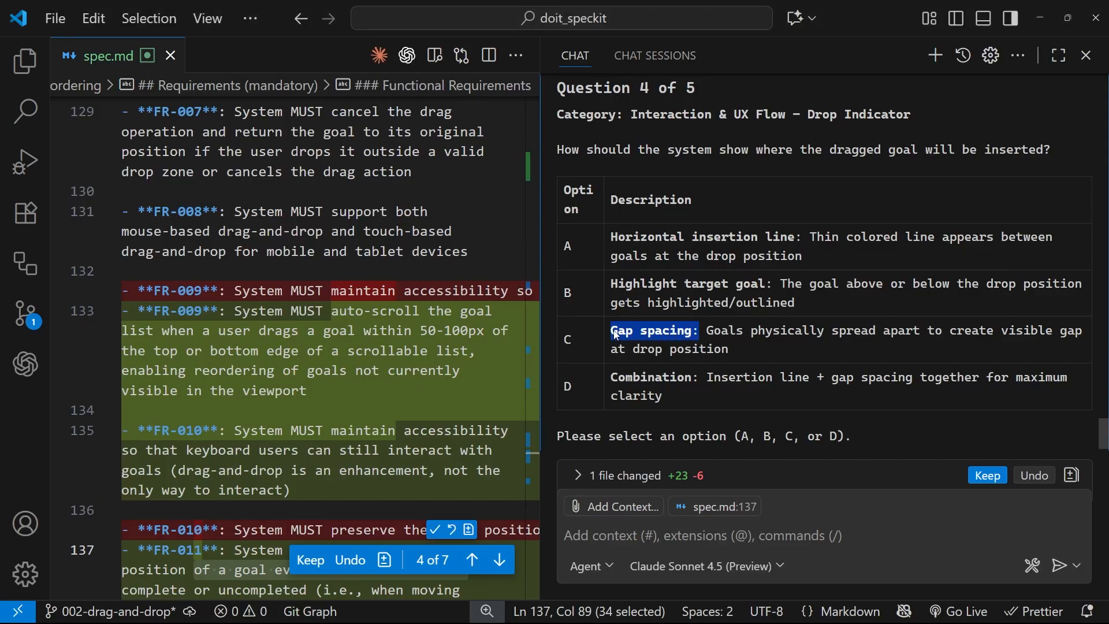
pyautogui.moveTo(662, 351)
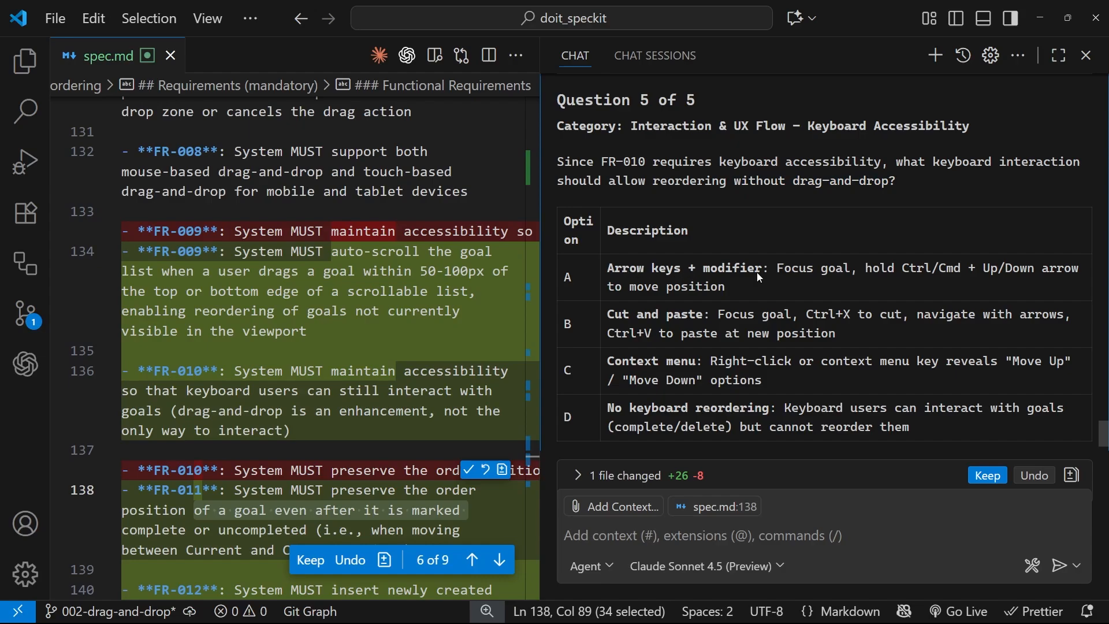
# Step: Answer D to Question 5, choosing no keyboard reordering
pyautogui.scroll(-3)
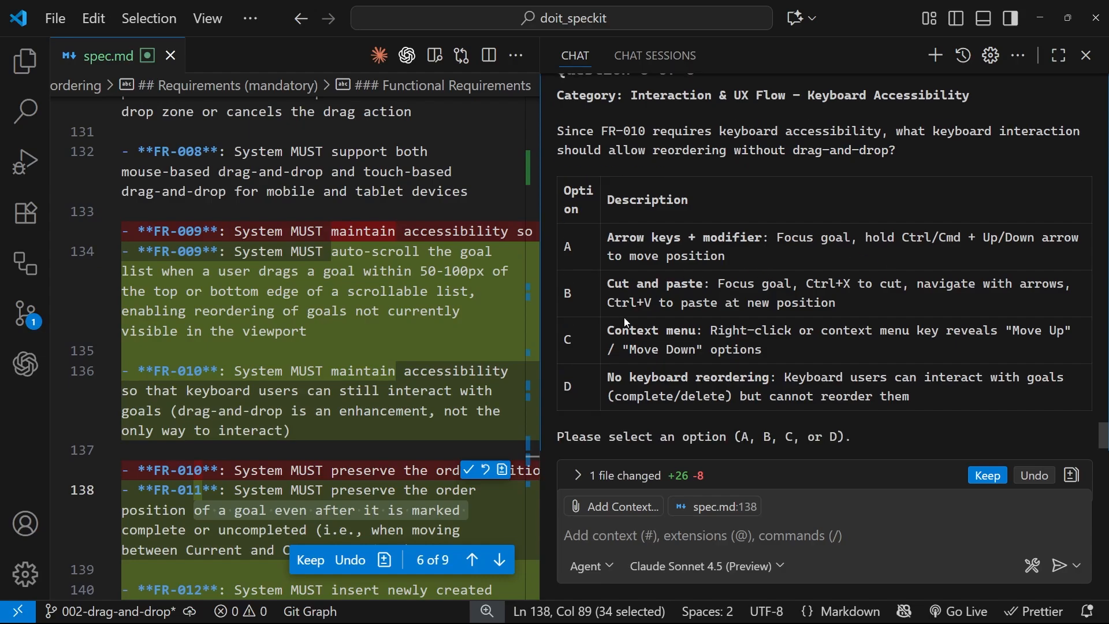
pyautogui.moveTo(724, 383)
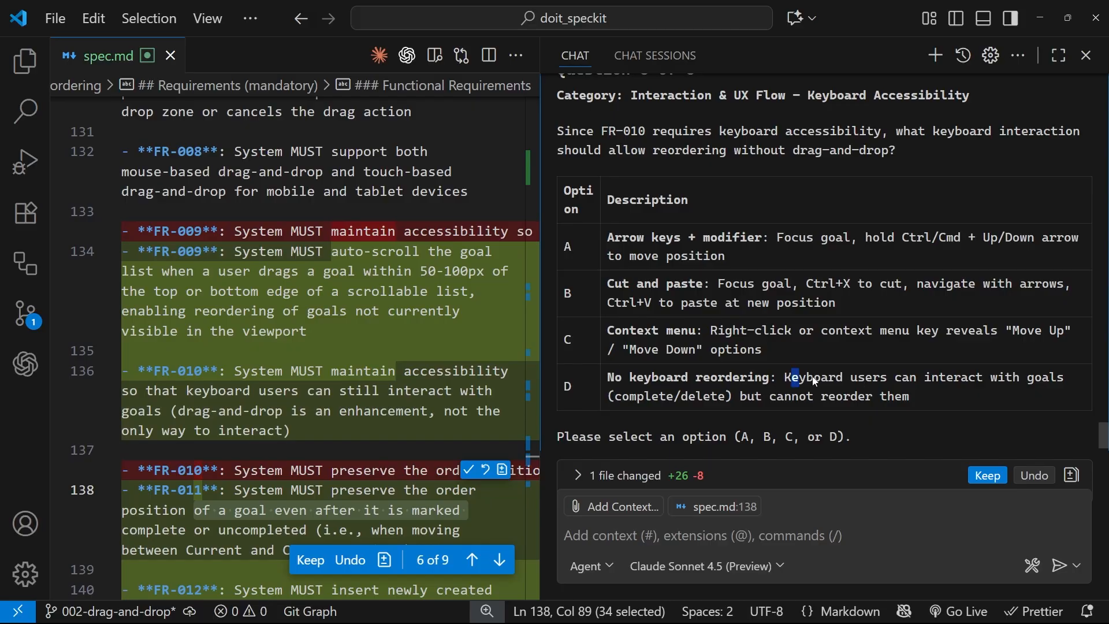
pyautogui.click(673, 536)
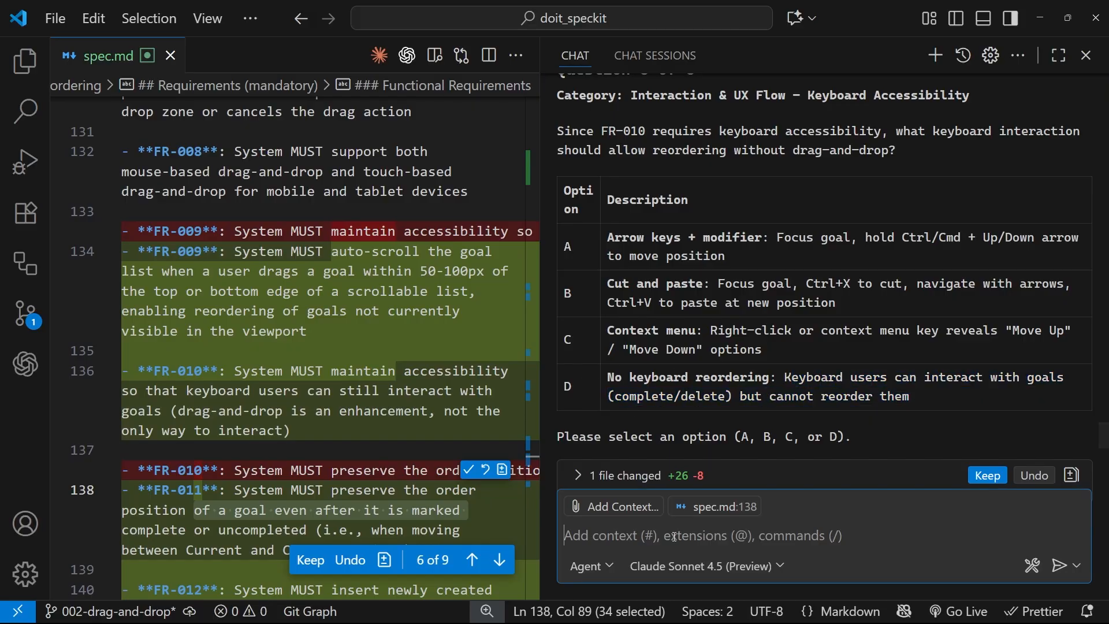
pyautogui.write('D')
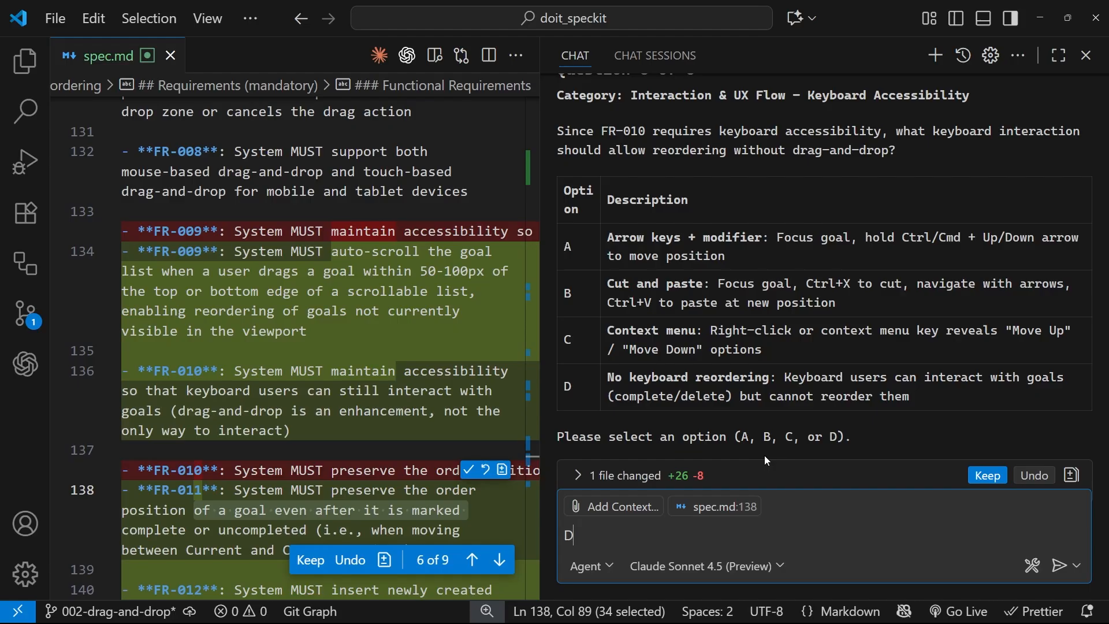
pyautogui.press('Enter')
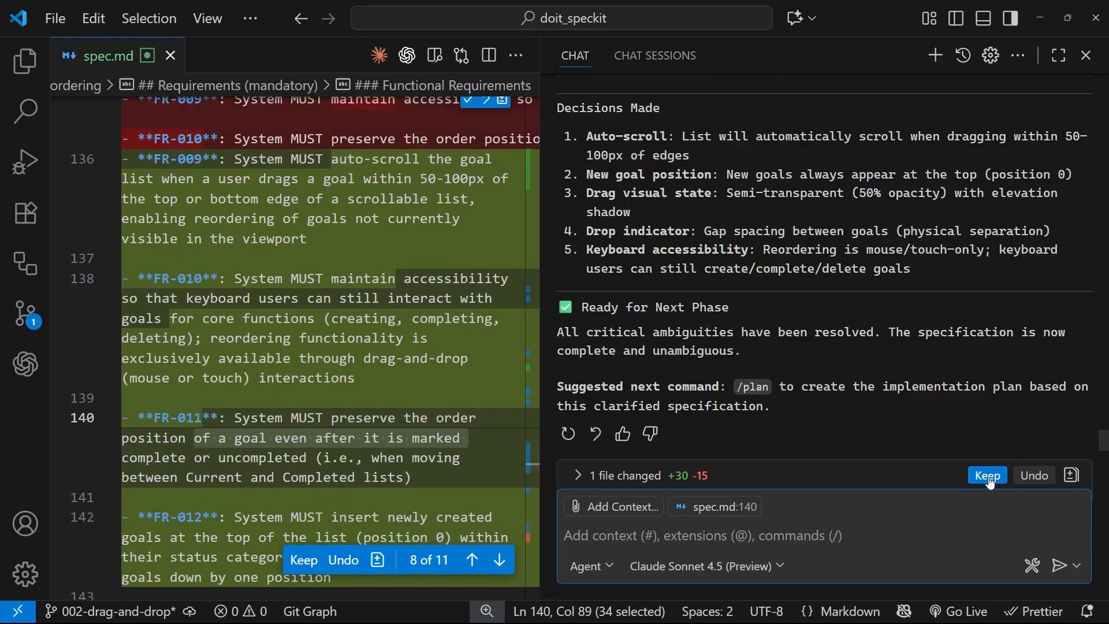
# Step: Keep the clarification edits to spec.md, close it, and begin a /plan request
pyautogui.click(987, 475)
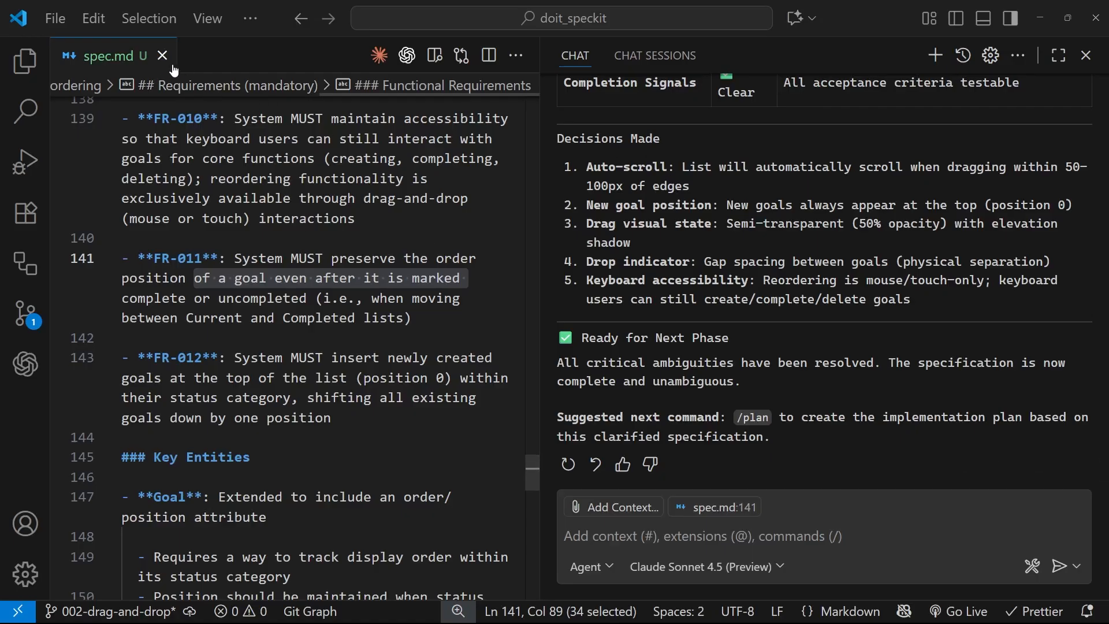
pyautogui.click(162, 56)
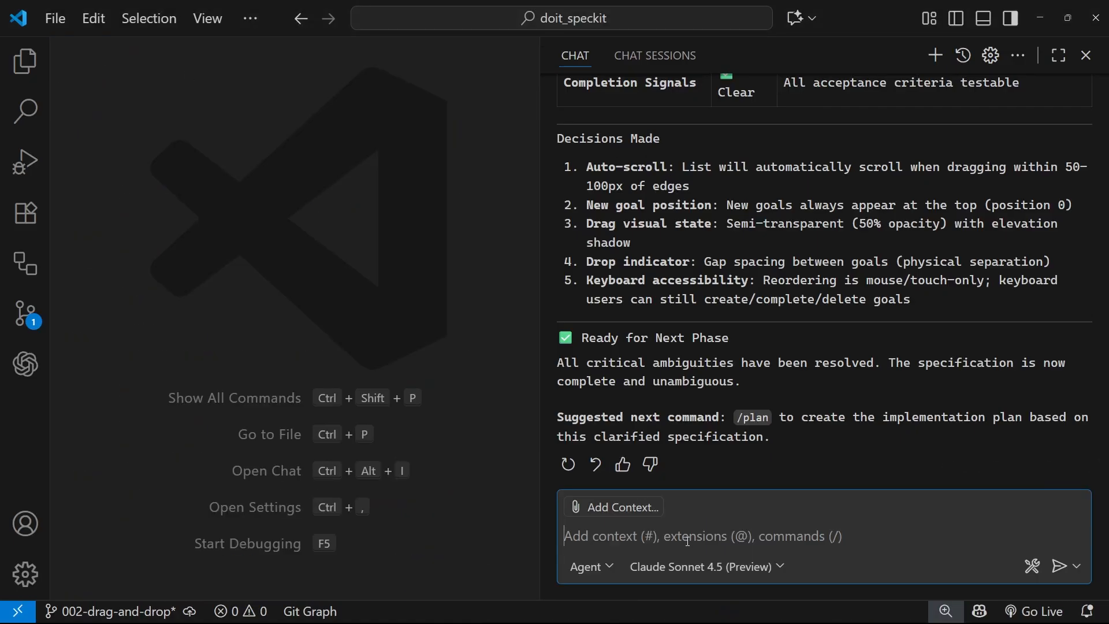
pyautogui.write('/plan Plan this using the sortable library for sorting list items and tailwind for')
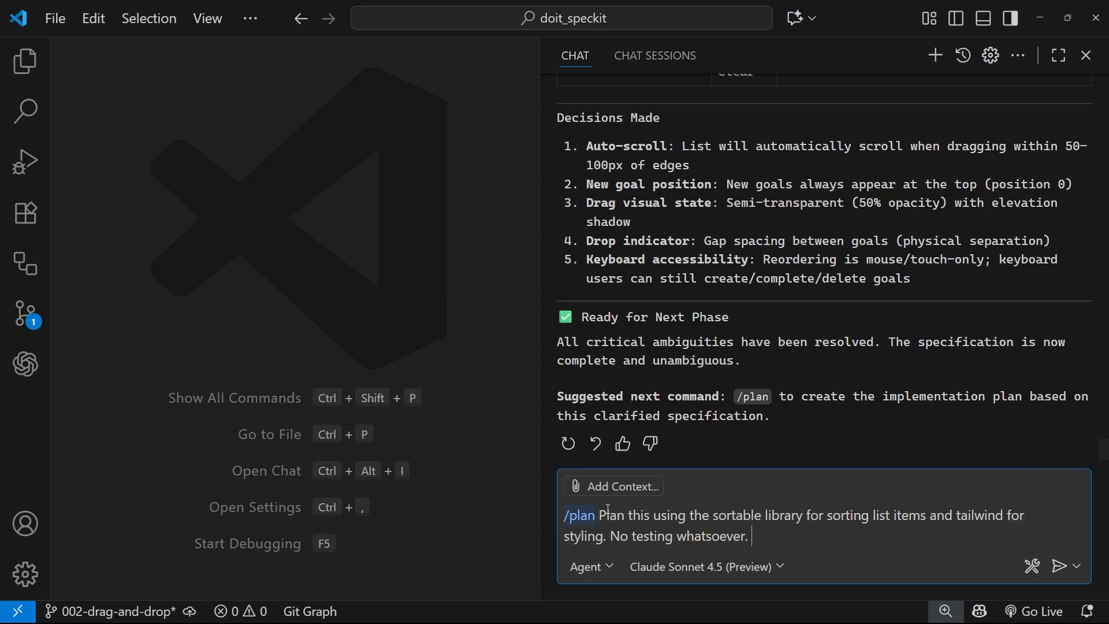
# Step: Check the no-testing sentence in the Sortable and Tailwind /plan request
pyautogui.moveTo(600, 514); pyautogui.dragTo(856, 514)
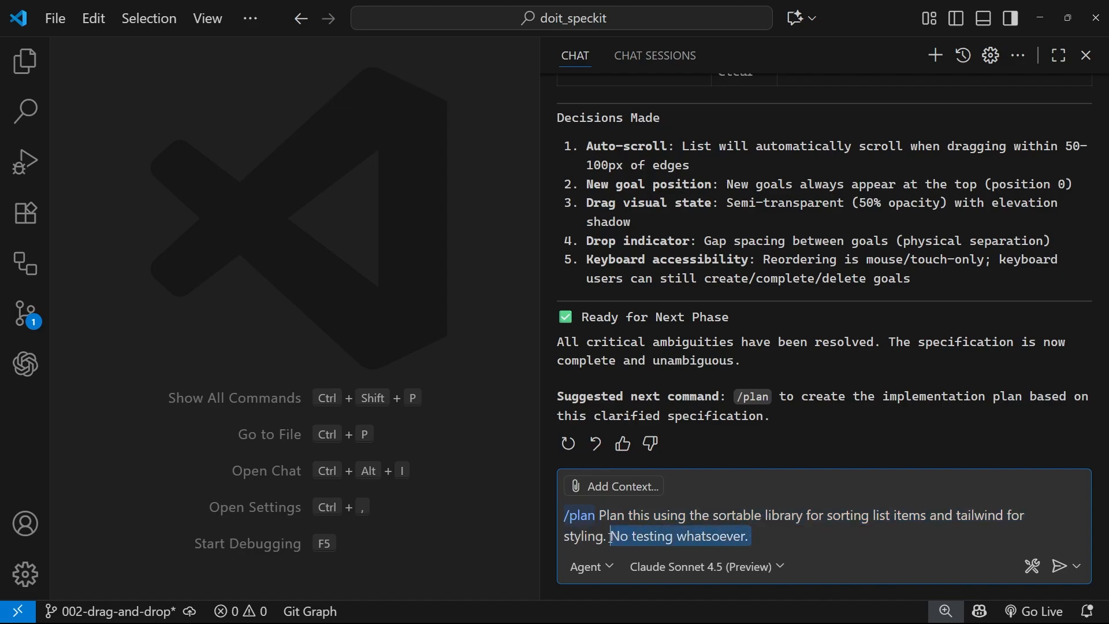
pyautogui.click(846, 538)
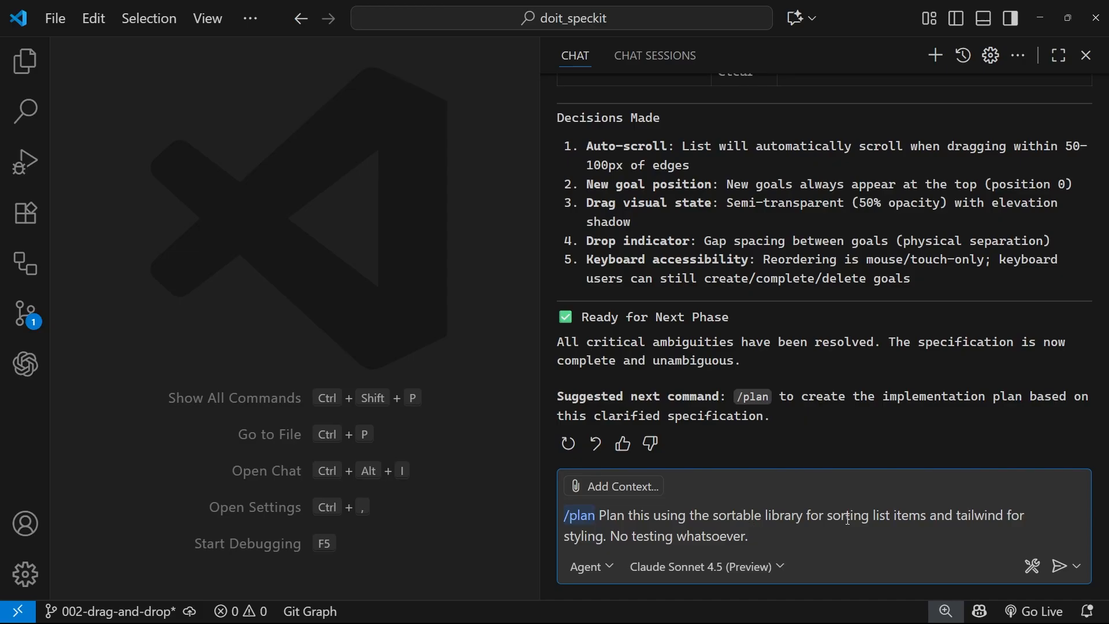
pyautogui.moveTo(913, 523)
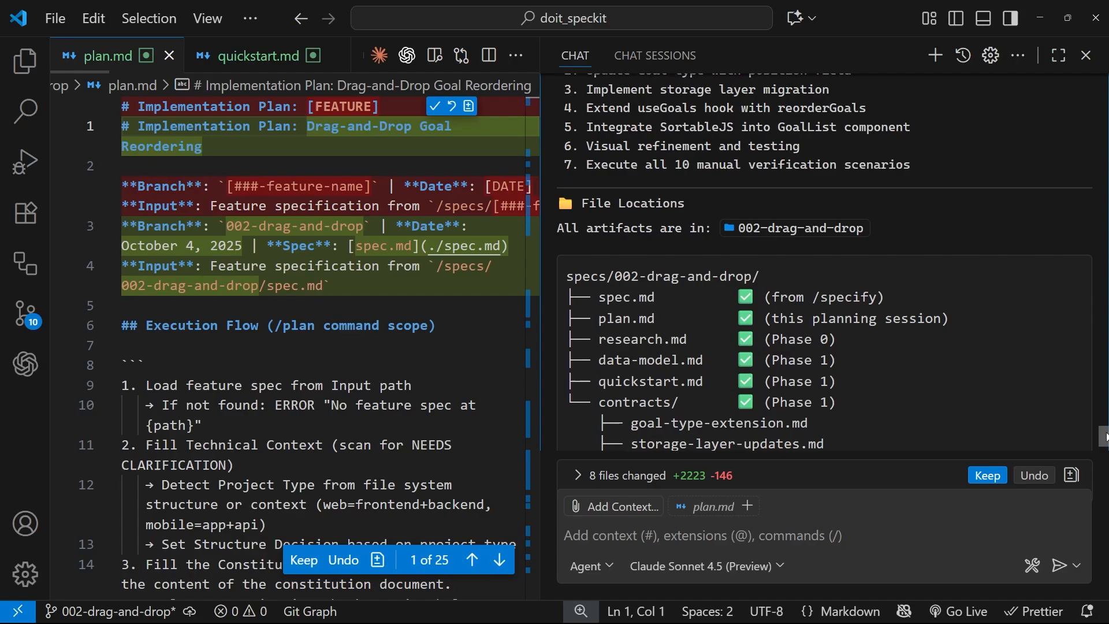
# Step: Review the /plan output in chat, highlighting the four generated contract file names
pyautogui.scroll(-3)
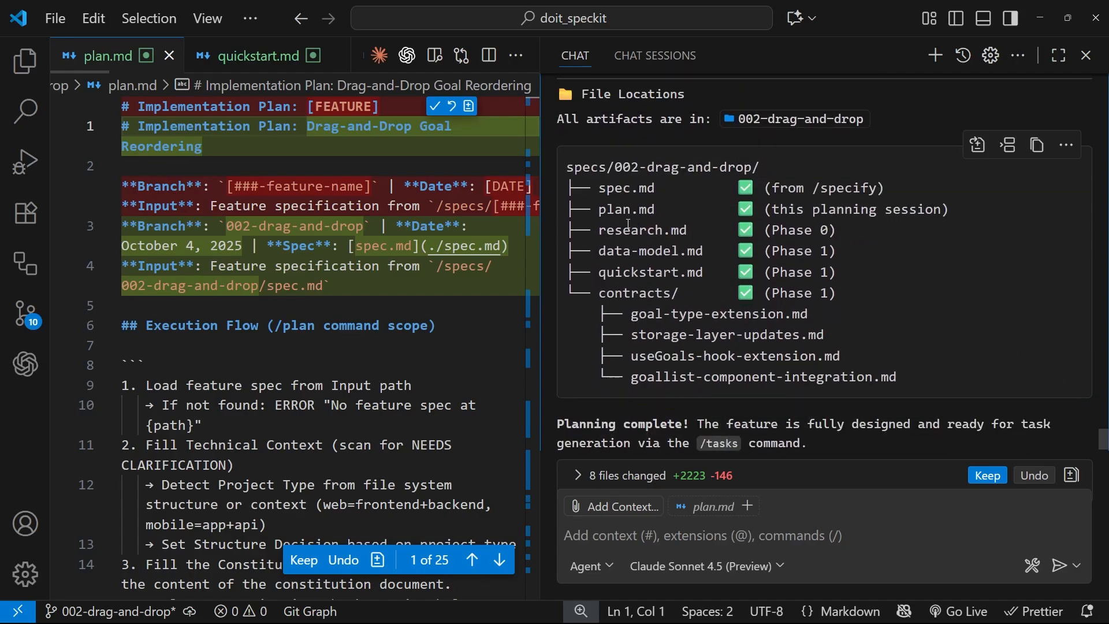
pyautogui.moveTo(597, 187); pyautogui.dragTo(808, 314)
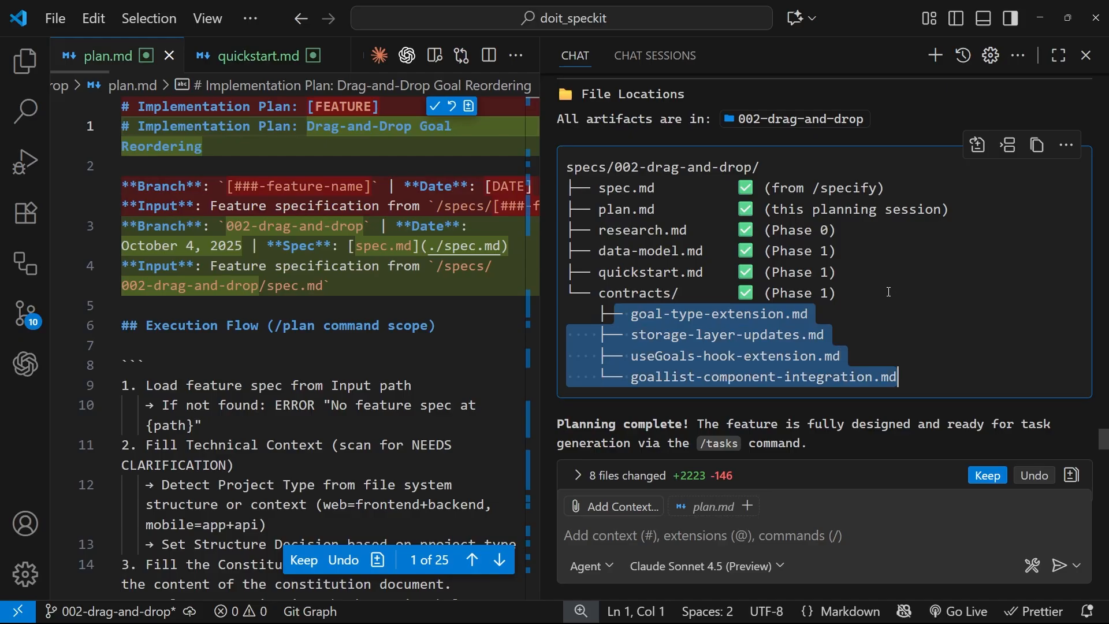
pyautogui.scroll(-3)
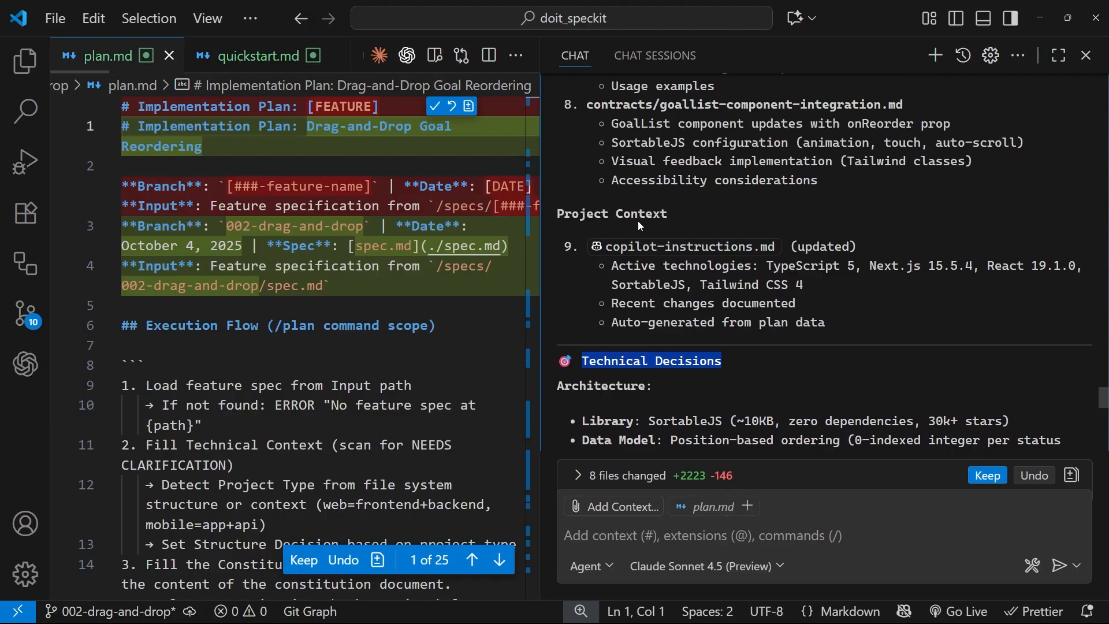
pyautogui.moveTo(811, 243)
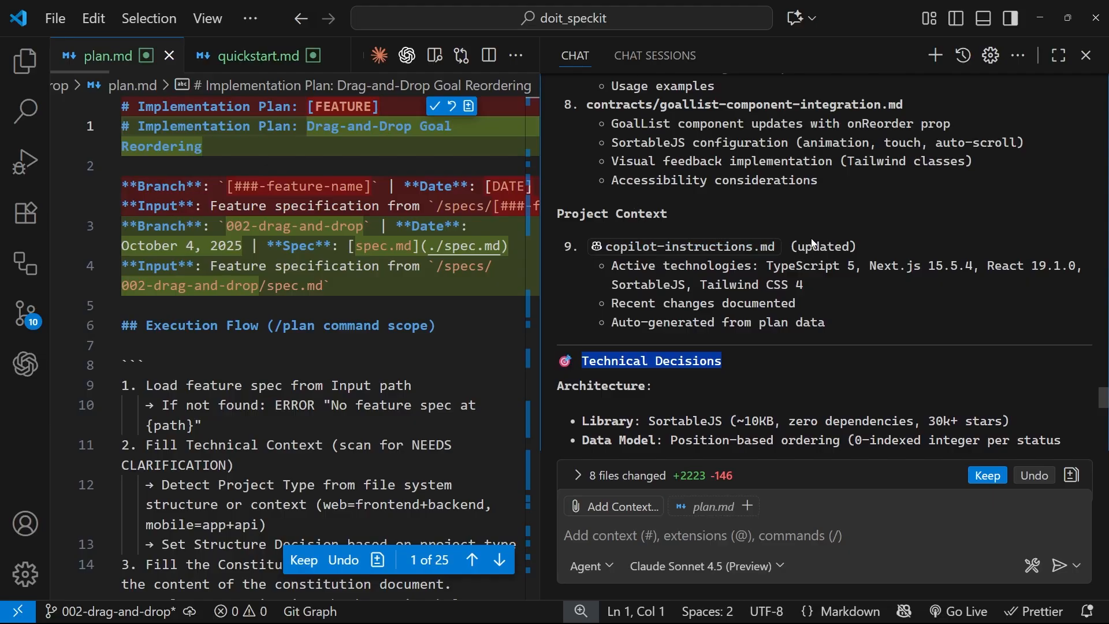
pyautogui.moveTo(819, 292)
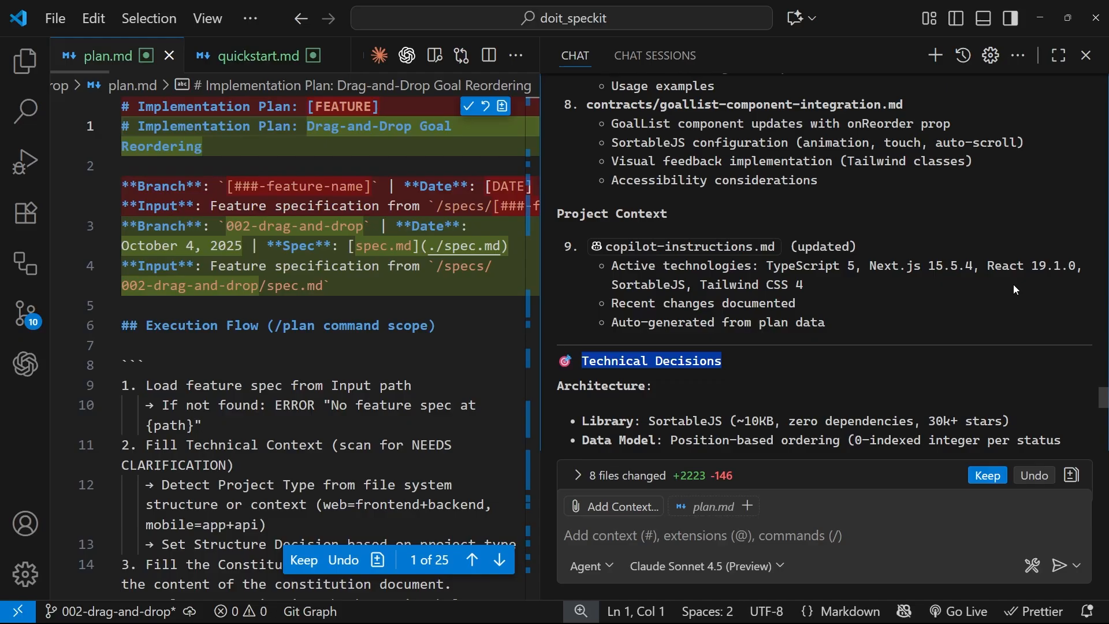
pyautogui.moveTo(573, 201)
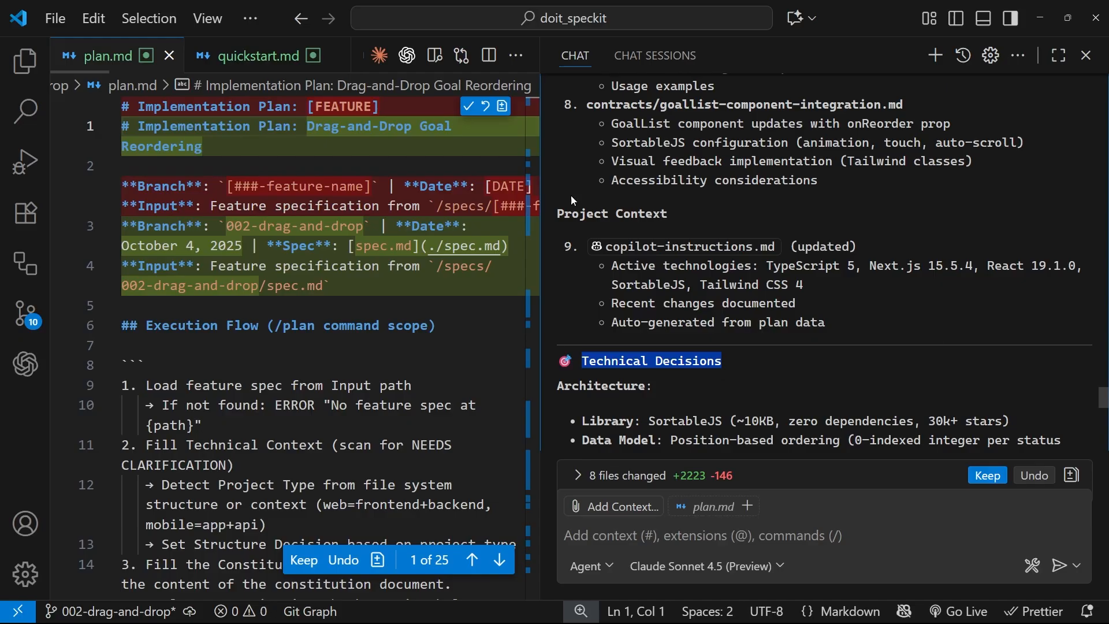
# Step: Open .github/copilot-instructions.md from the Explorer and scroll through the updated guidelines
pyautogui.click(21, 61)
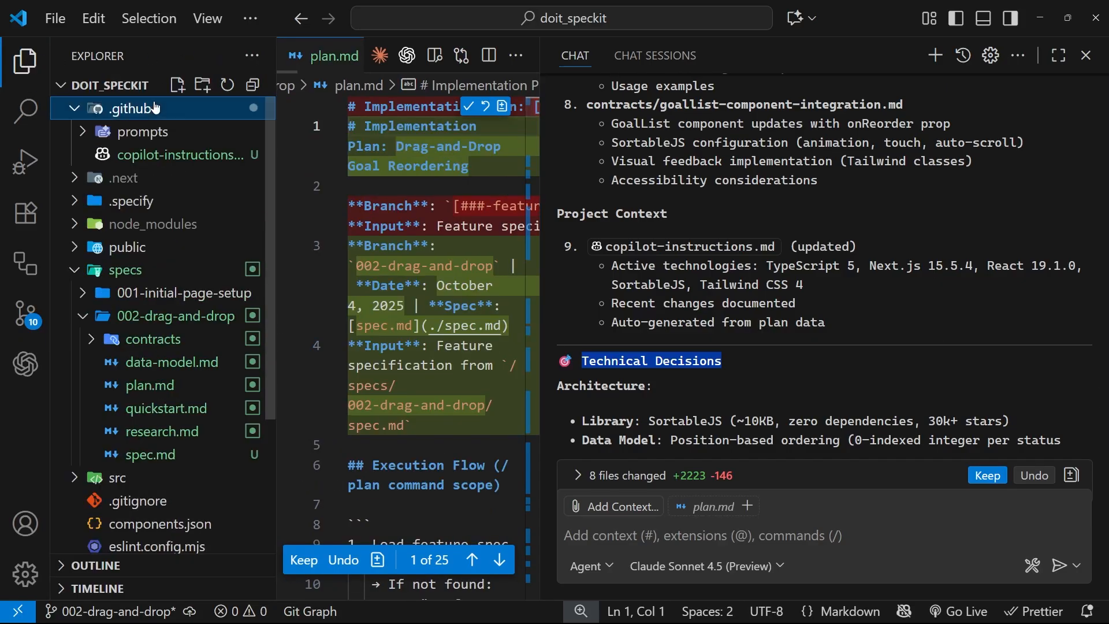
pyautogui.moveTo(224, 165)
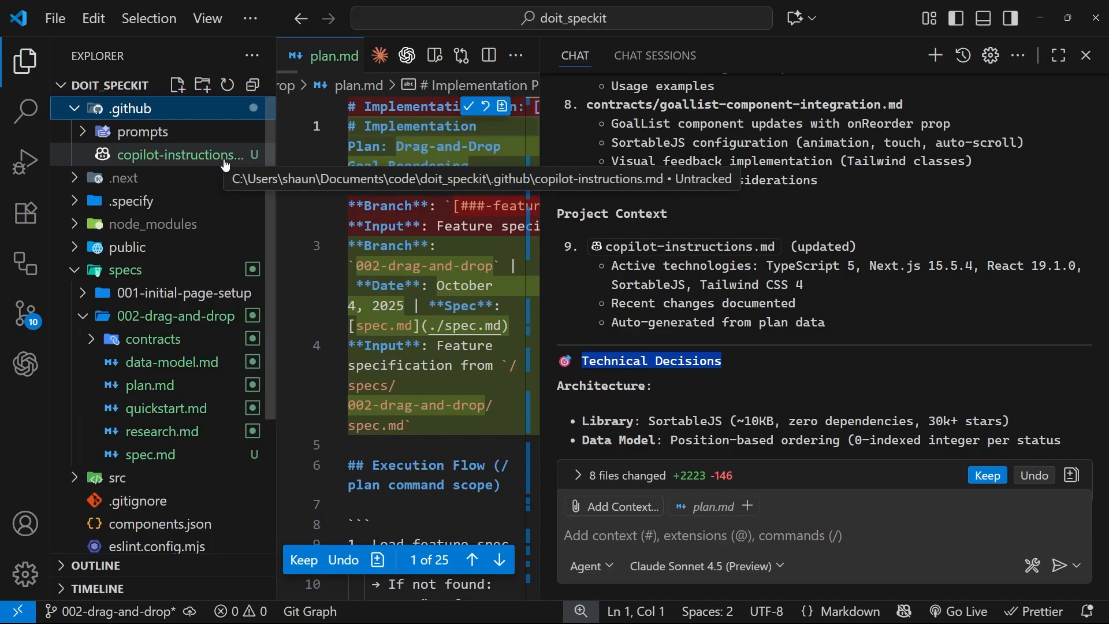
pyautogui.click(179, 154)
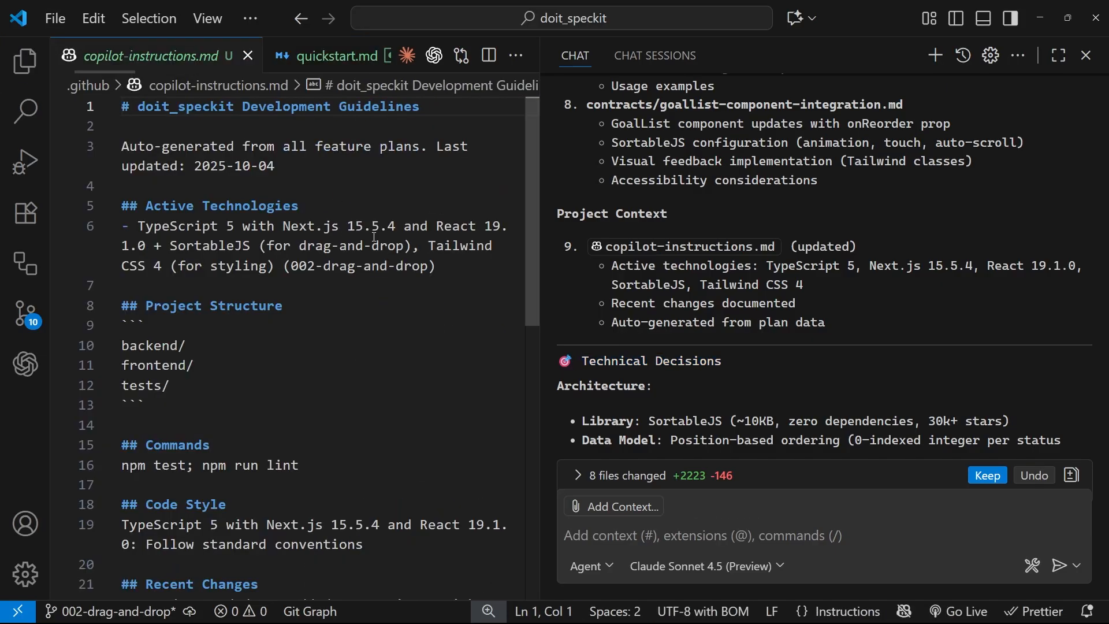
pyautogui.scroll(-3)
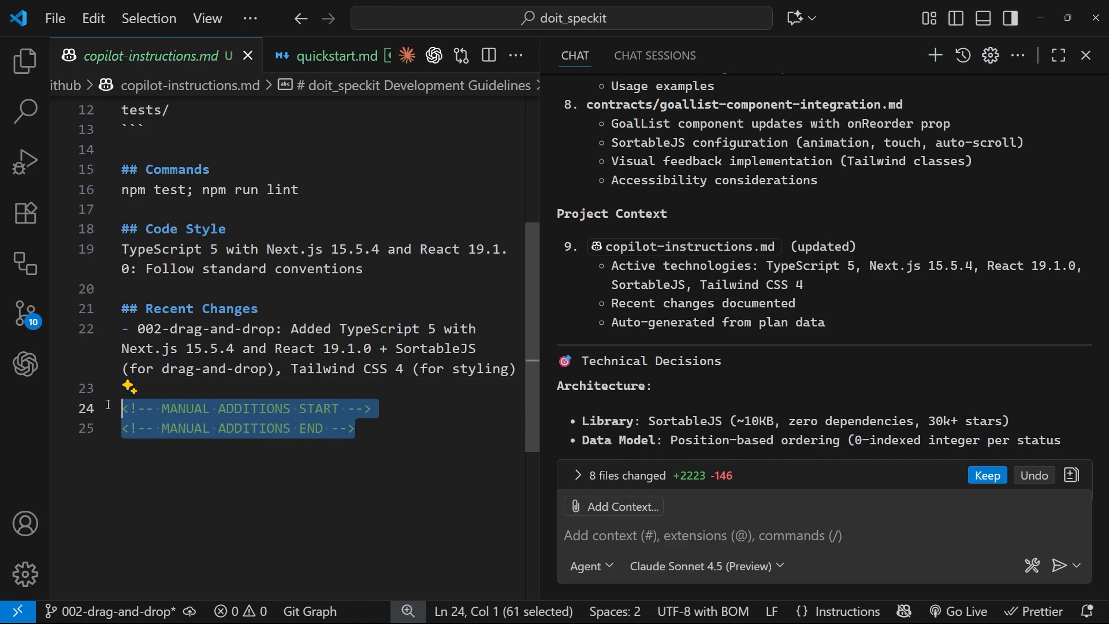
pyautogui.moveTo(247, 56)
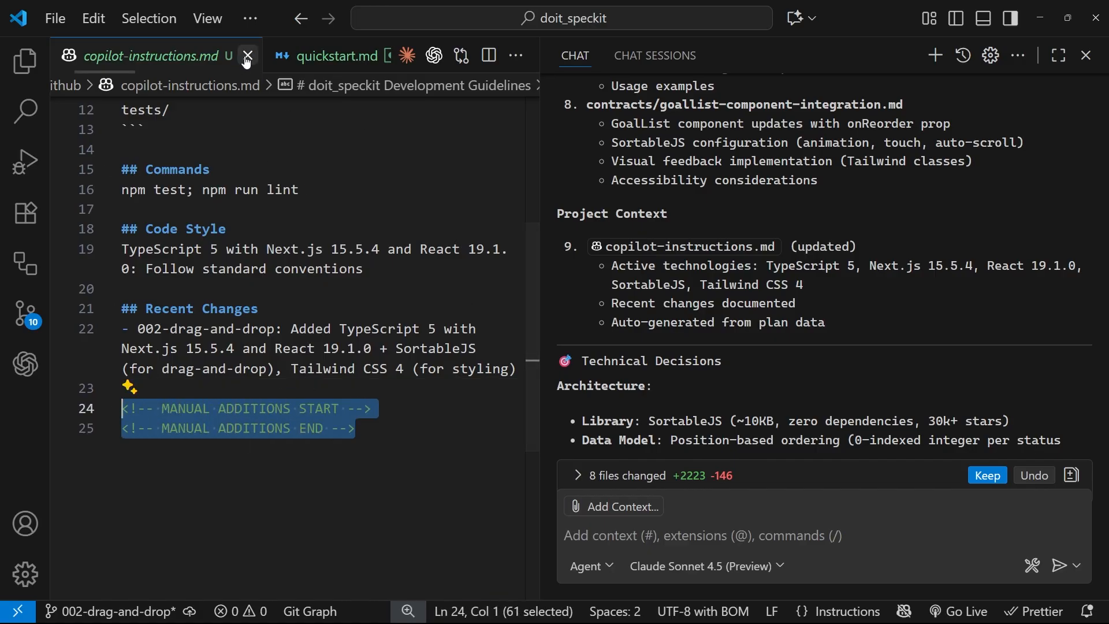
# Step: Close copilot-instructions.md, open data-model.md from the Explorer, and hide the Explorer
pyautogui.click(247, 56)
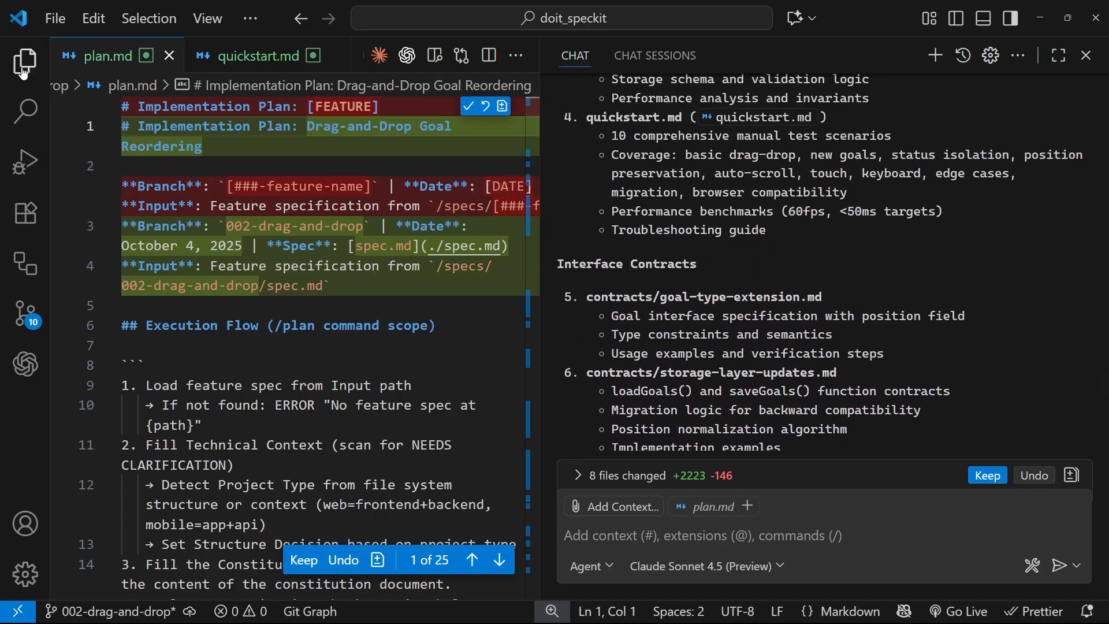
pyautogui.click(22, 57)
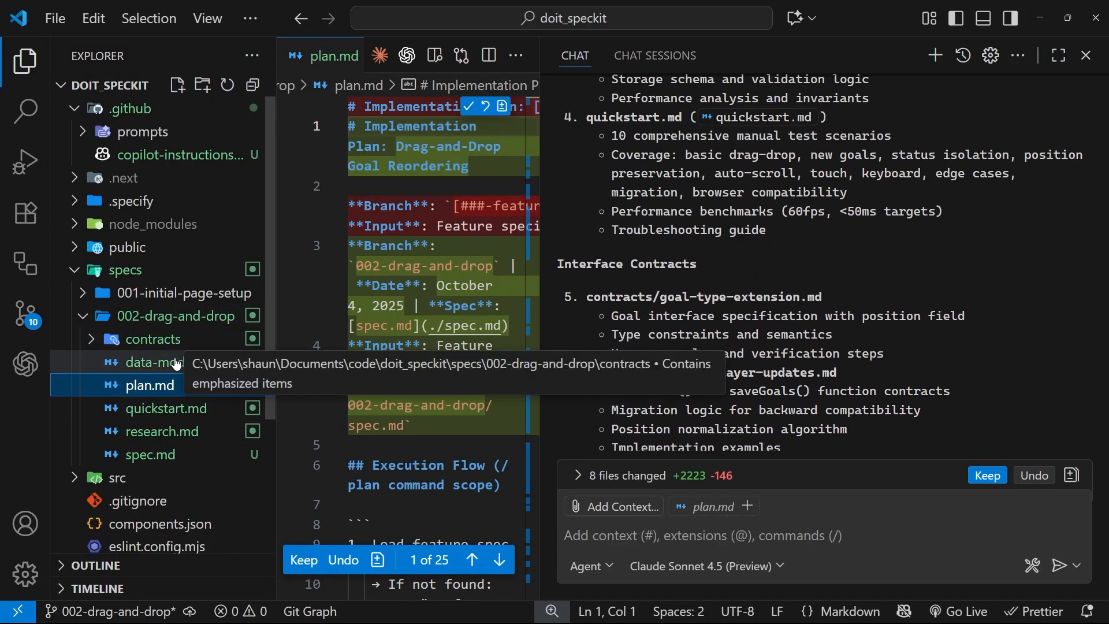
pyautogui.click(150, 362)
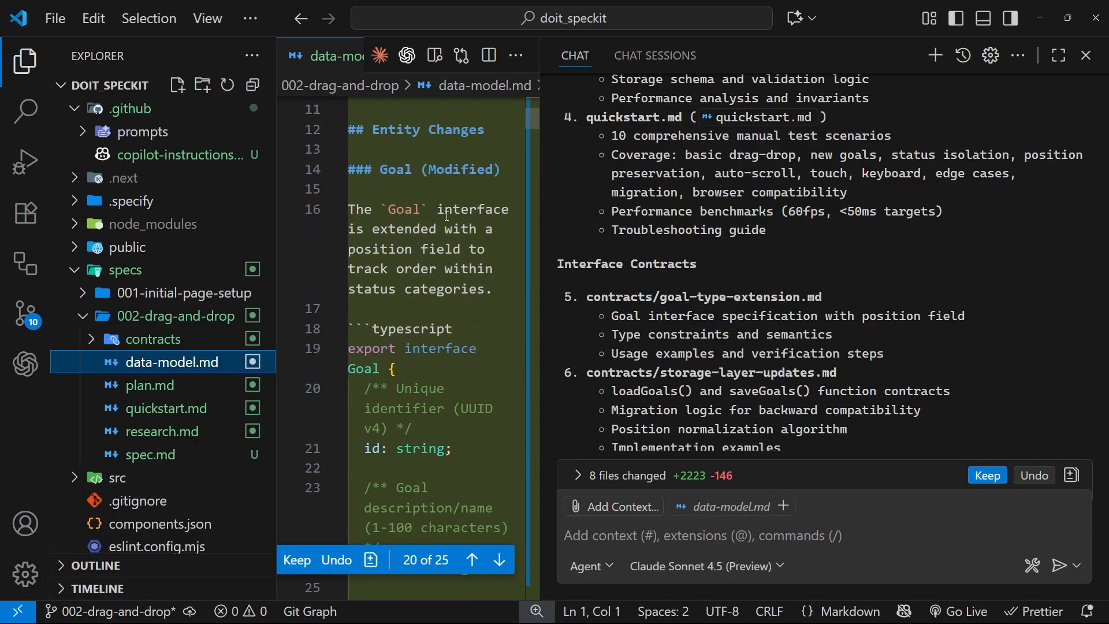
pyautogui.click(153, 339)
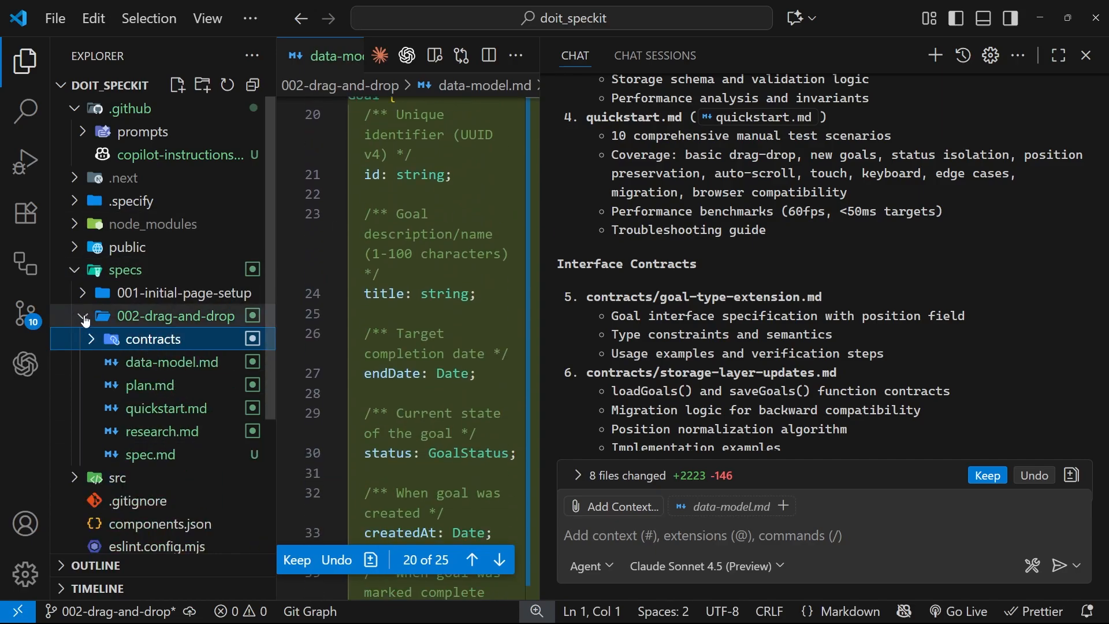
pyautogui.click(83, 316)
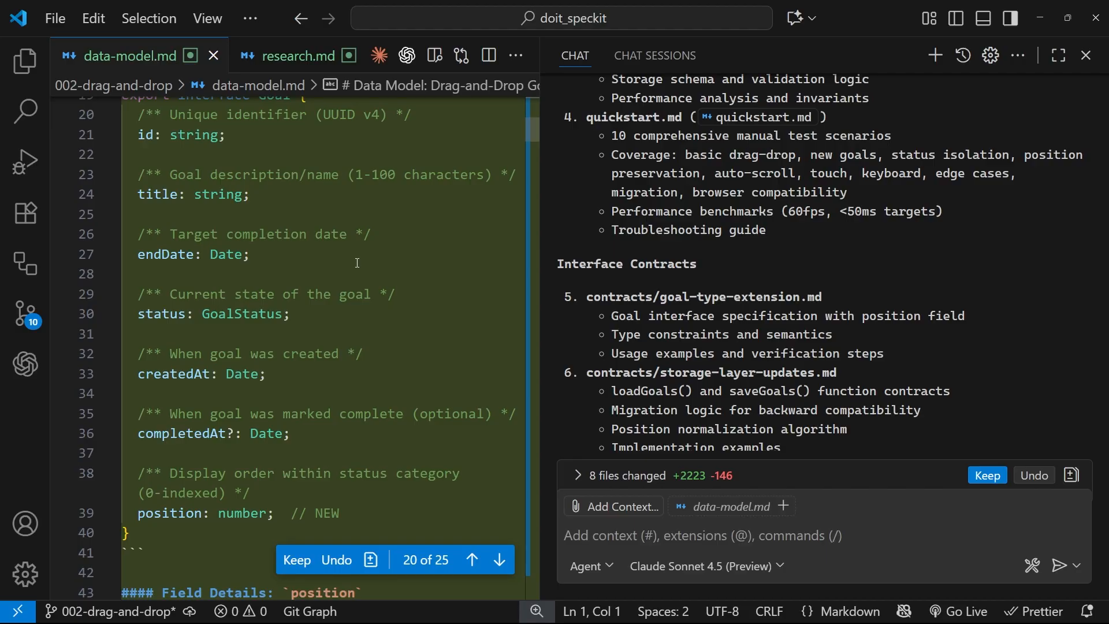
pyautogui.moveTo(987, 481)
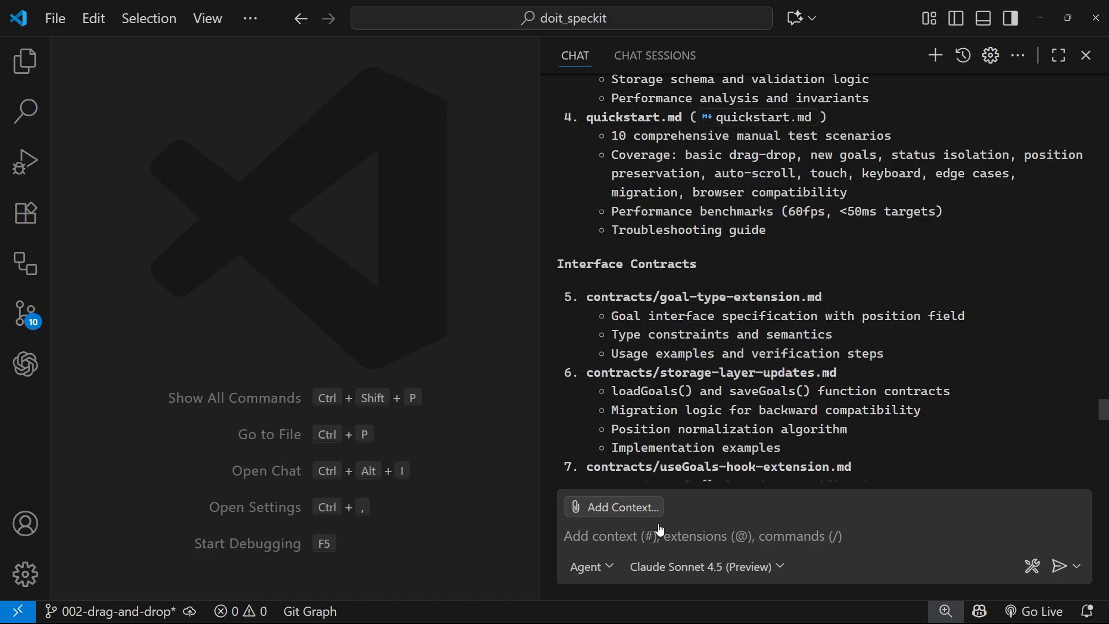
# Step: Run the /tasks prompt to generate tasks.md with the implementation tasks
pyautogui.write('/tas')
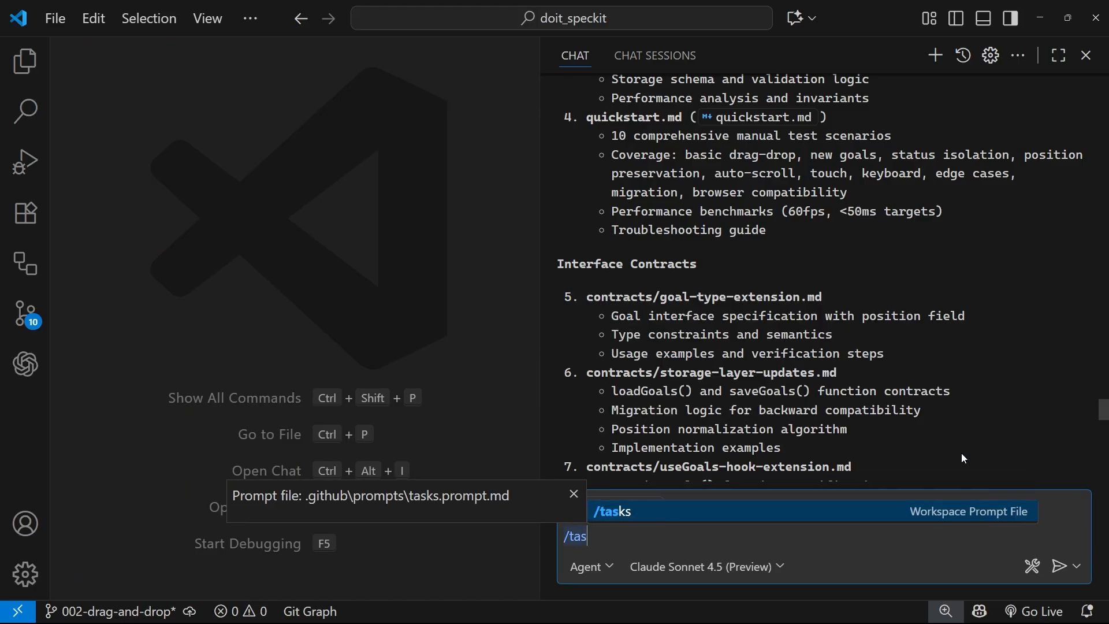
pyautogui.press('Enter')
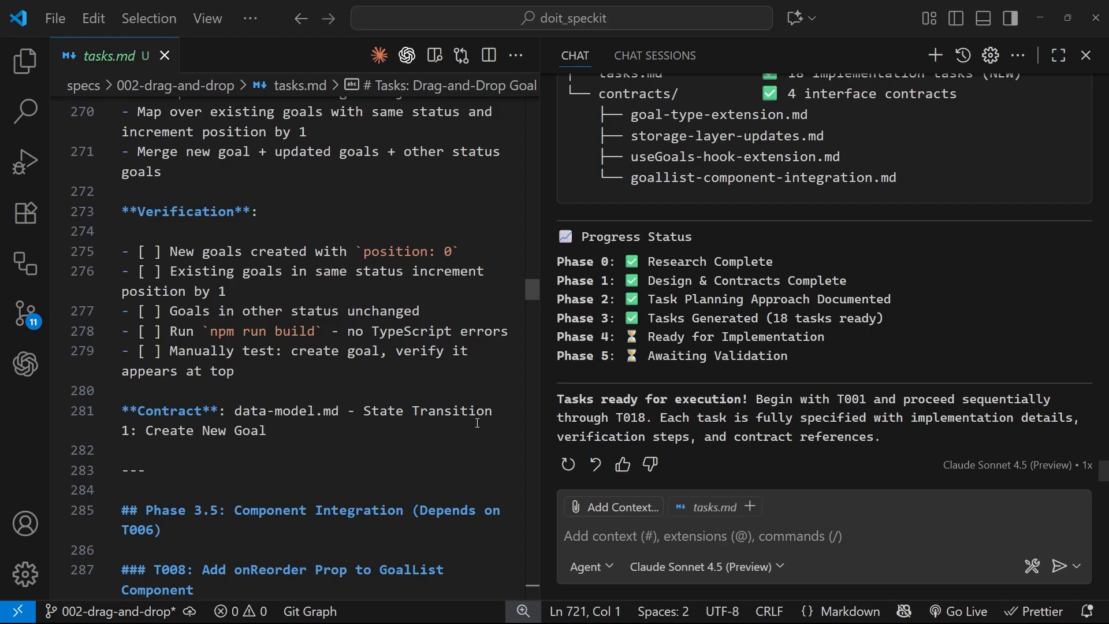
pyautogui.moveTo(164, 56)
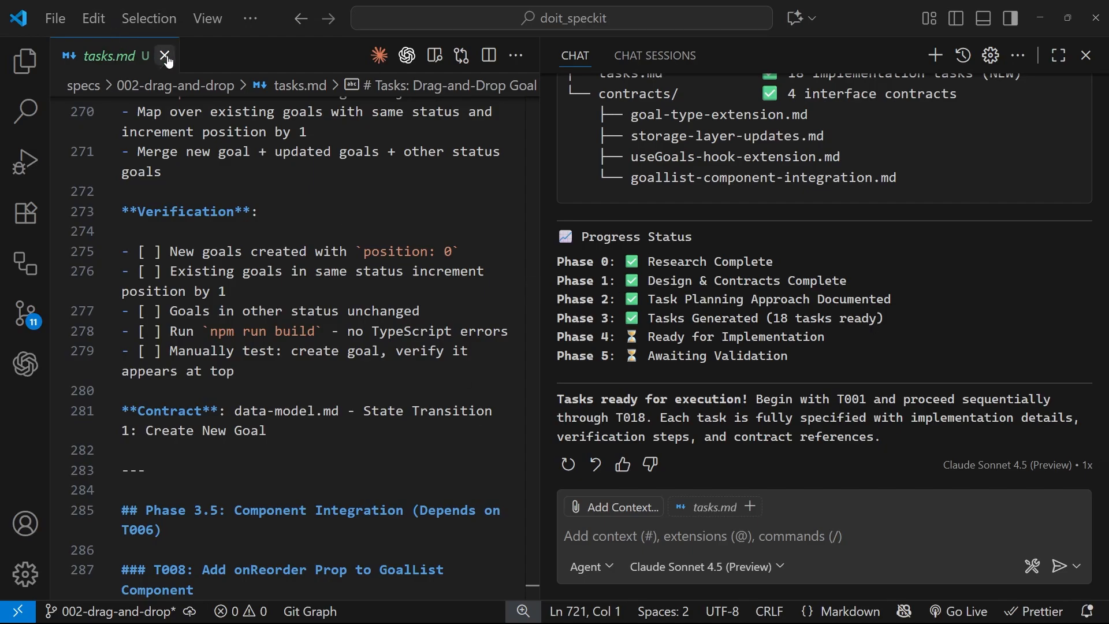
# Step: Close tasks.md and begin entering /implement in the chat input
pyautogui.click(166, 56)
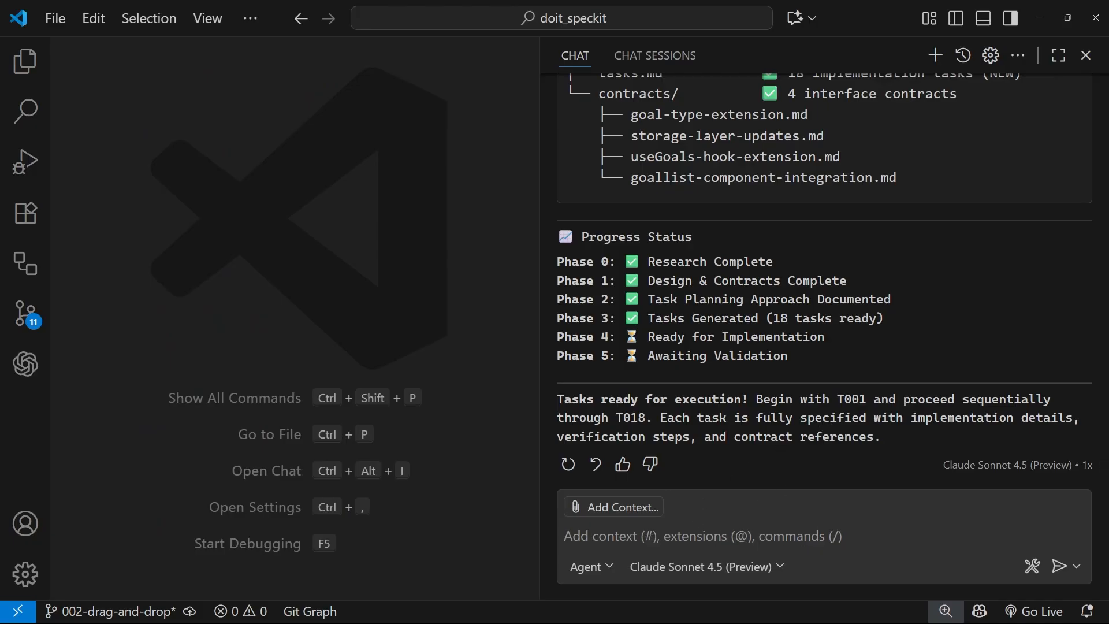
pyautogui.moveTo(807, 509)
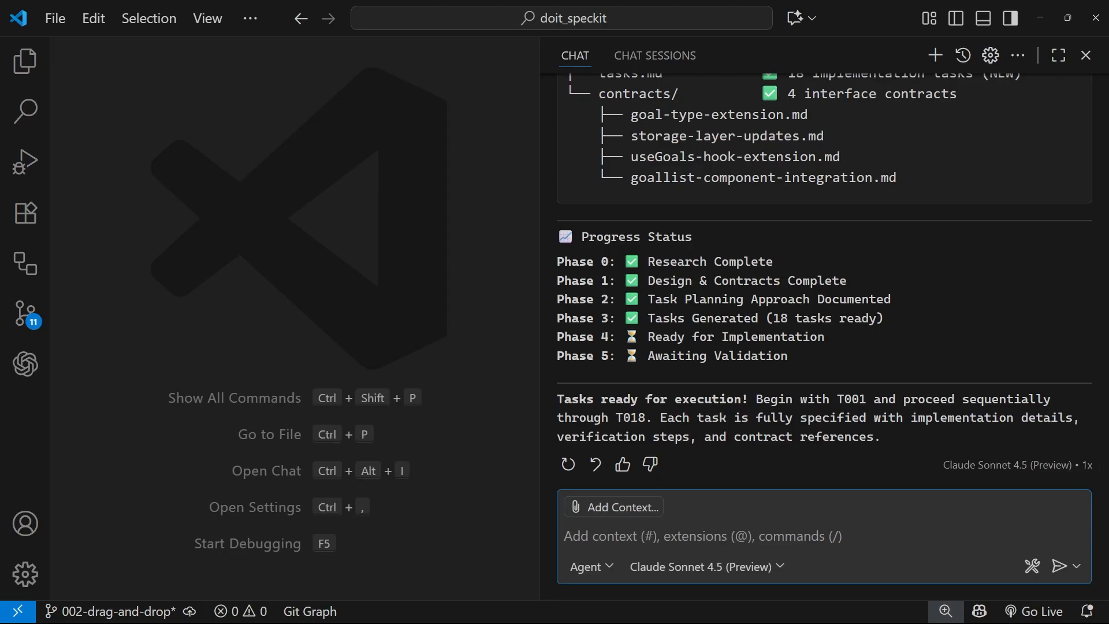
pyautogui.write('/imp')
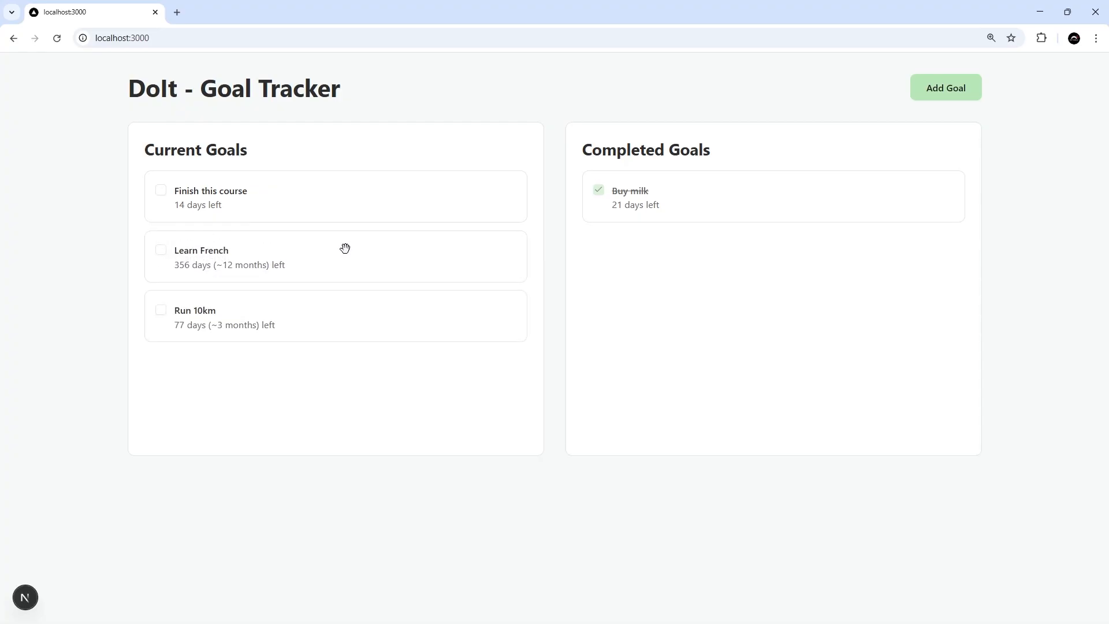
# Step: Reload the DoIt Goal Tracker to check the Current Goals order persists
pyautogui.click(57, 38)
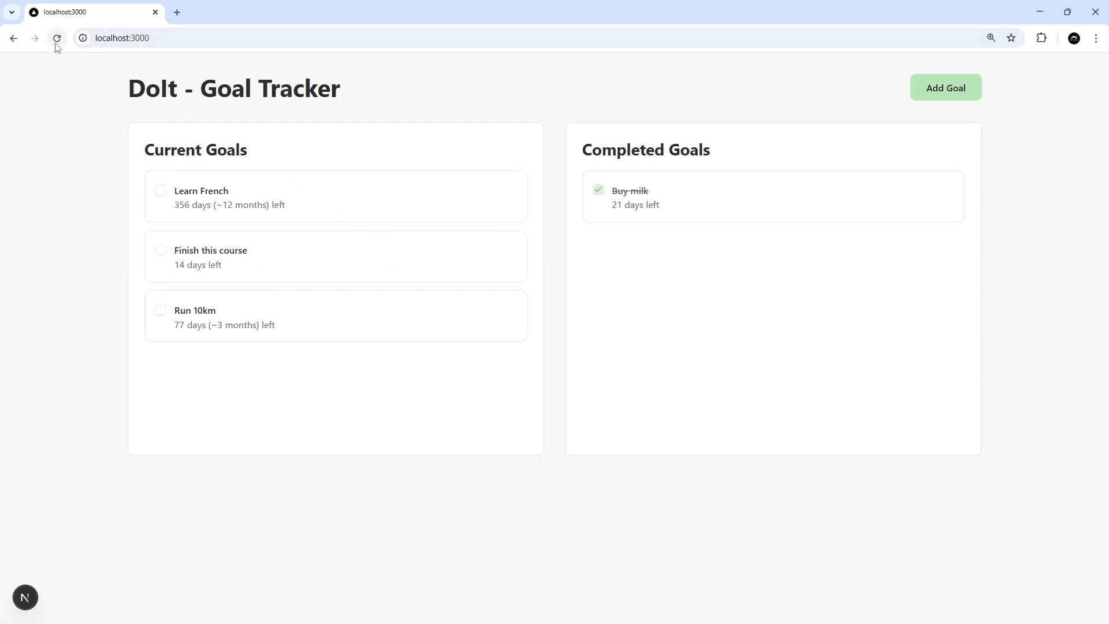
pyautogui.moveTo(57, 38)
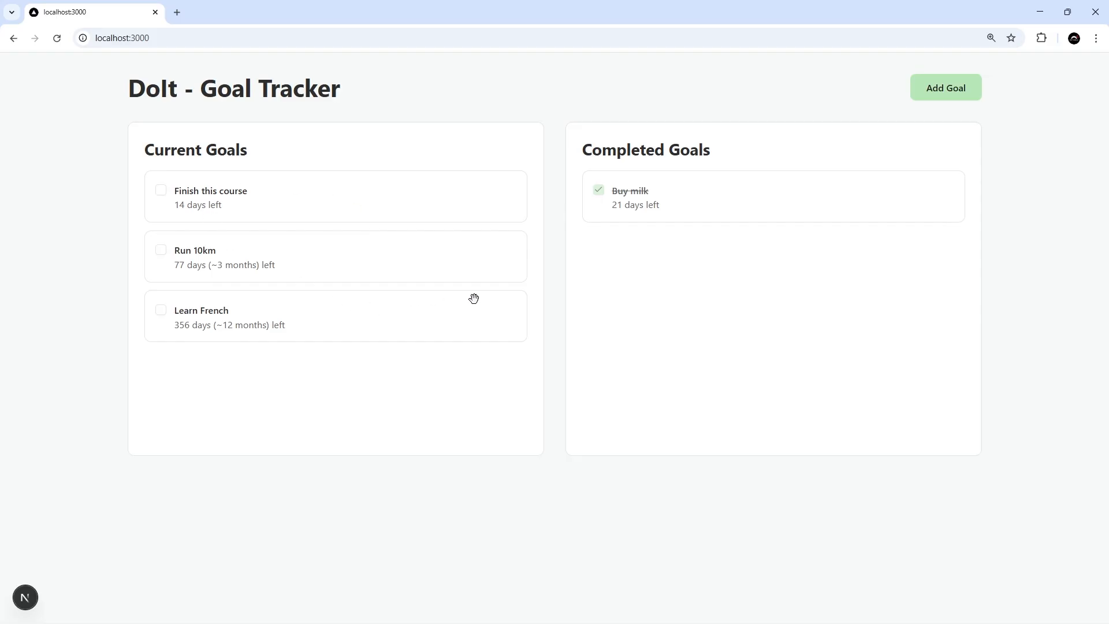
pyautogui.moveTo(467, 322)
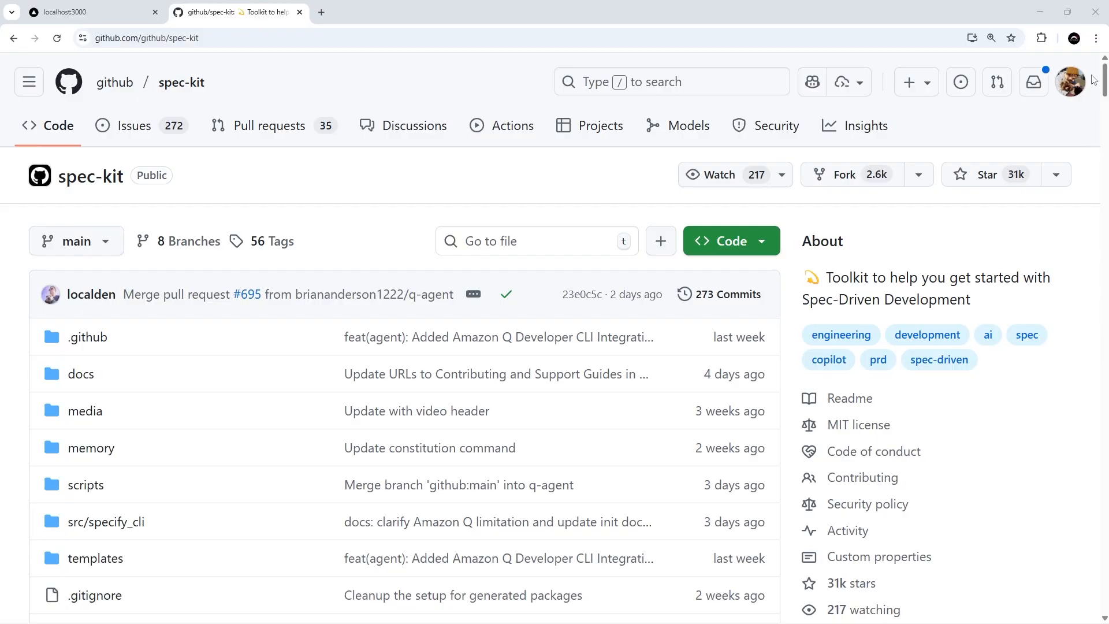
# Step: Scroll through the github/spec-kit README table of contents and back up
pyautogui.scroll(-3)
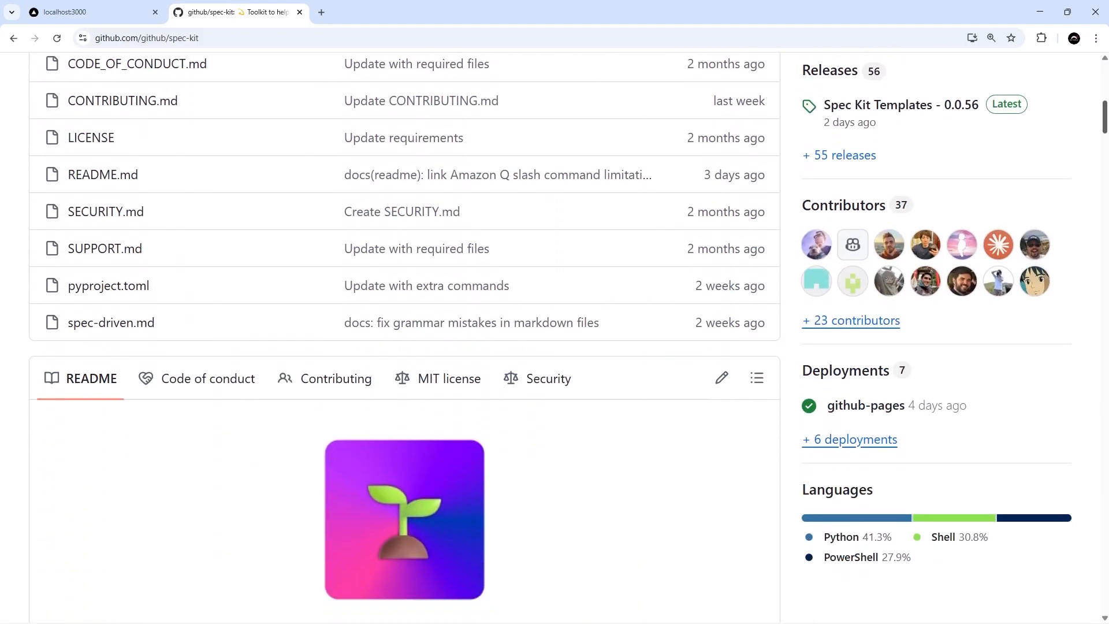
pyautogui.scroll(-3)
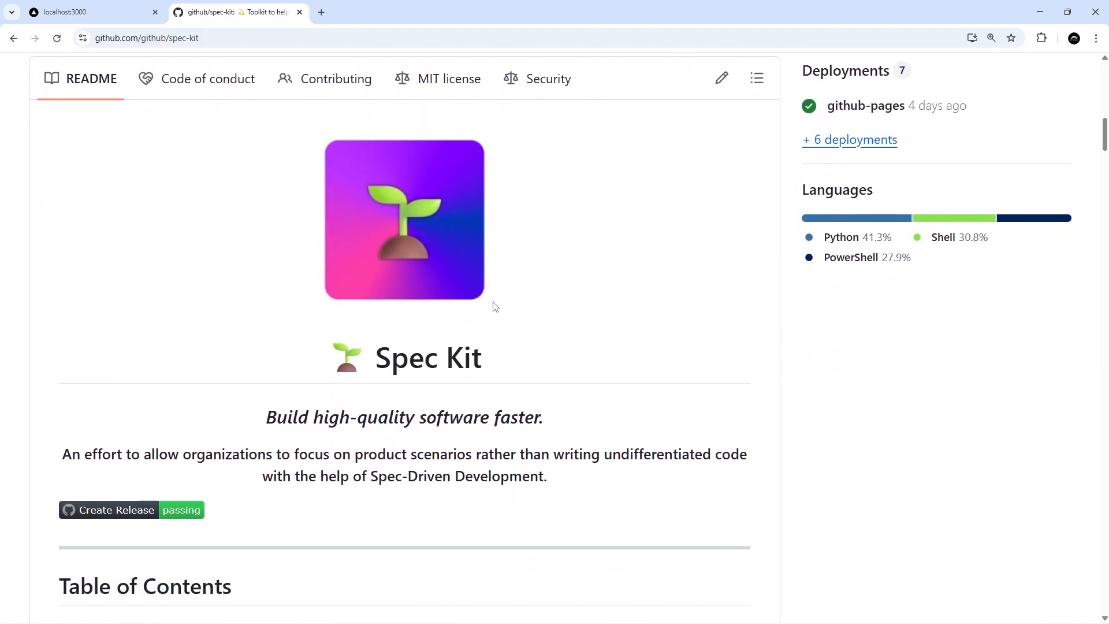
pyautogui.scroll(-3)
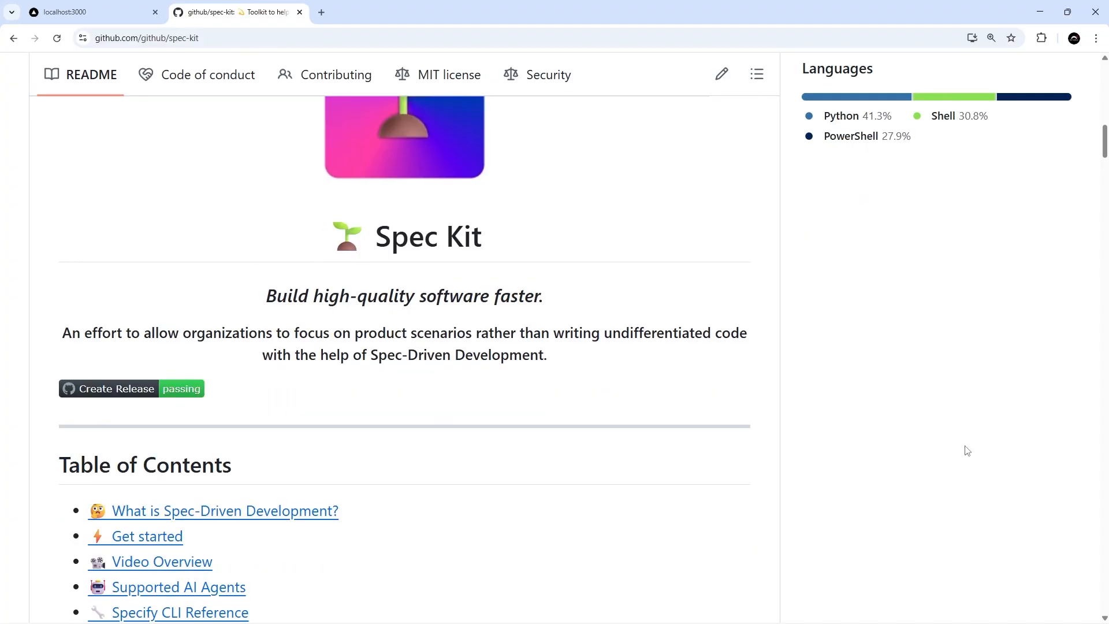
pyautogui.scroll(-3)
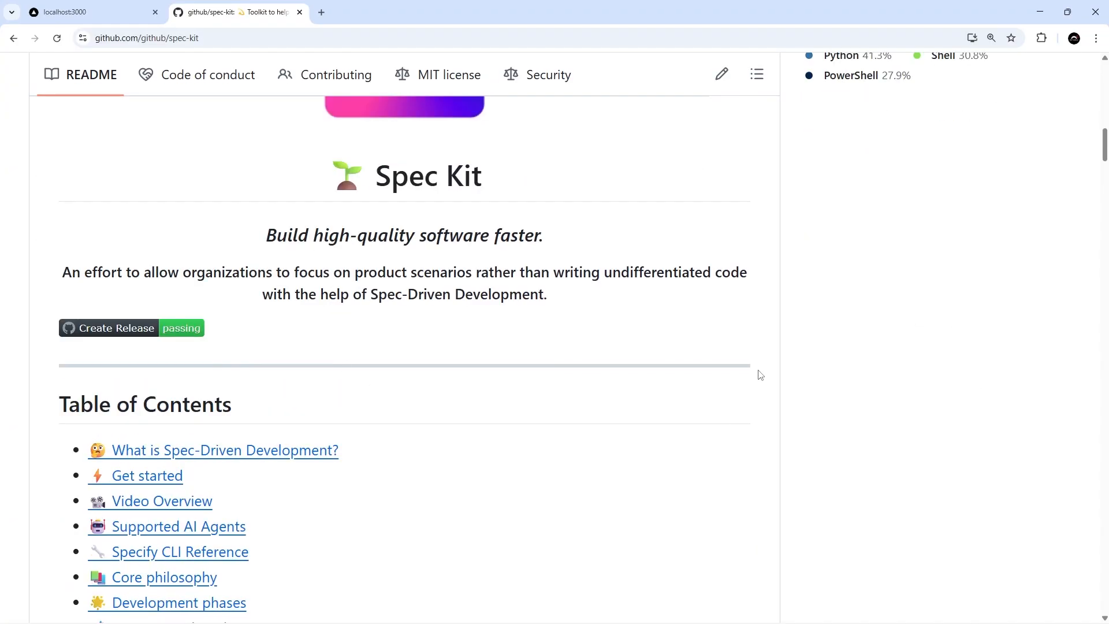
pyautogui.moveTo(1092, 152)
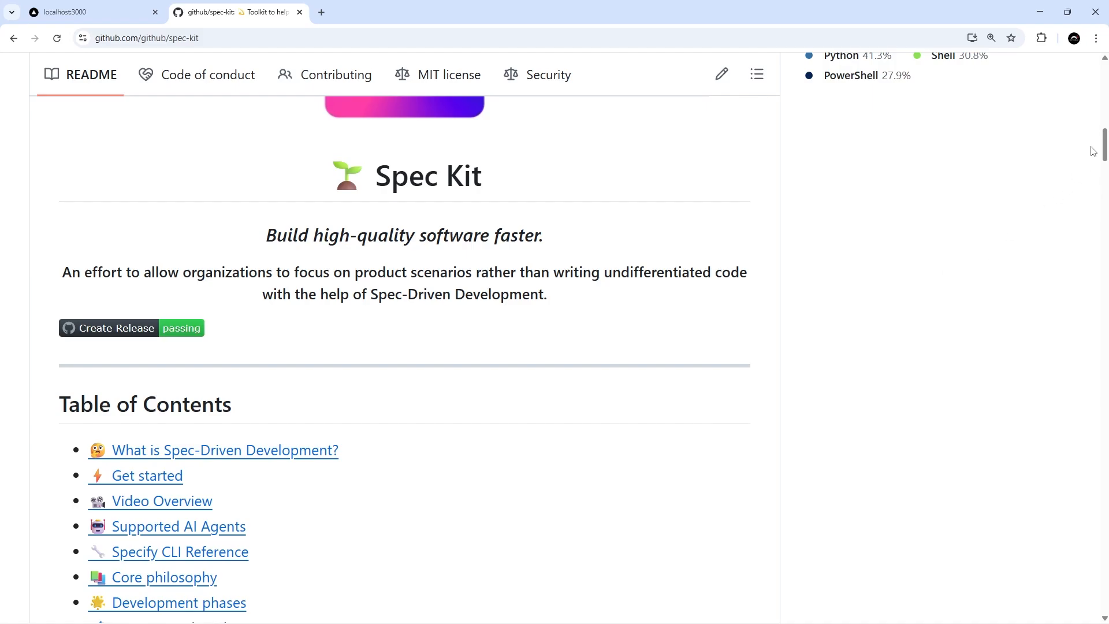
pyautogui.scroll(-3)
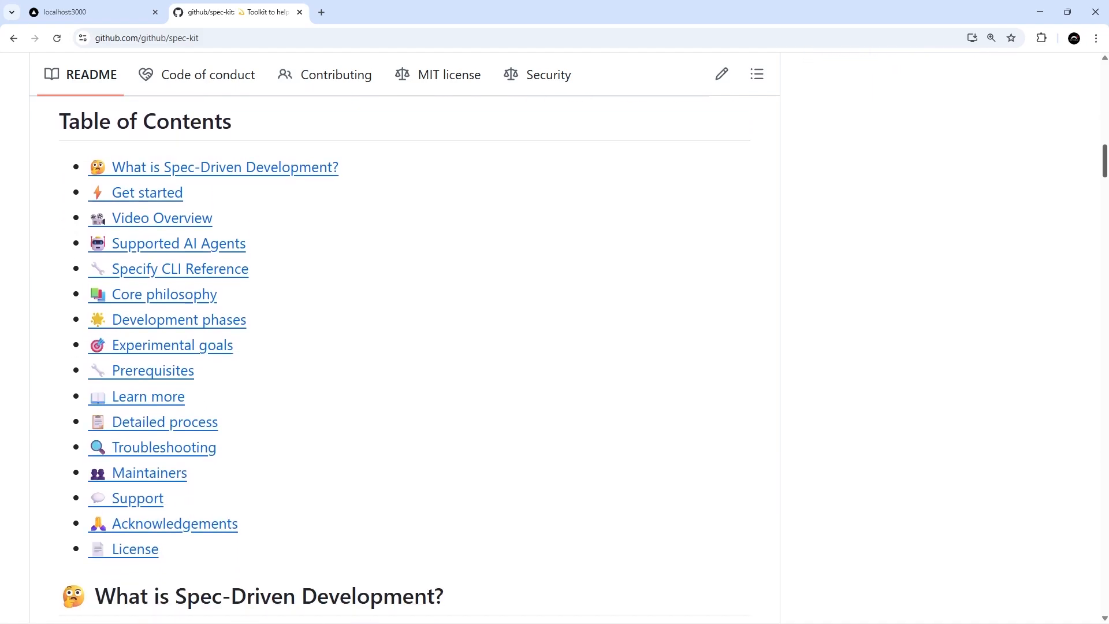
pyautogui.scroll(-3)
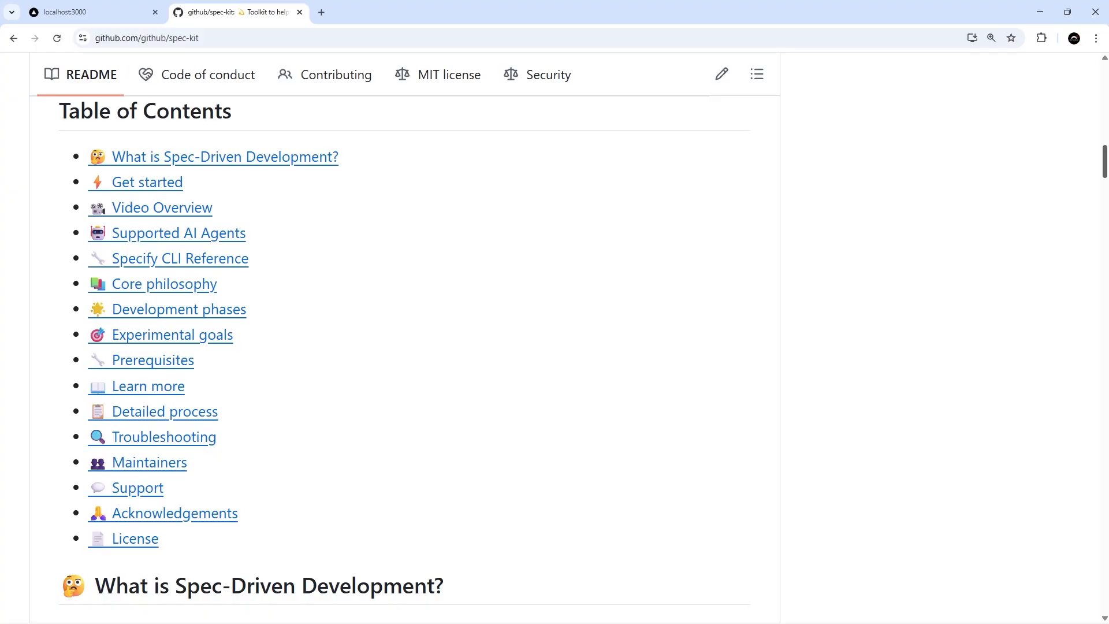
pyautogui.scroll(-3)
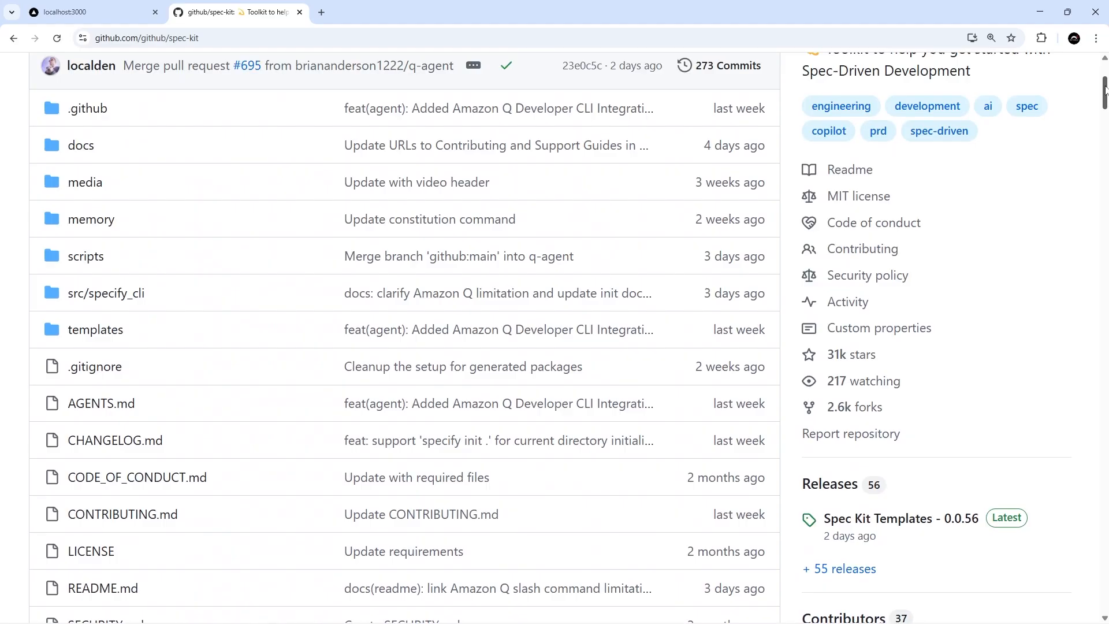
pyautogui.scroll(3)
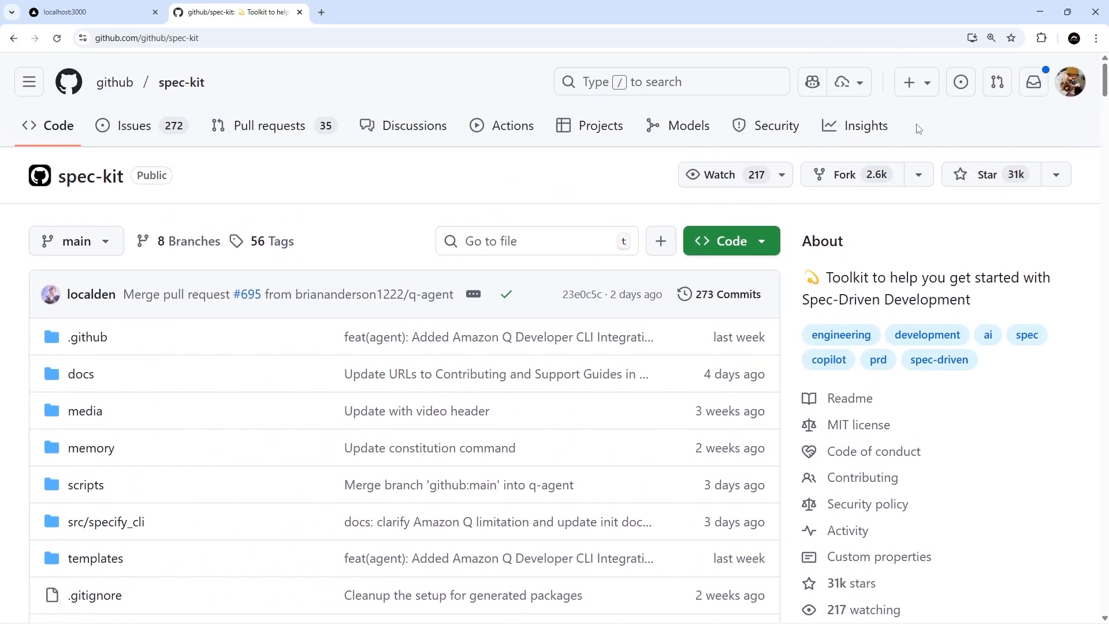
pyautogui.moveTo(349, 194)
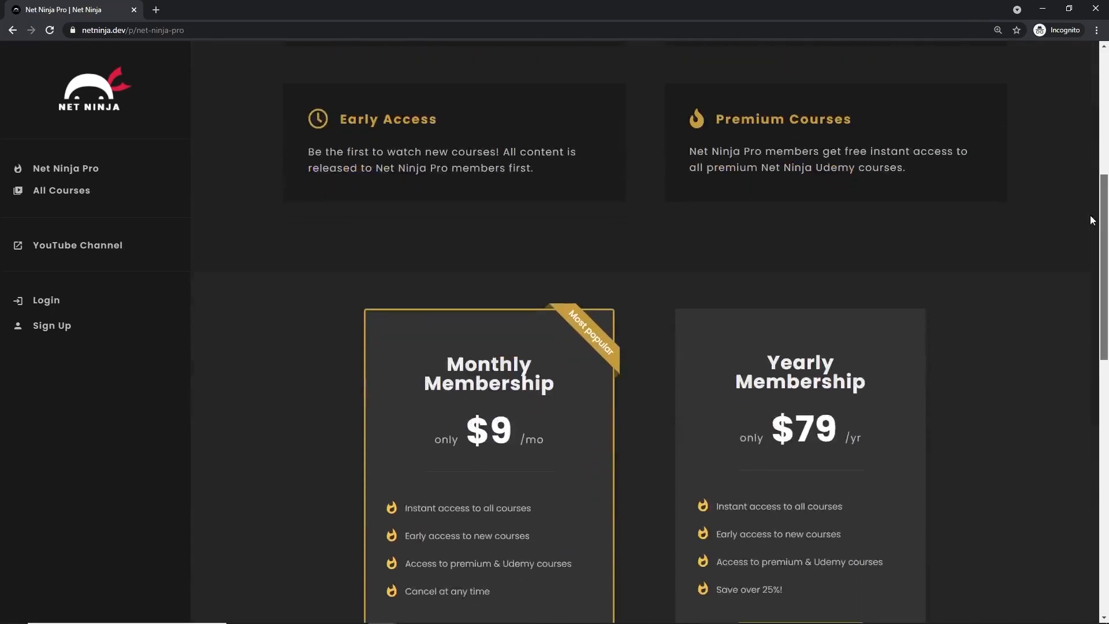
# Step: Highlight the Early Access benefit and scroll to the $9 monthly and $79 yearly plans
pyautogui.scroll(-3)
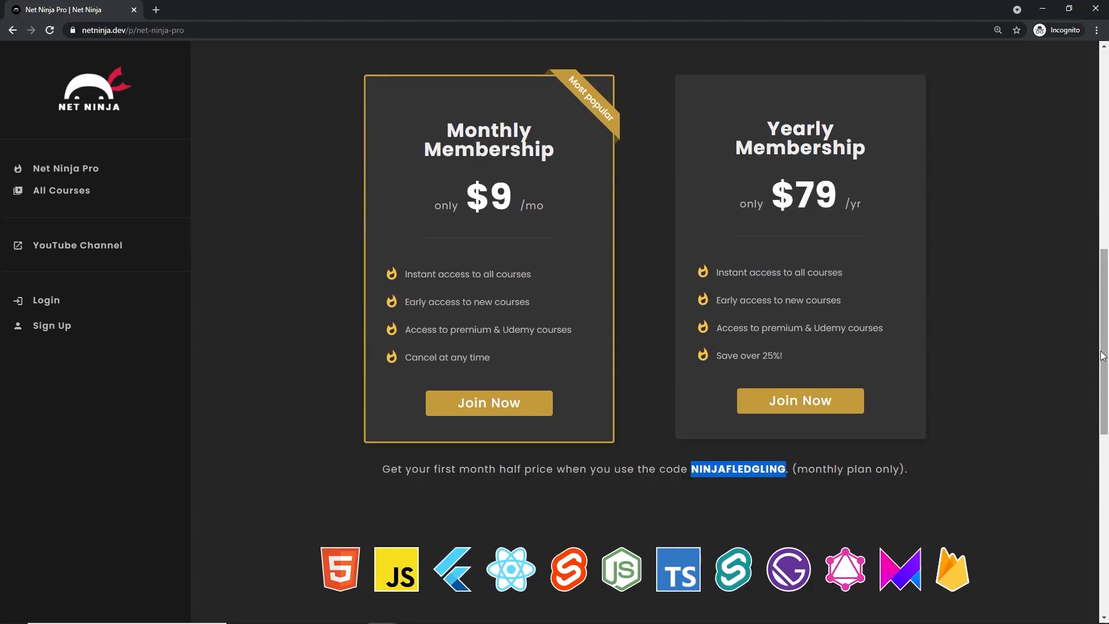
pyautogui.scroll(3)
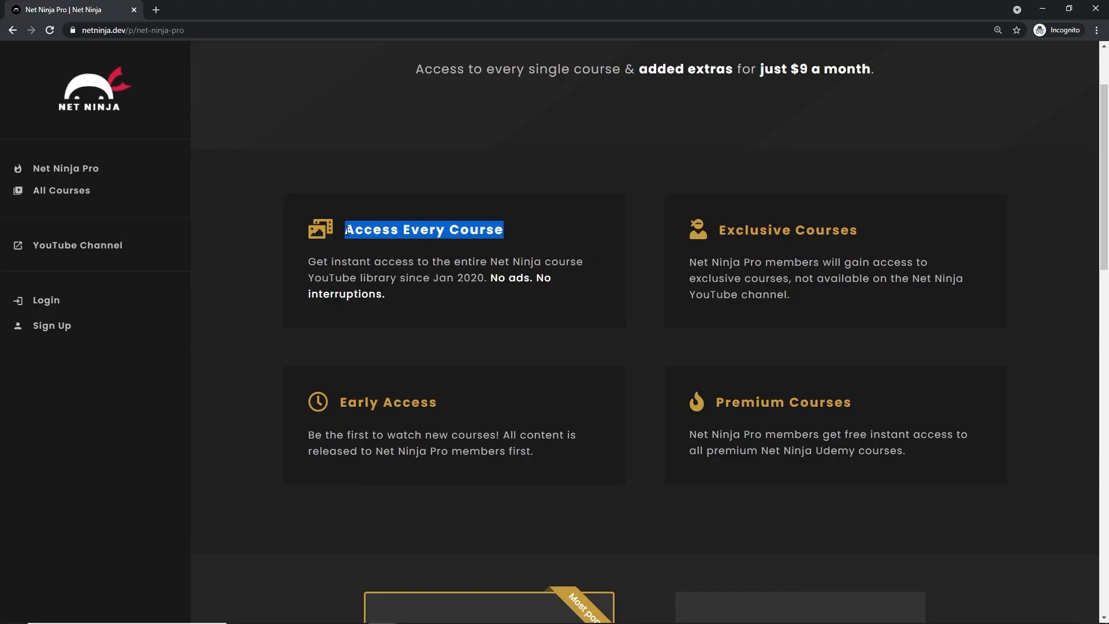
pyautogui.moveTo(410, 259)
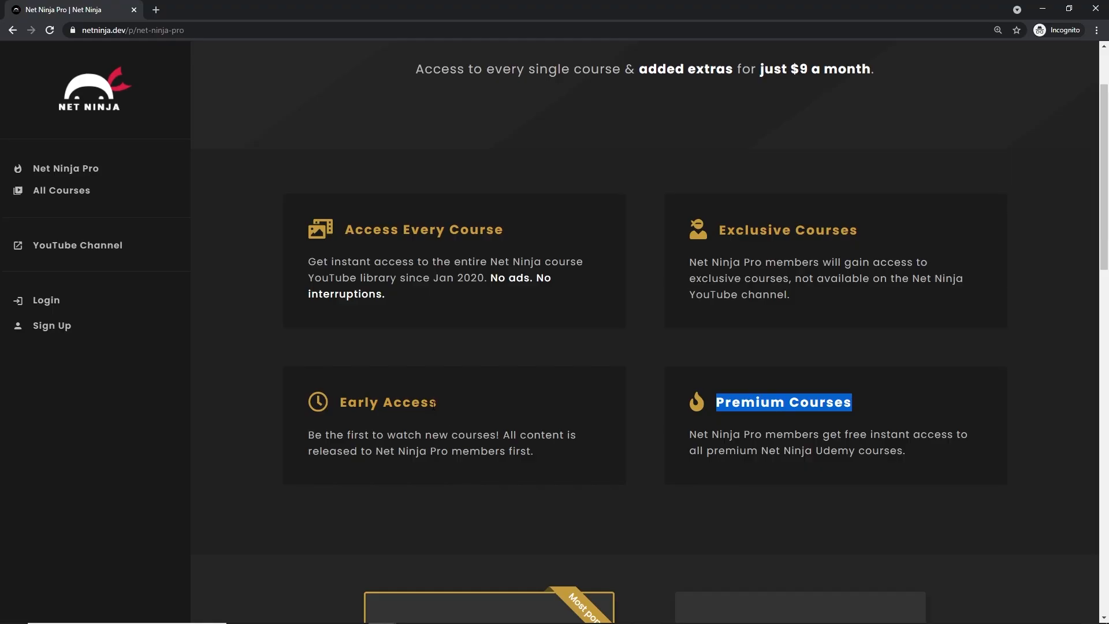
pyautogui.doubleClick(387, 402)
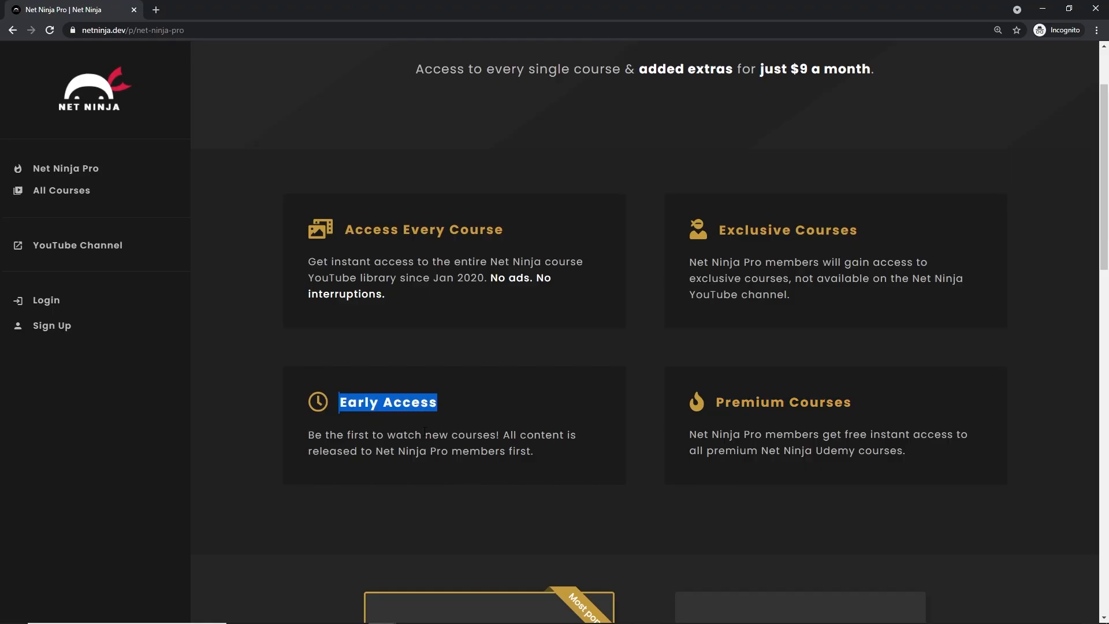
pyautogui.scroll(-3)
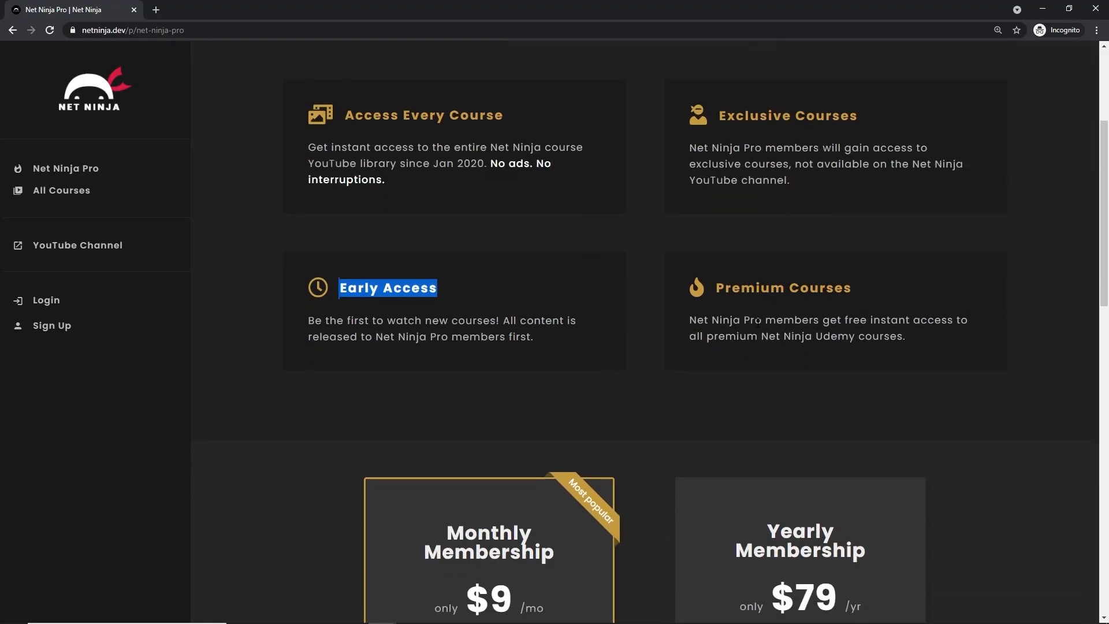
pyautogui.scroll(-3)
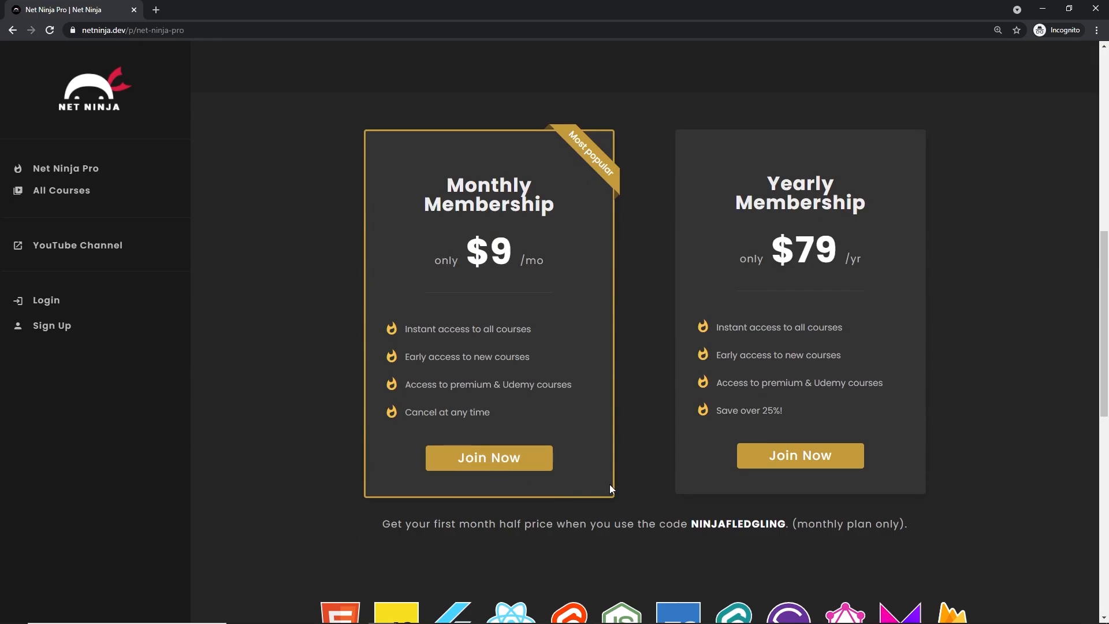
pyautogui.moveTo(629, 485)
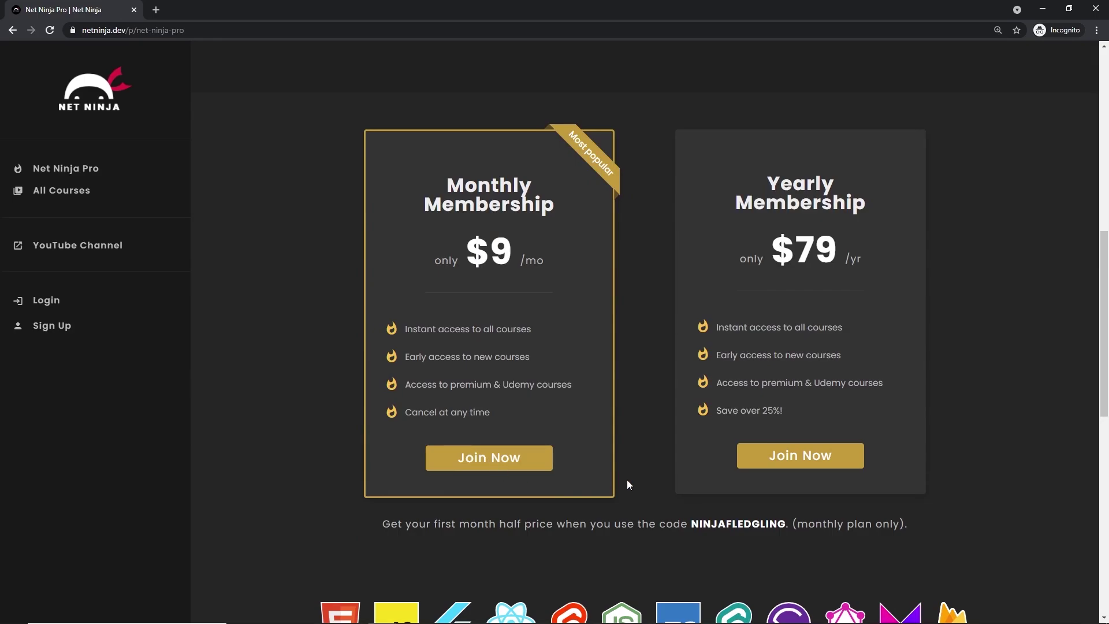